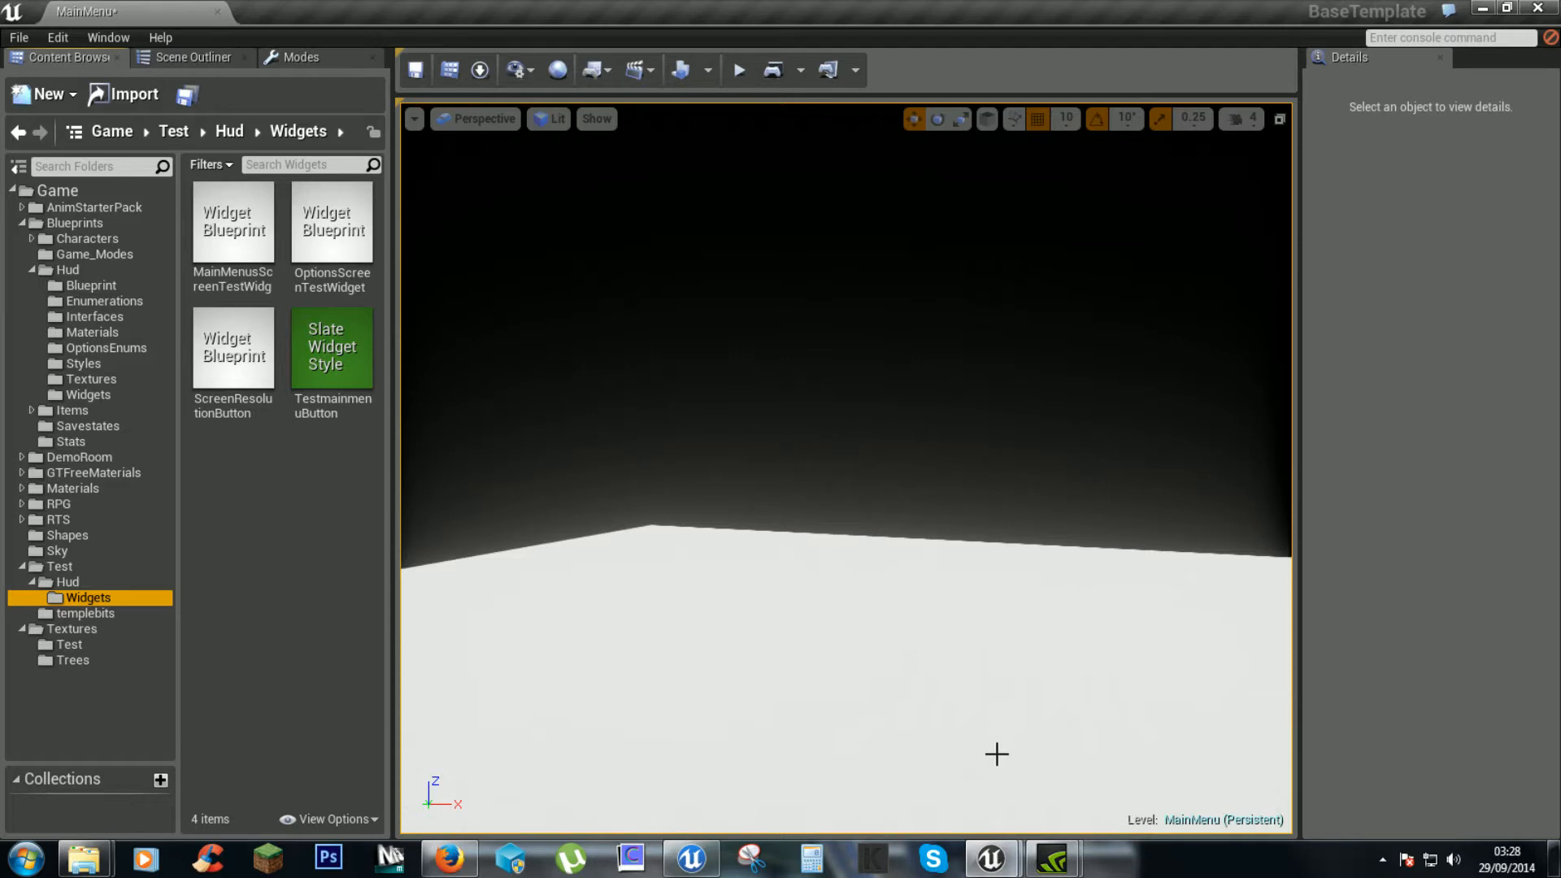
mouse_move(729, 652)
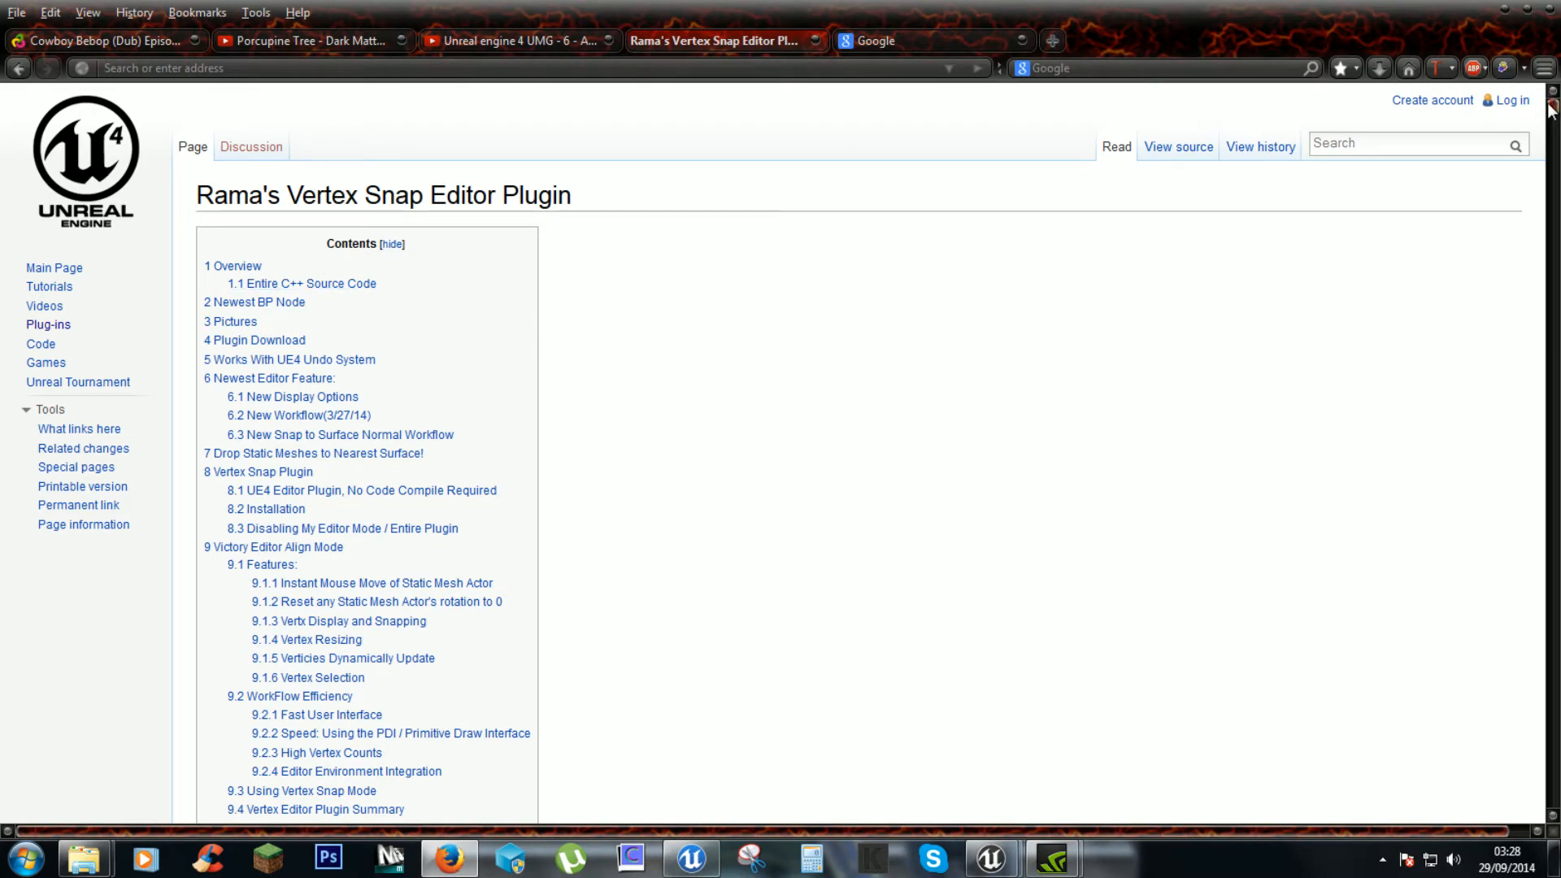
Step: Scroll Rama's Vertex Snap Editor Plugin wiki page down to its plugin download instructions
scroll(down, 3)
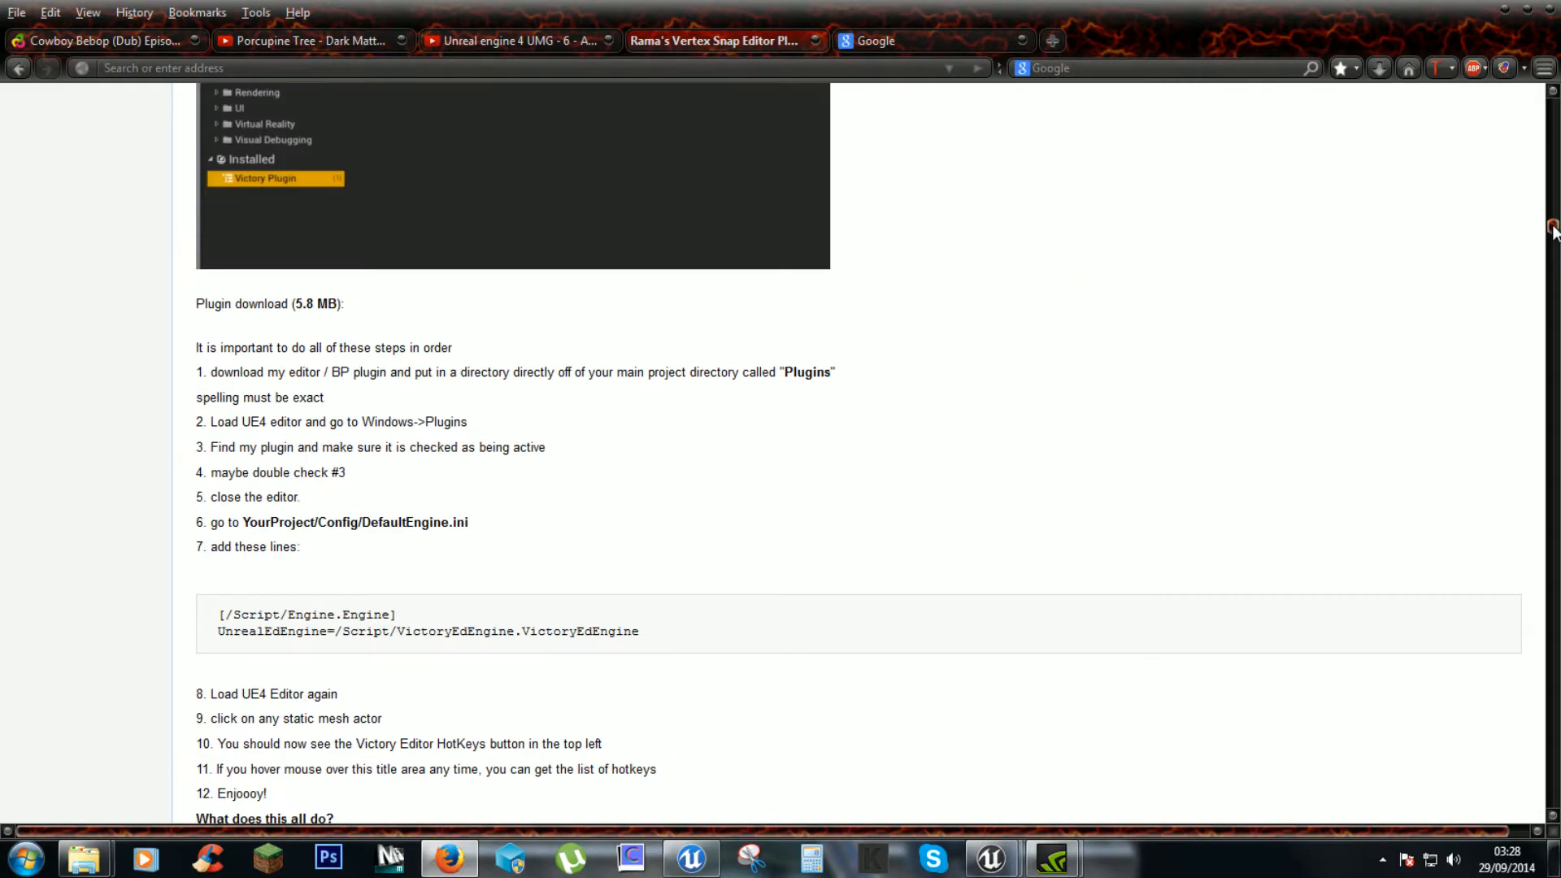
scroll(down, 3)
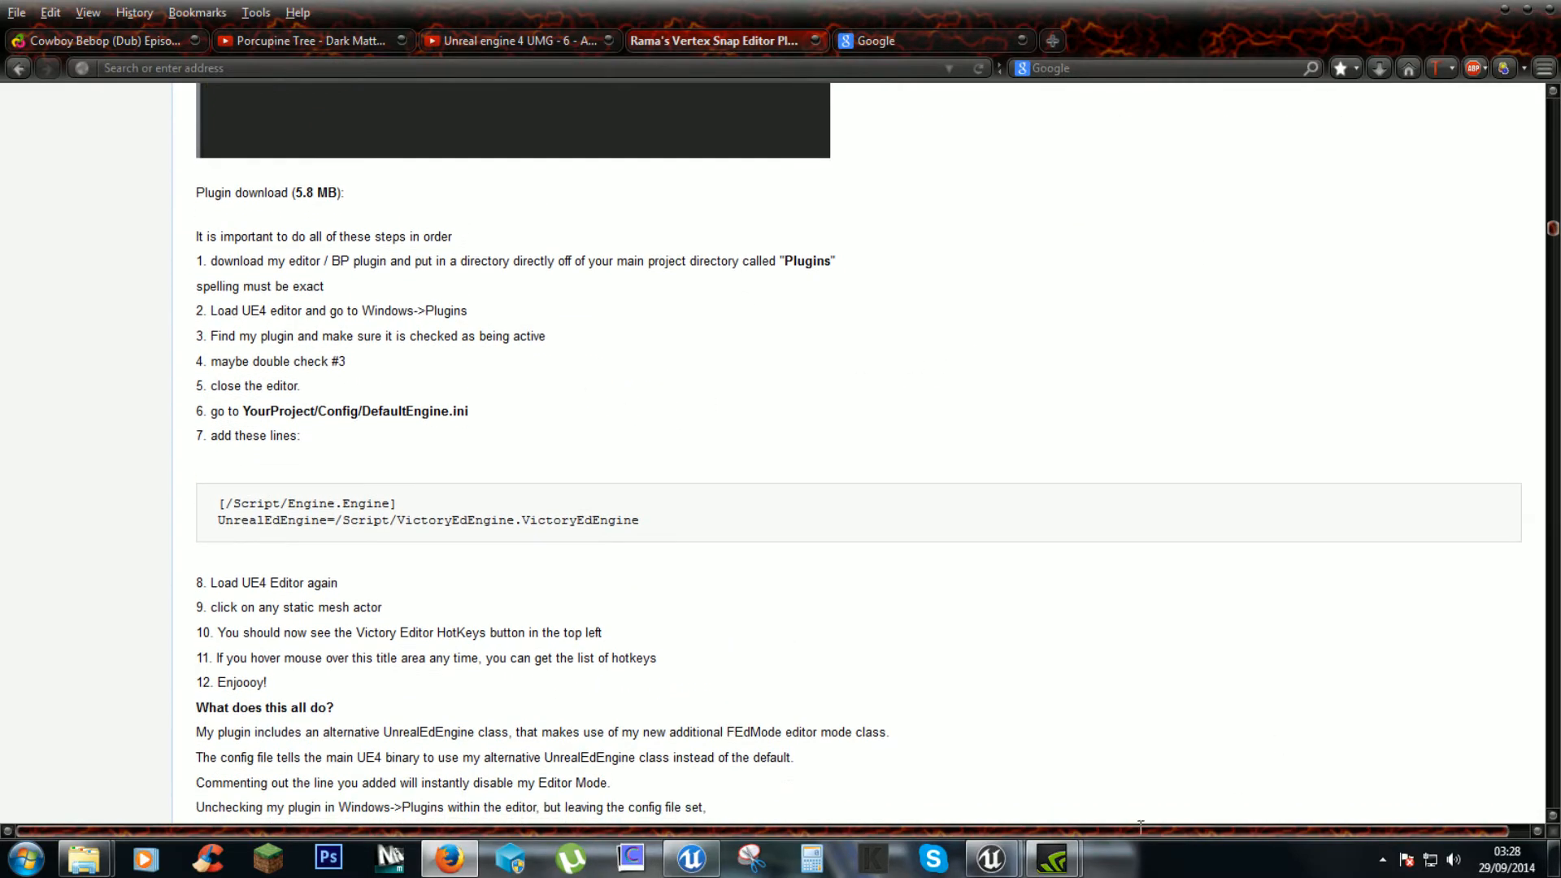
click(989, 857)
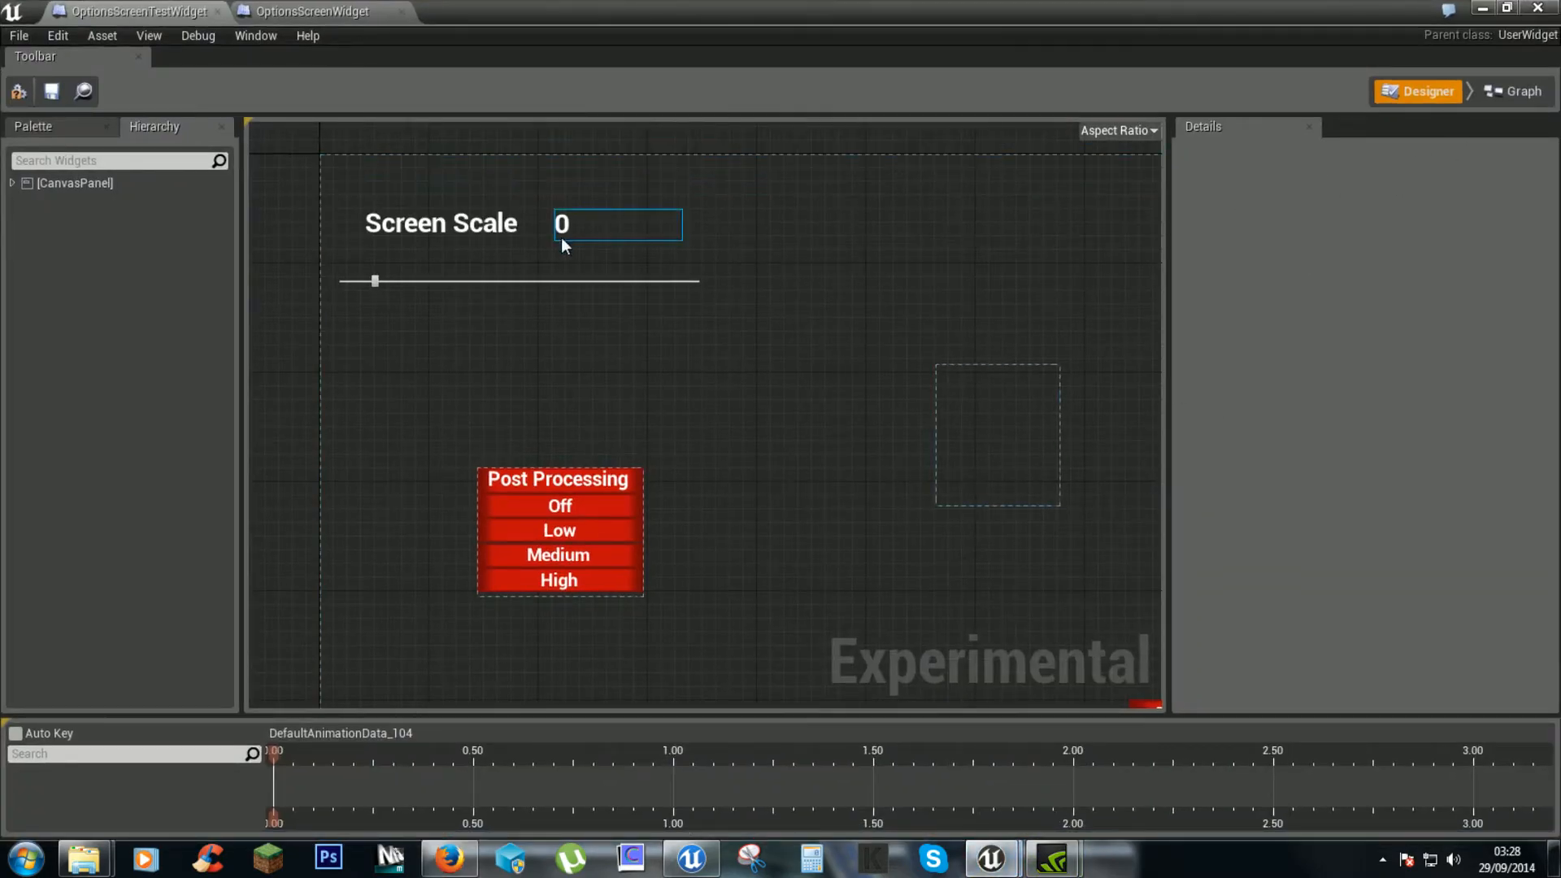
Step: Switch the OptionsScreenTestWidget blueprint from Designer to its Graph view
click(1512, 68)
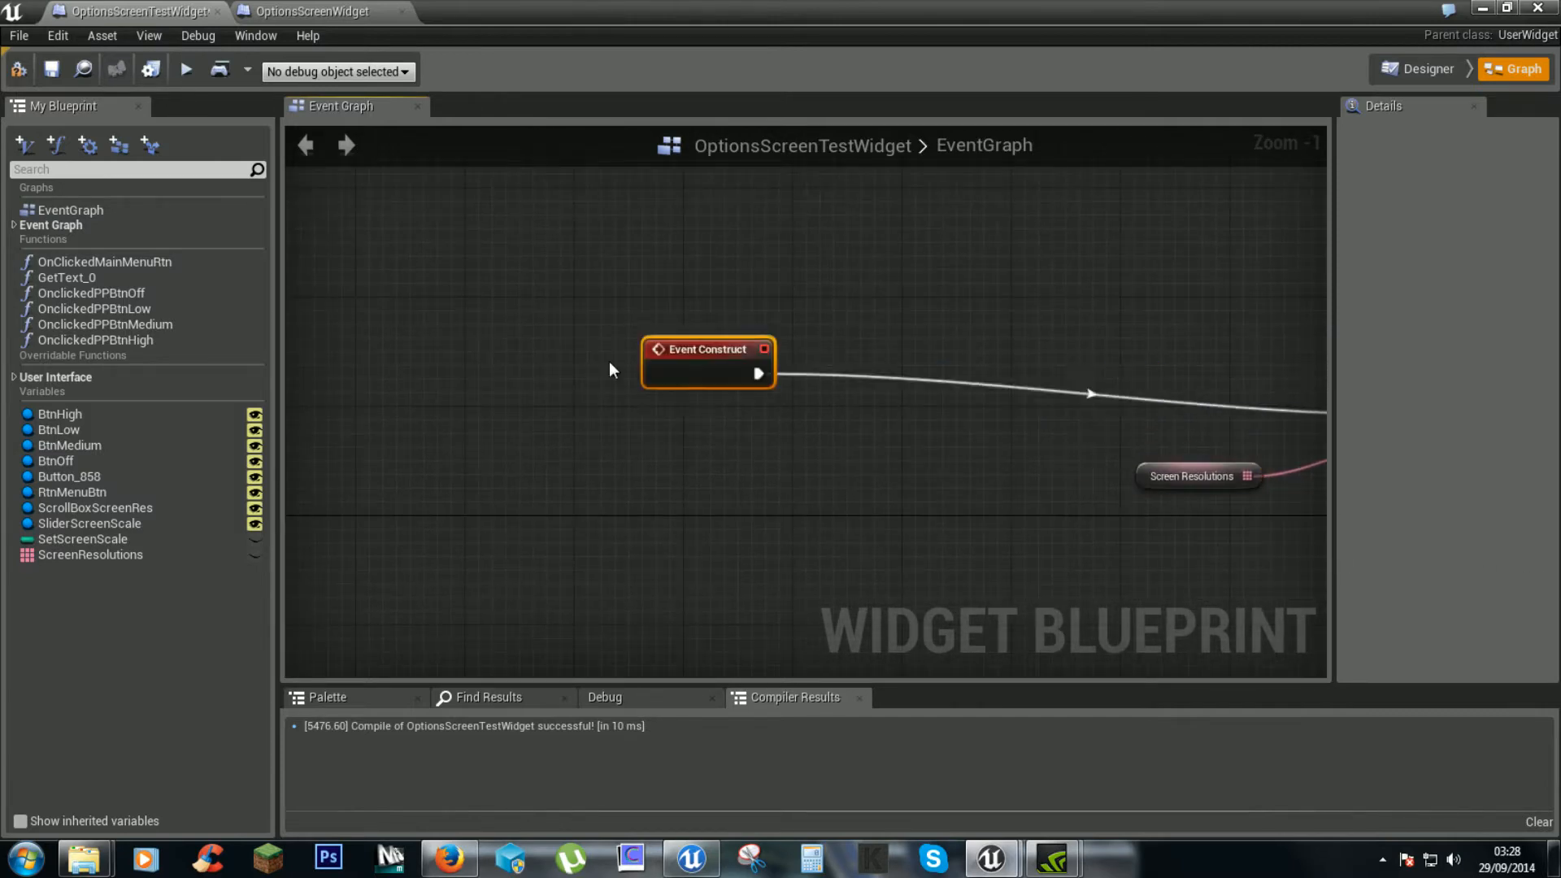
Step: Move Event Construct left and search 'event loop' from its exec pin without adding a node
drag(707, 361, 354, 321)
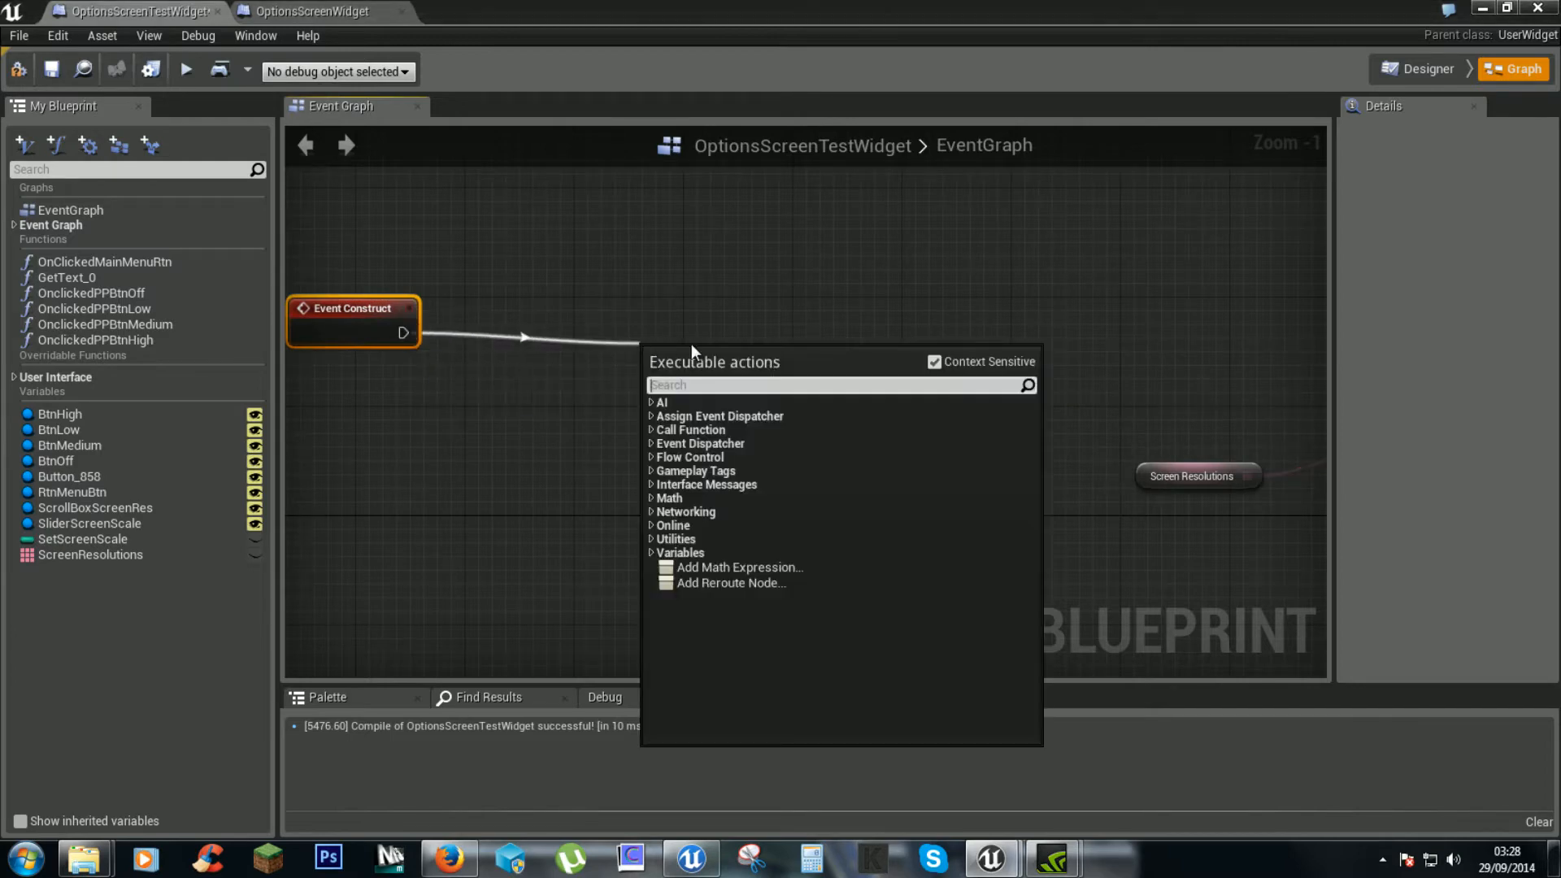
text(event loo)
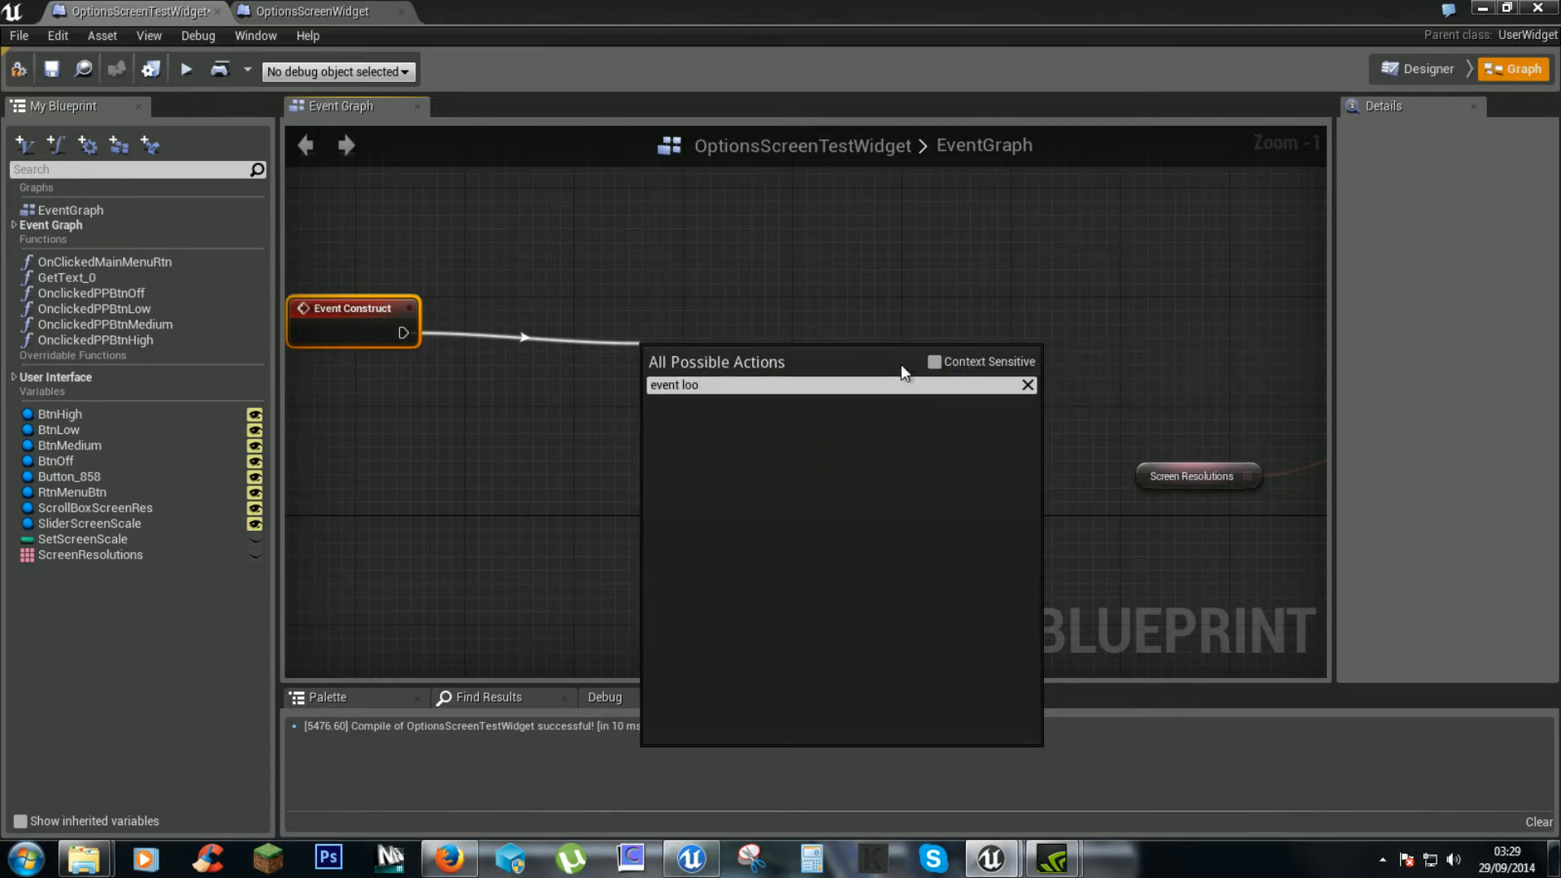
text(p)
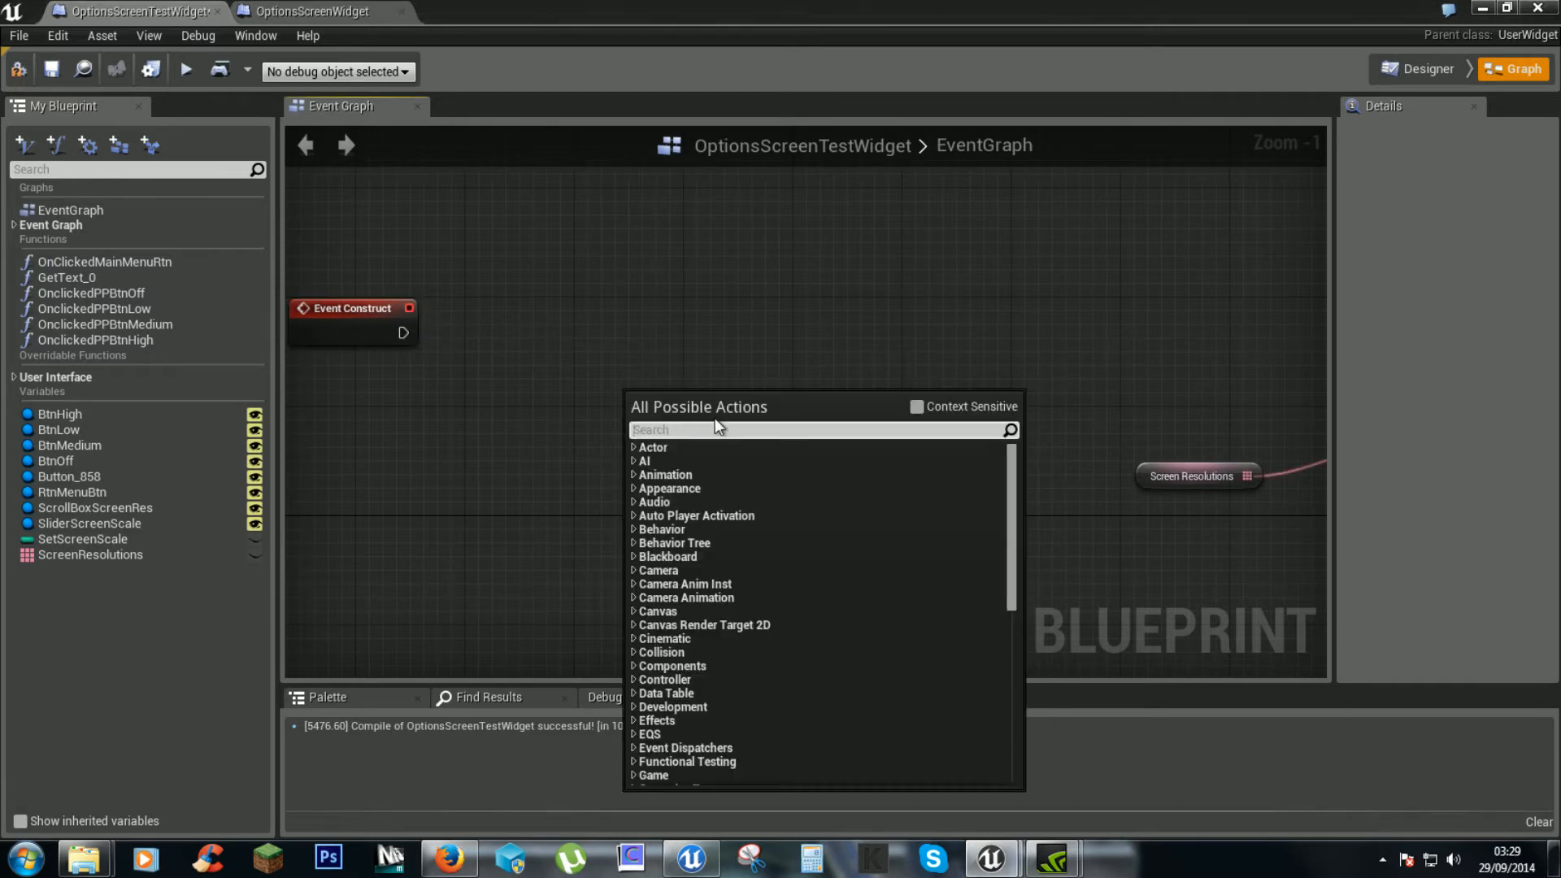
text(event loop)
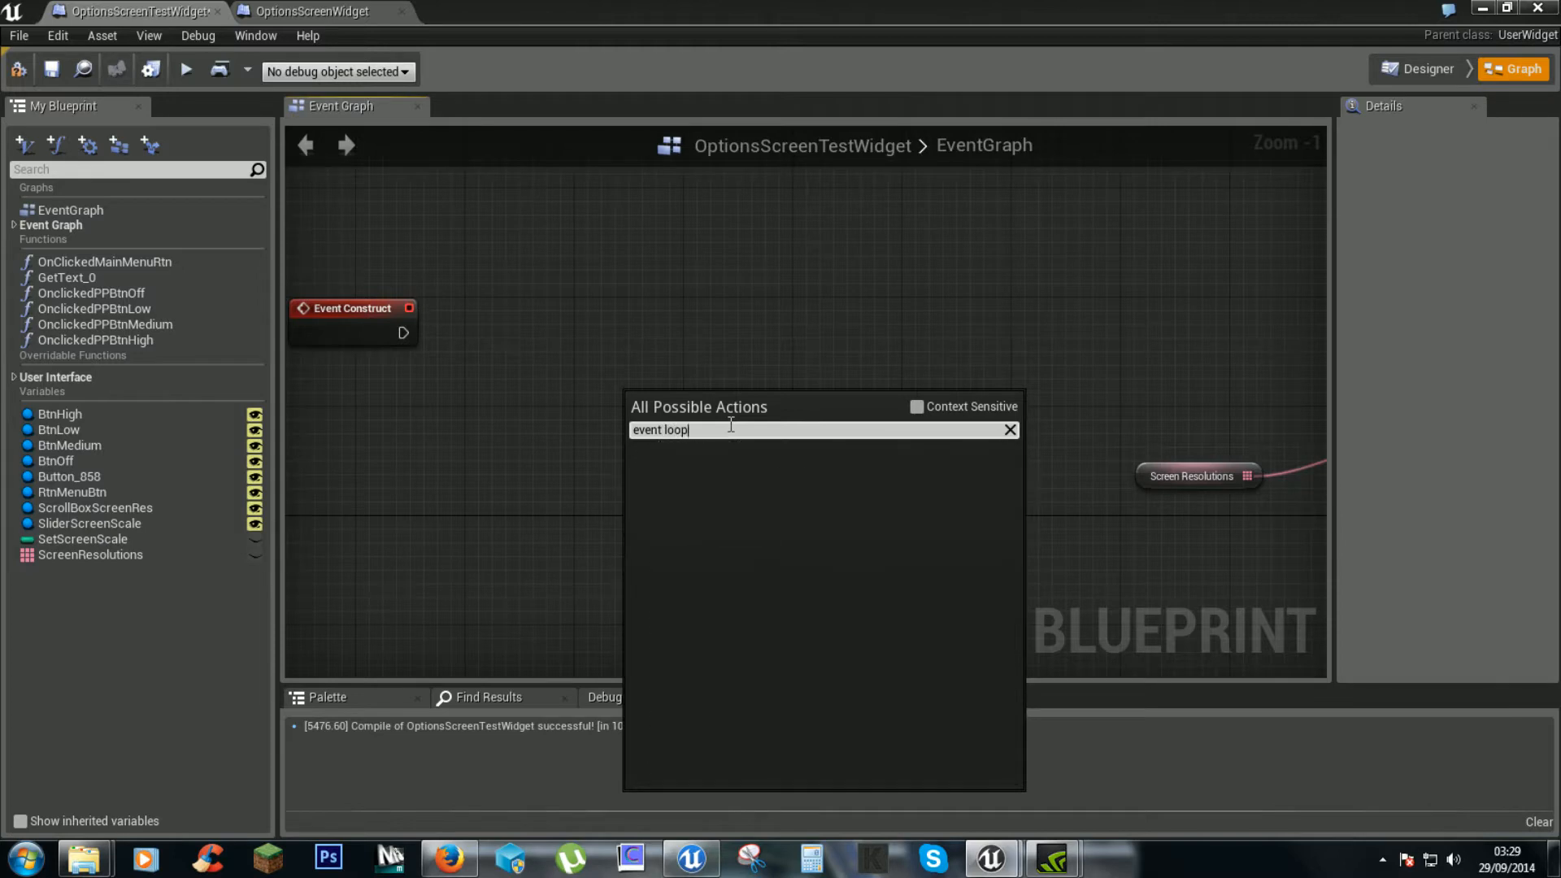
mouse_move(951, 412)
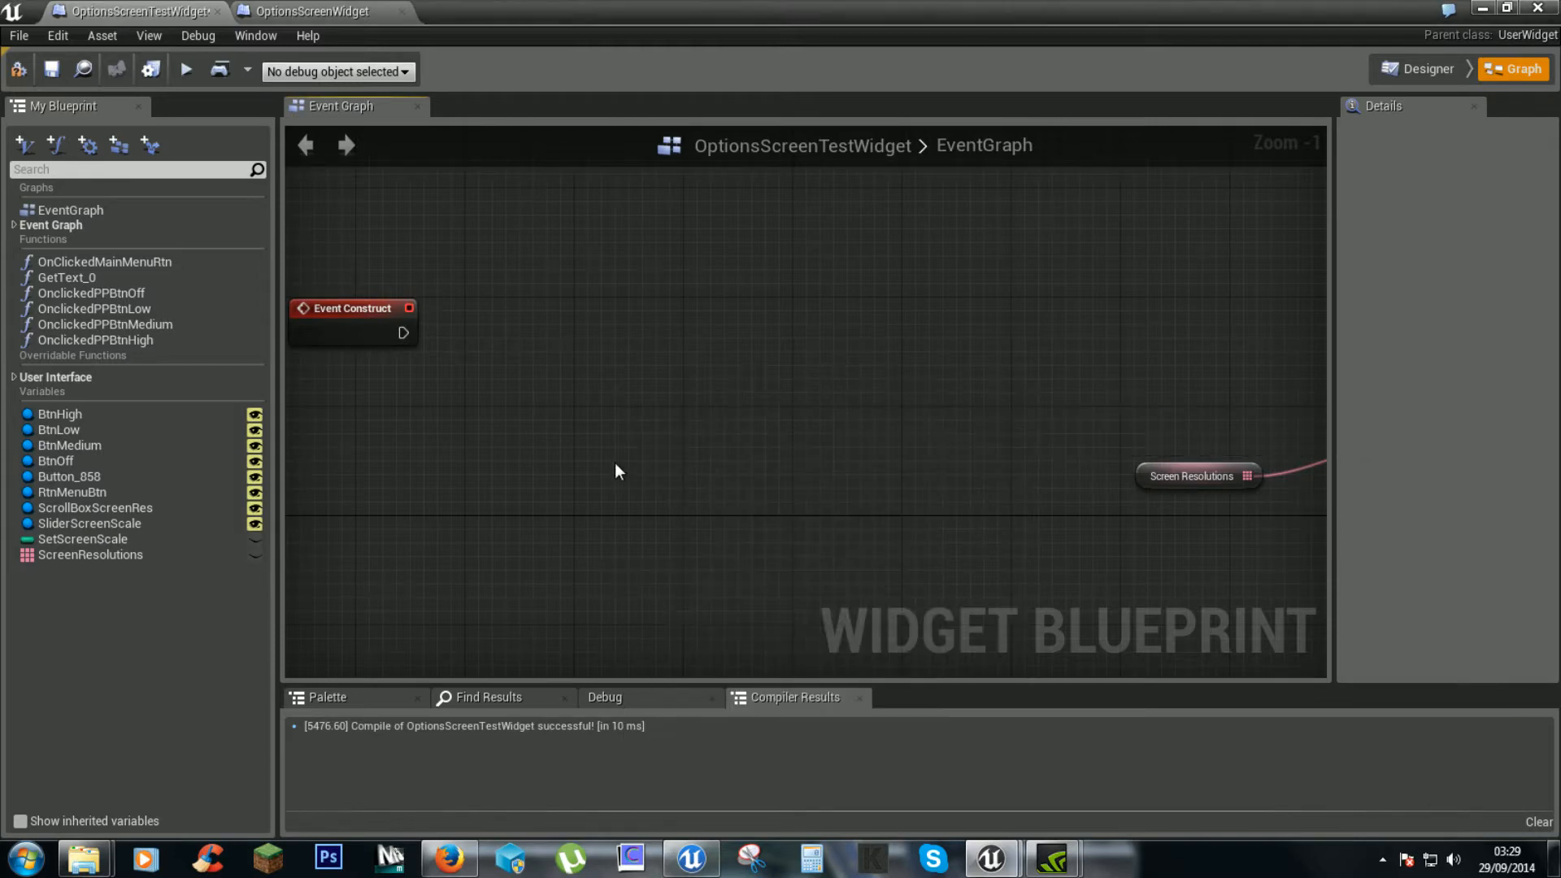
mouse_move(607, 455)
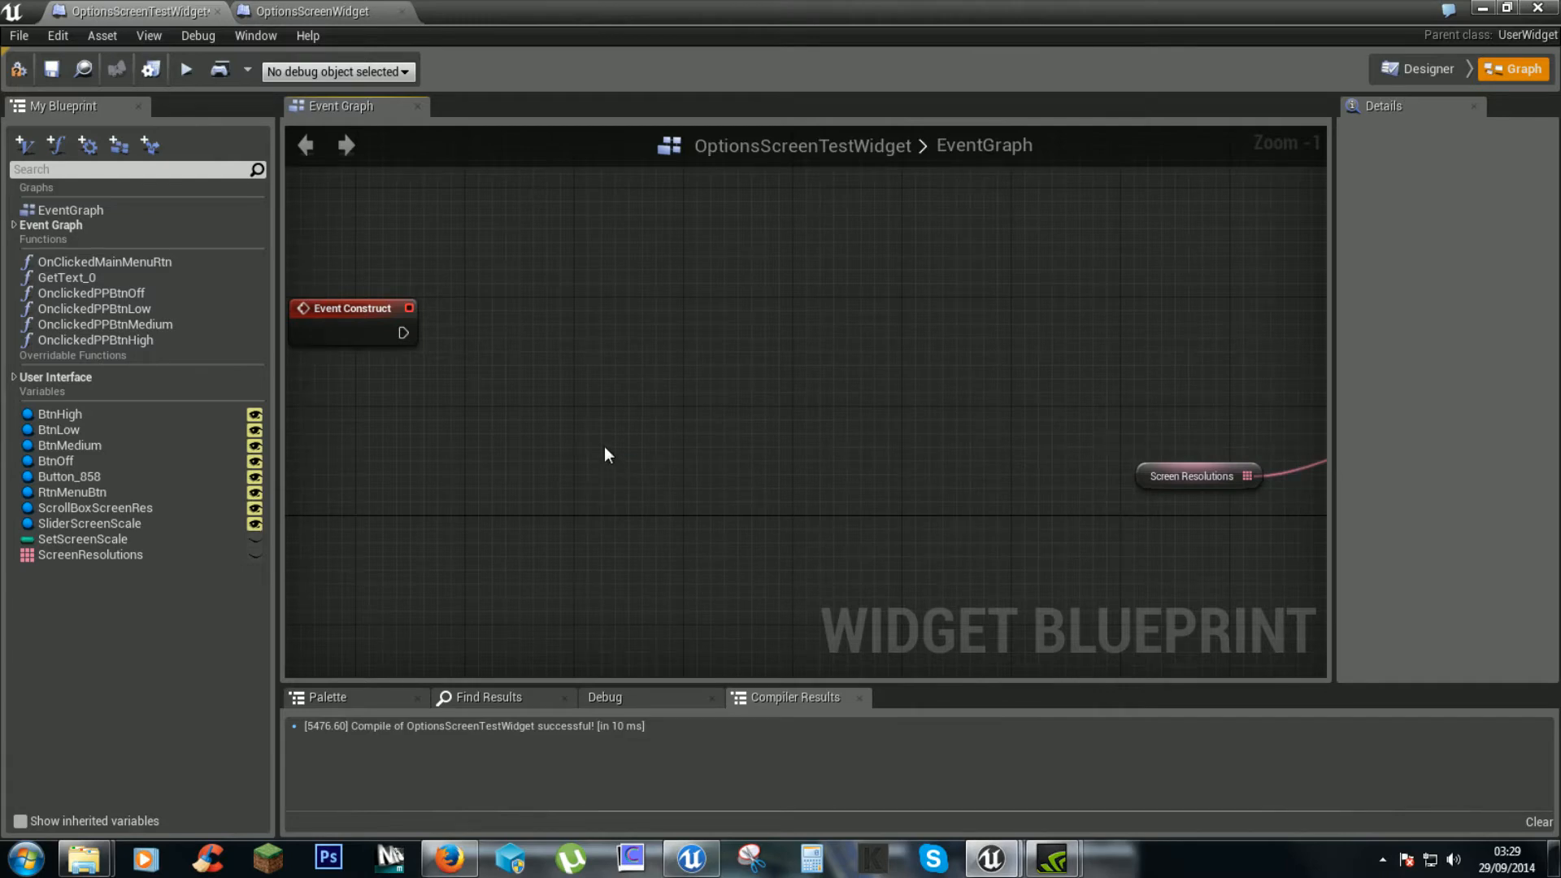
Step: Add Victory BPLibrary's Options Menu Get Display Adapter Screen Resolutions node via an 'options' search
right_click(607, 453)
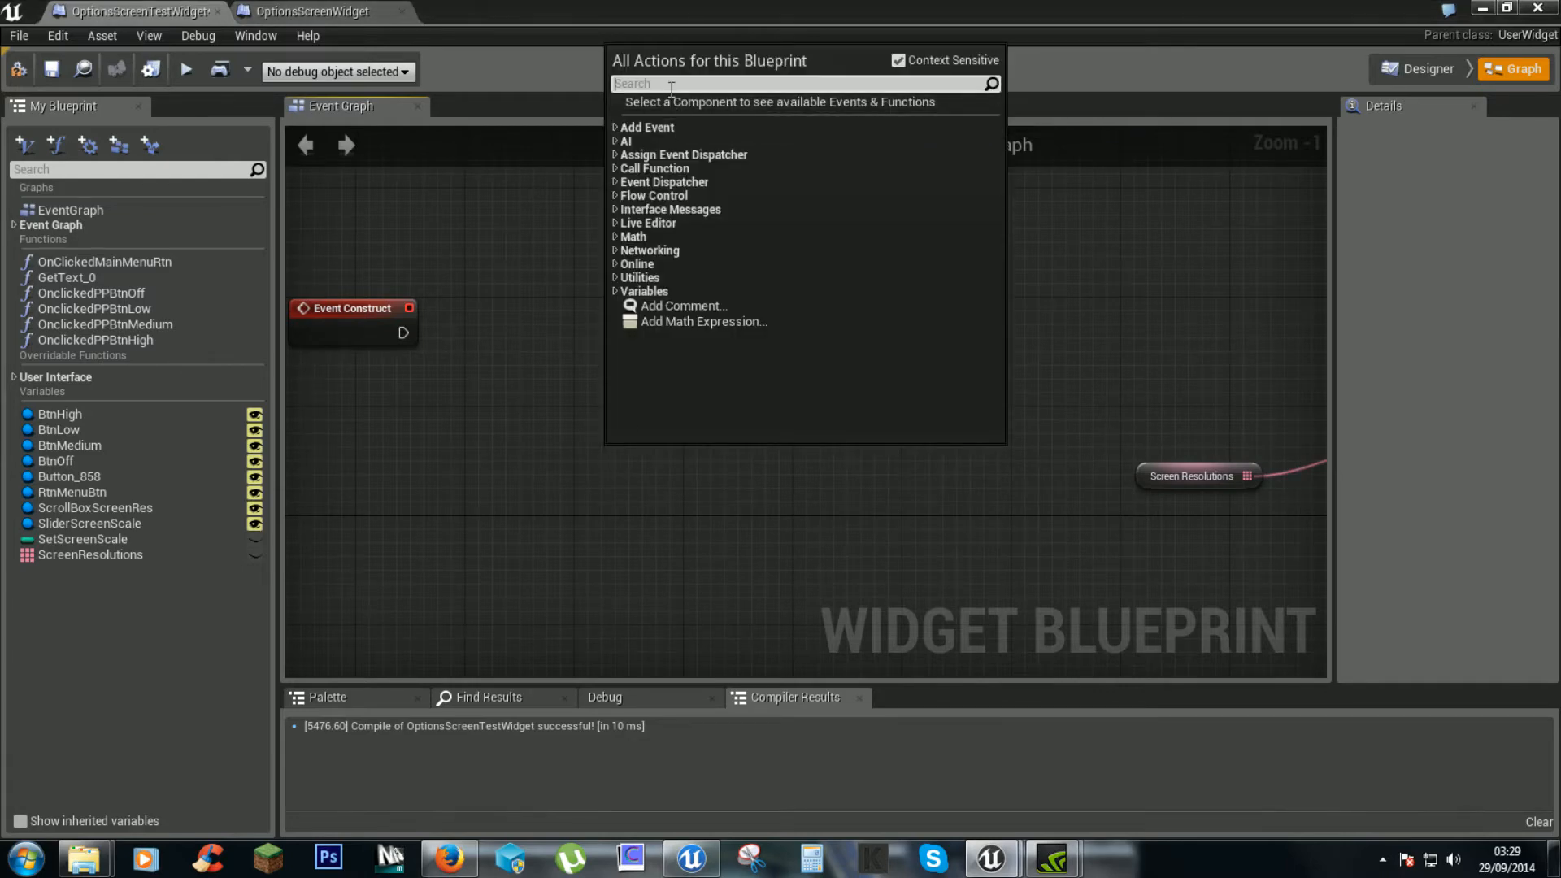
text(o)
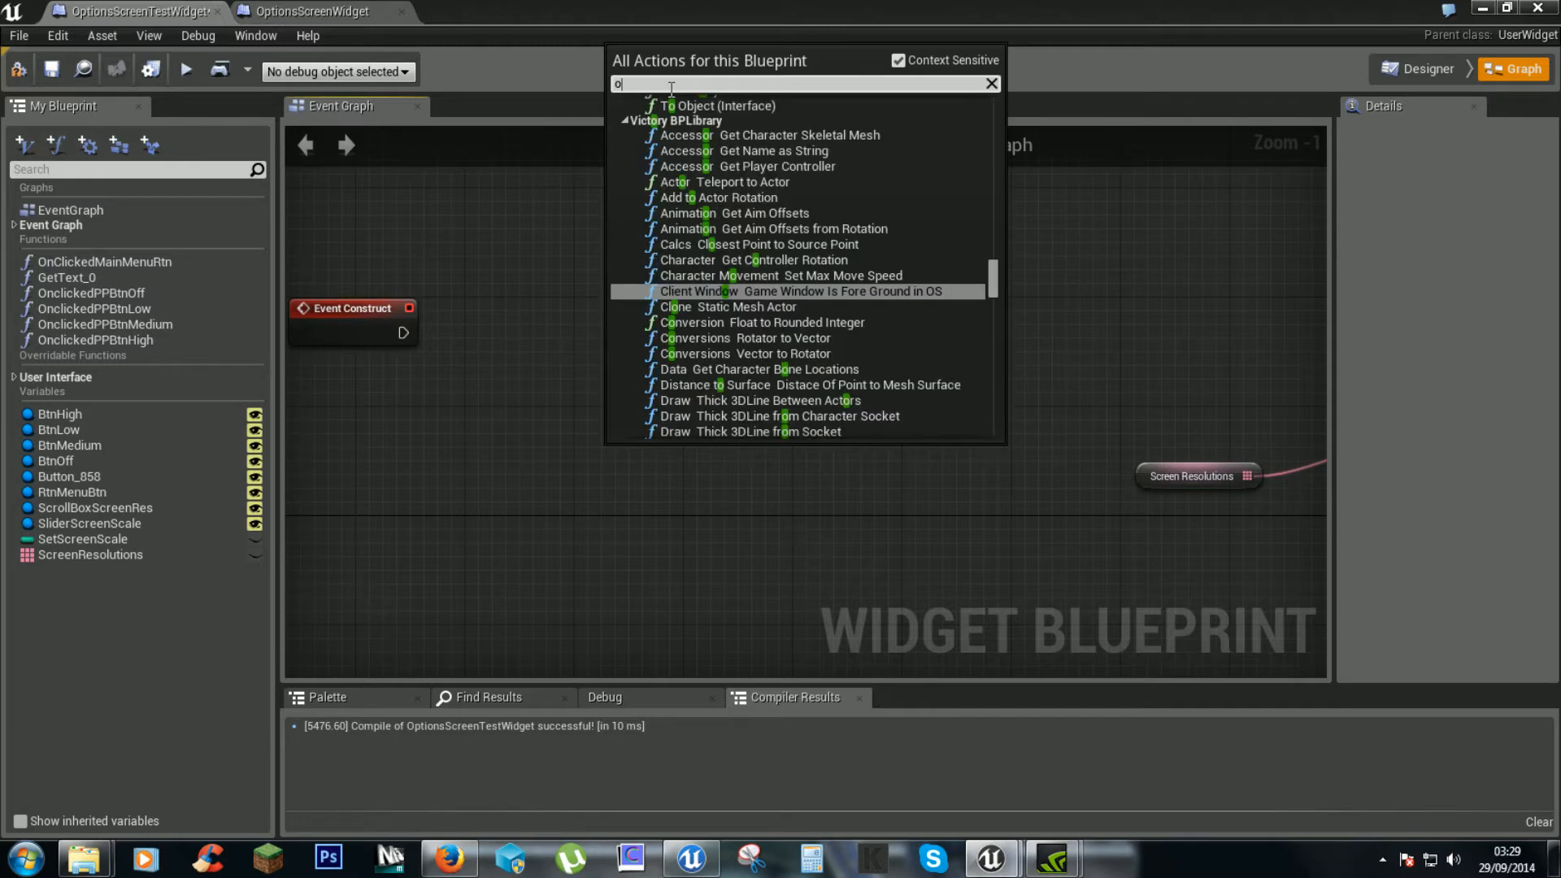
text(ptions)
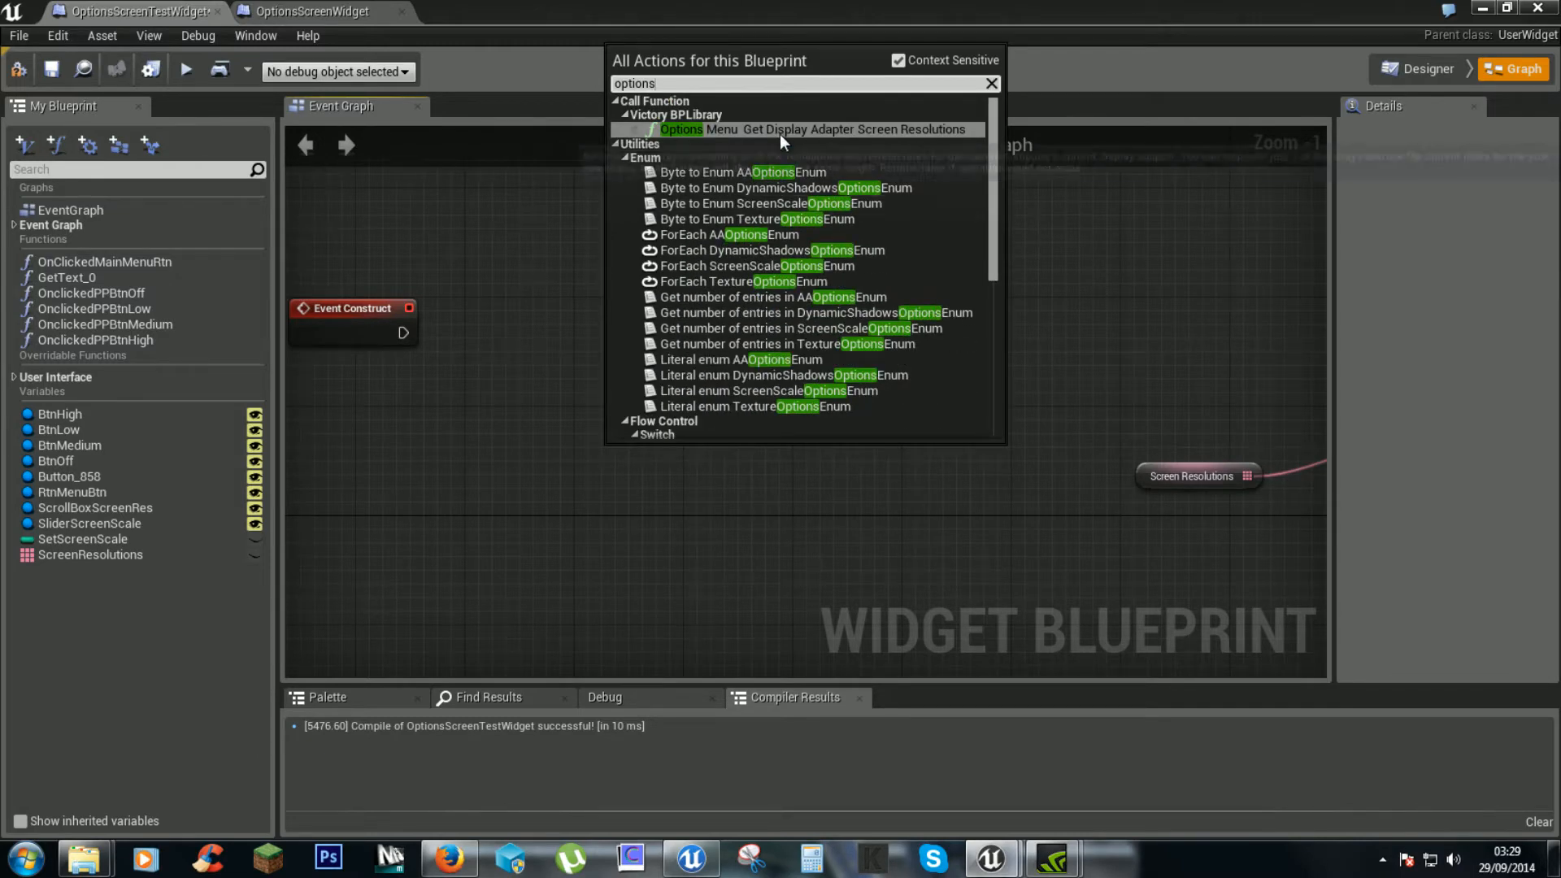
click(811, 129)
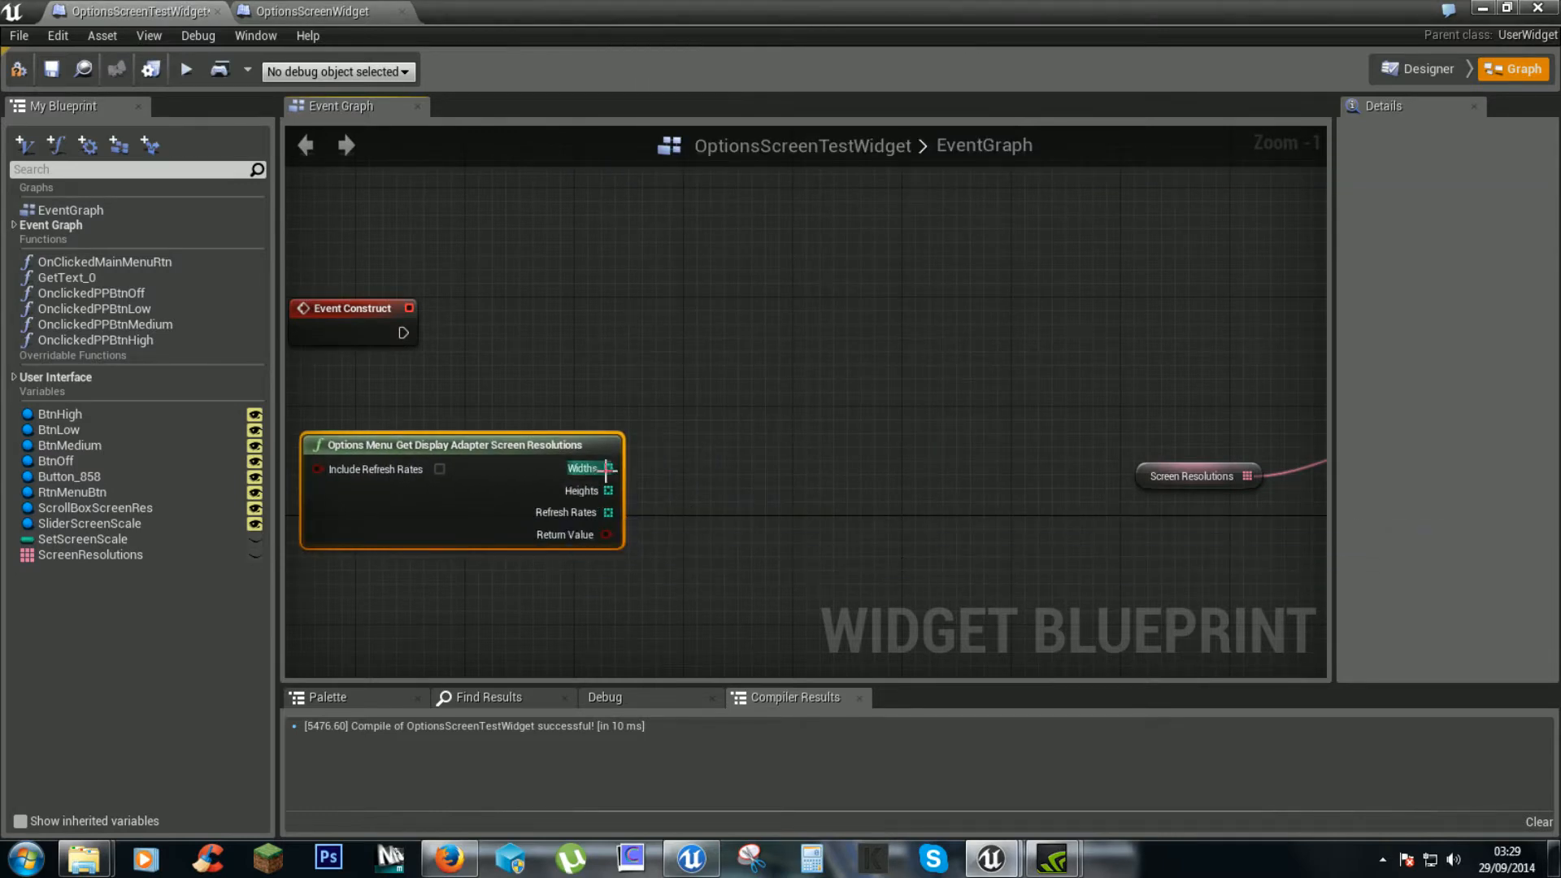
Step: Add a ForEachLoop node by searching 'loop ar' with Context Sensitive turned off
drag(607, 468, 817, 416)
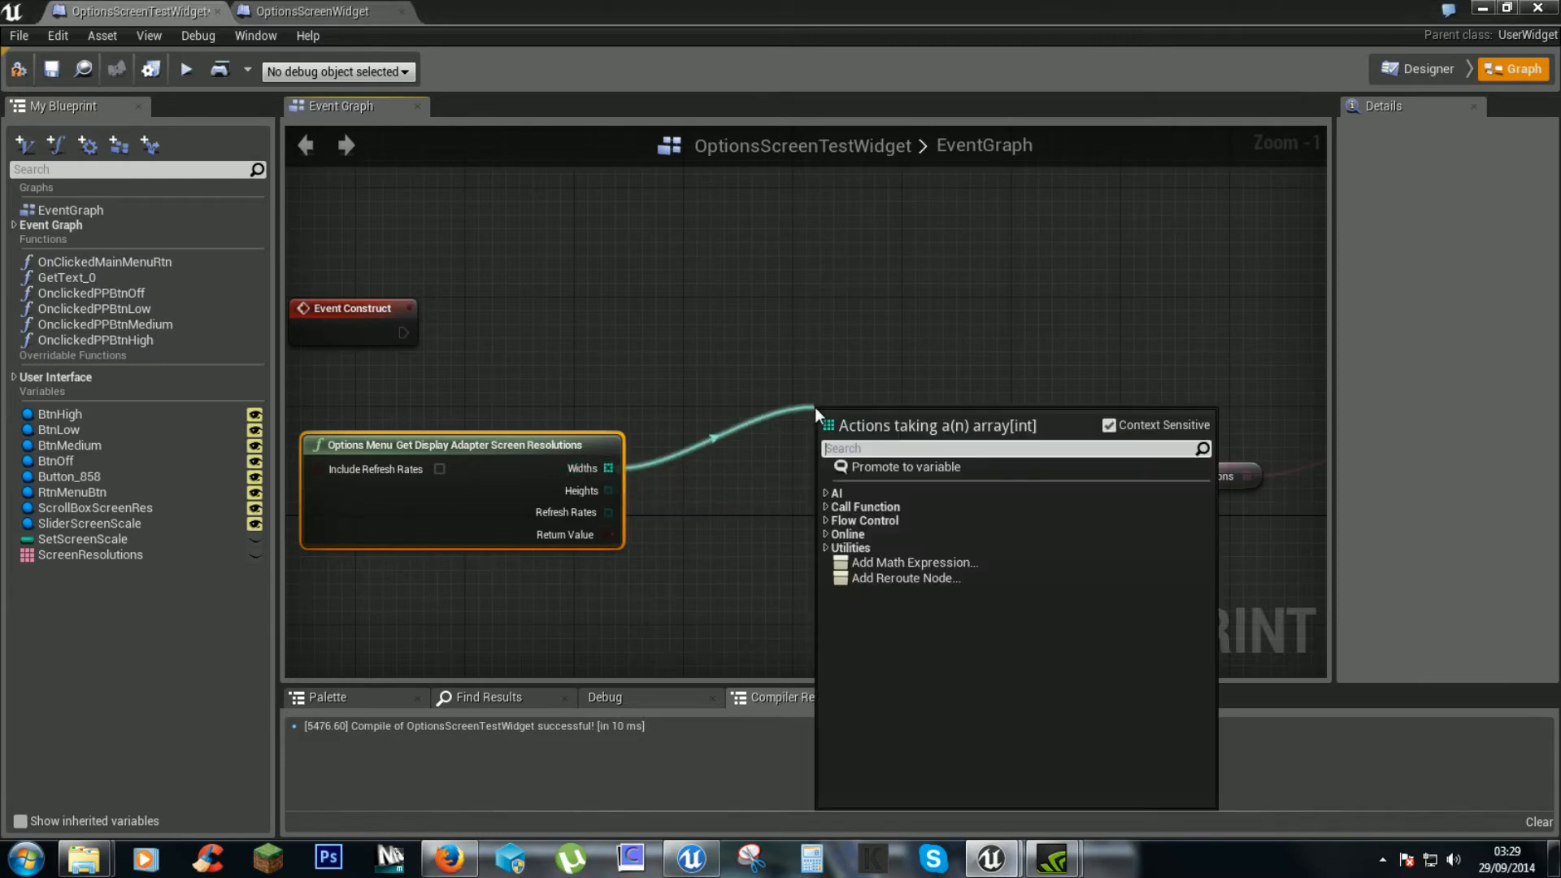
text(event)
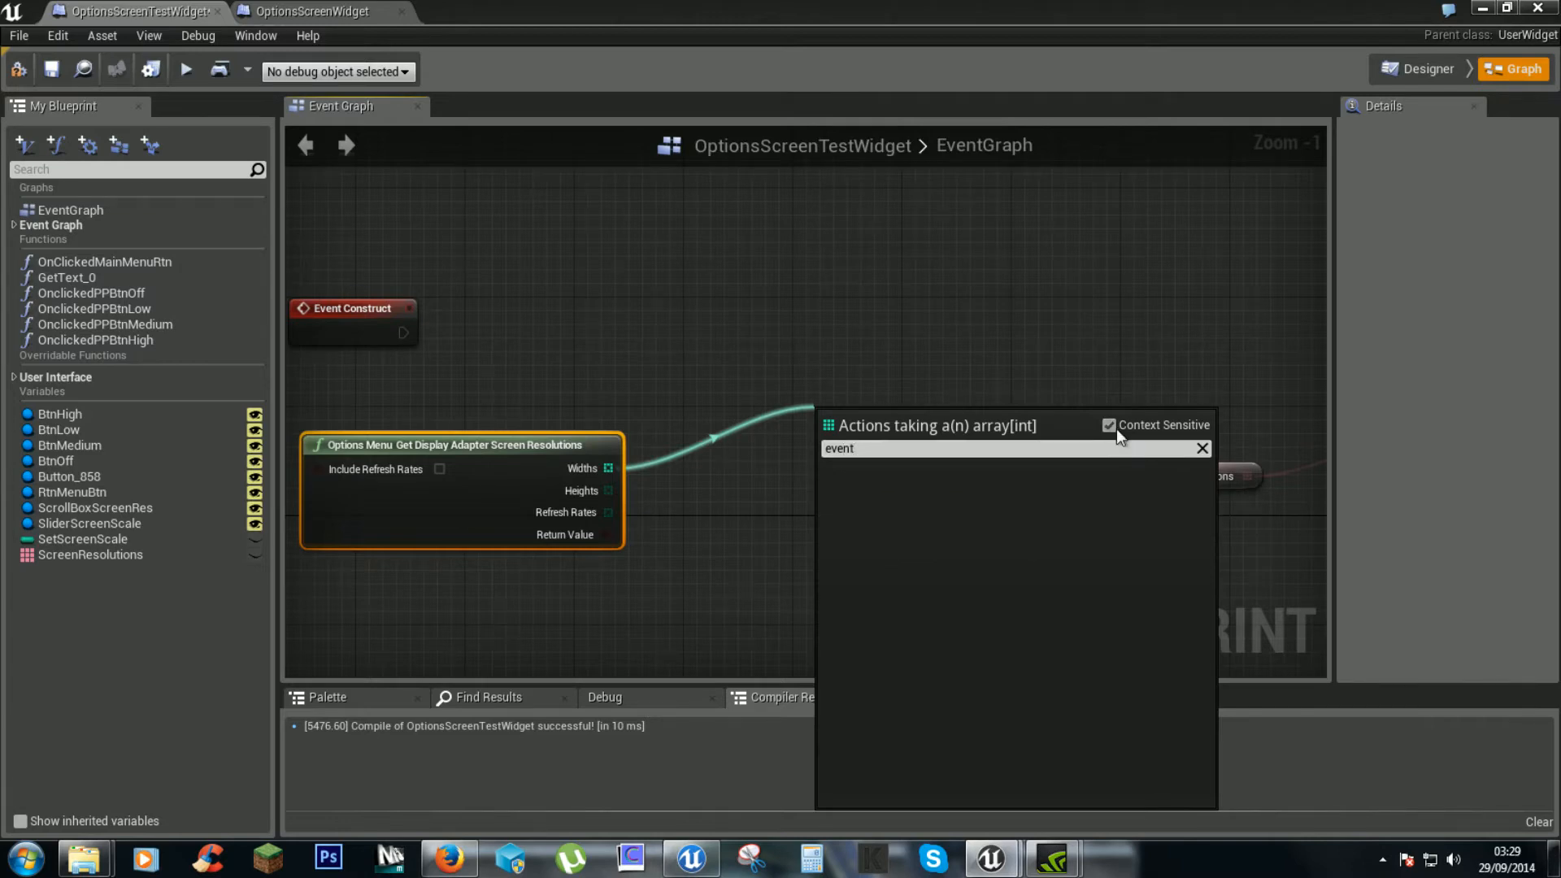
click(1109, 425)
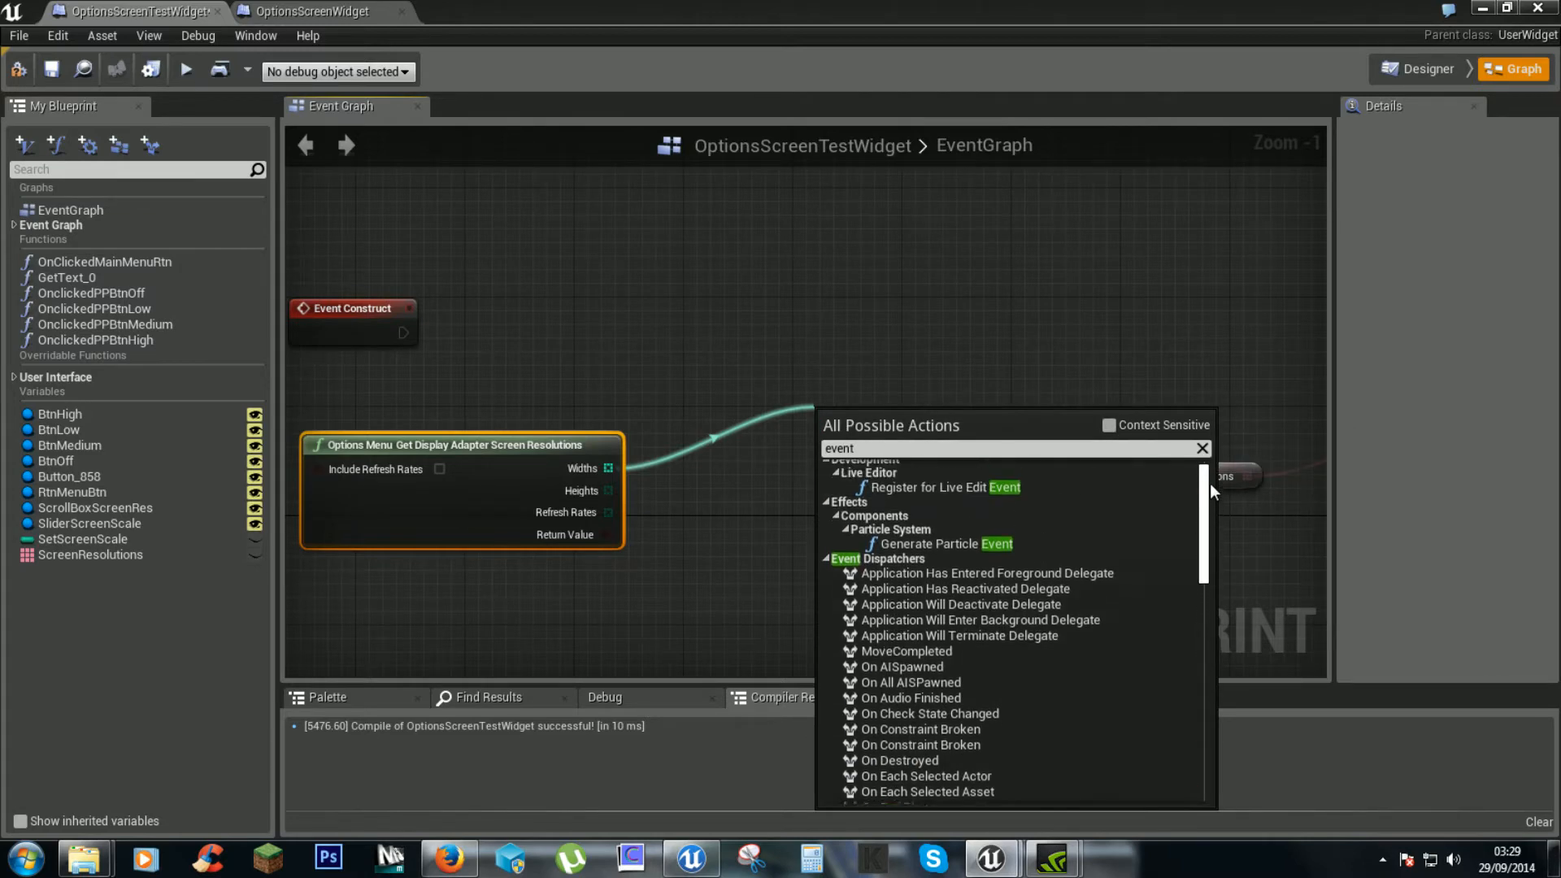
scroll(down, 3)
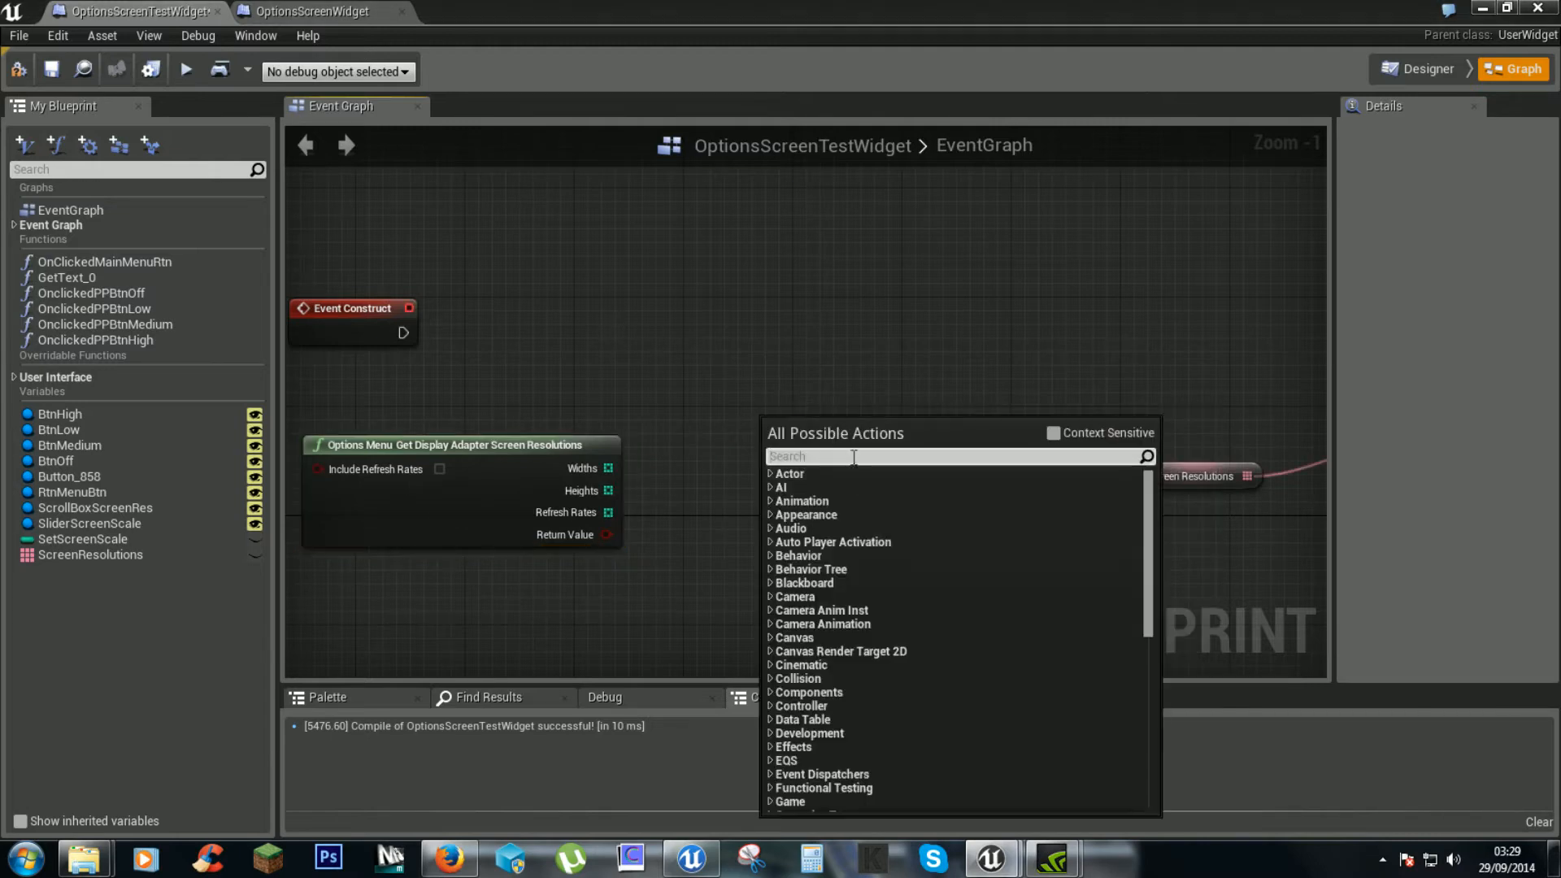
text(loop)
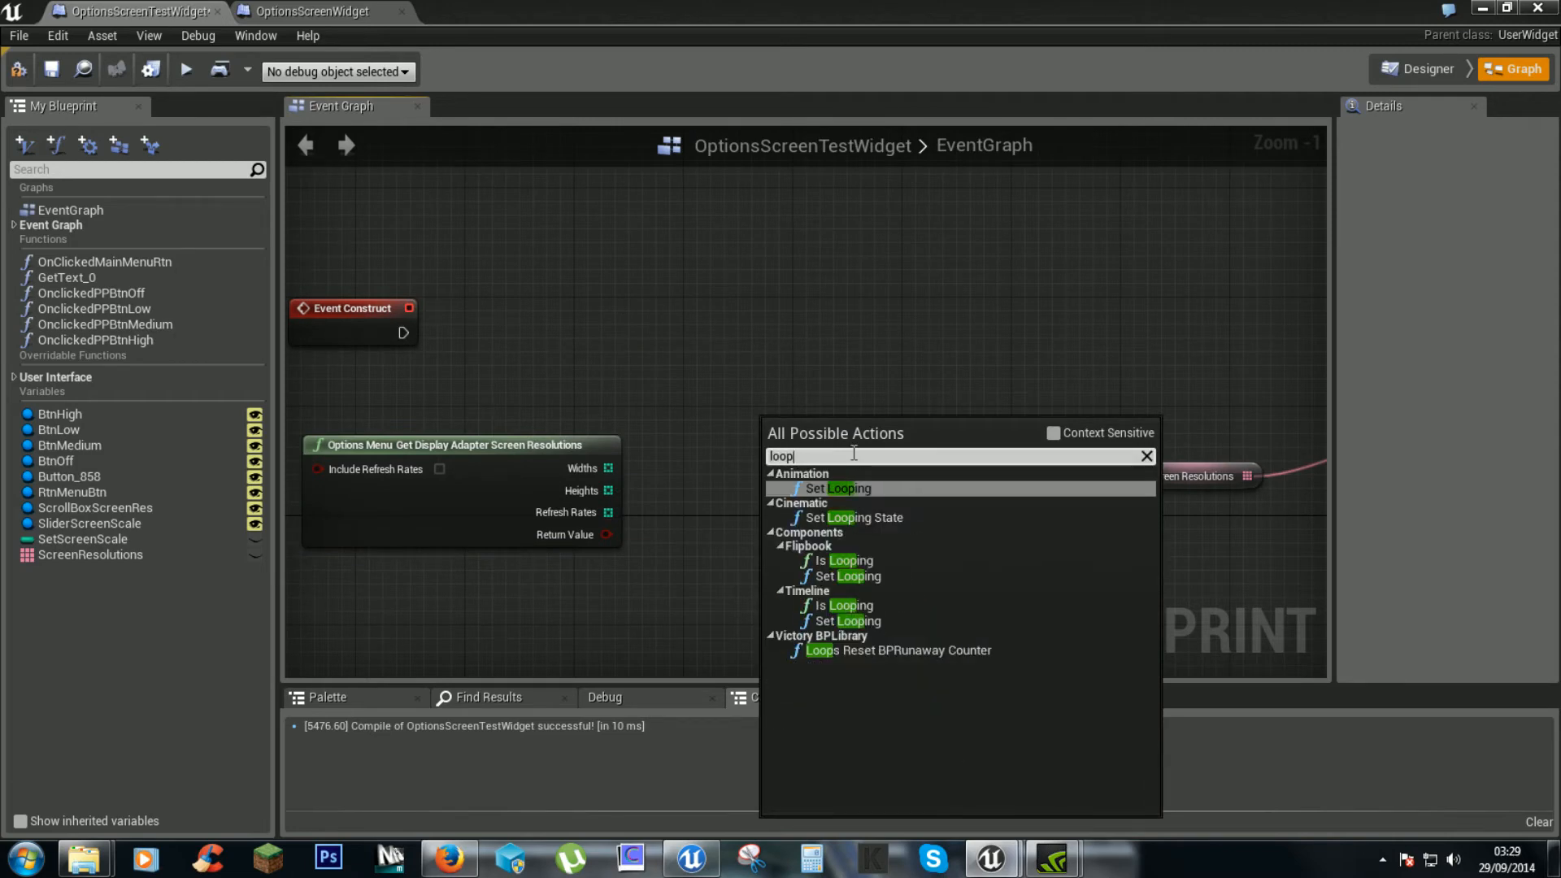
text(ar)
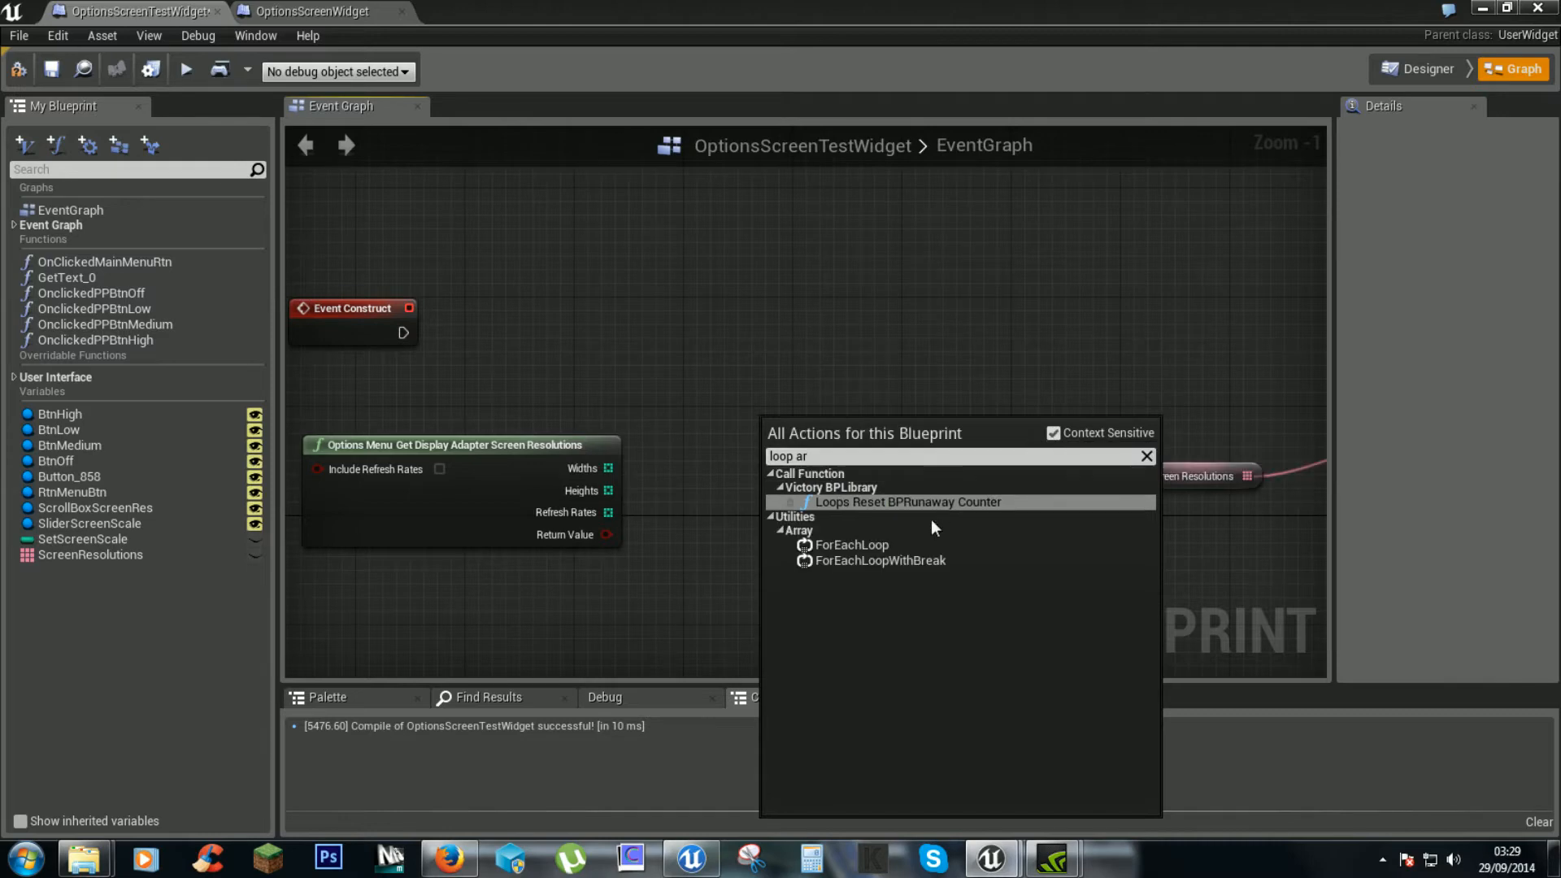
click(849, 544)
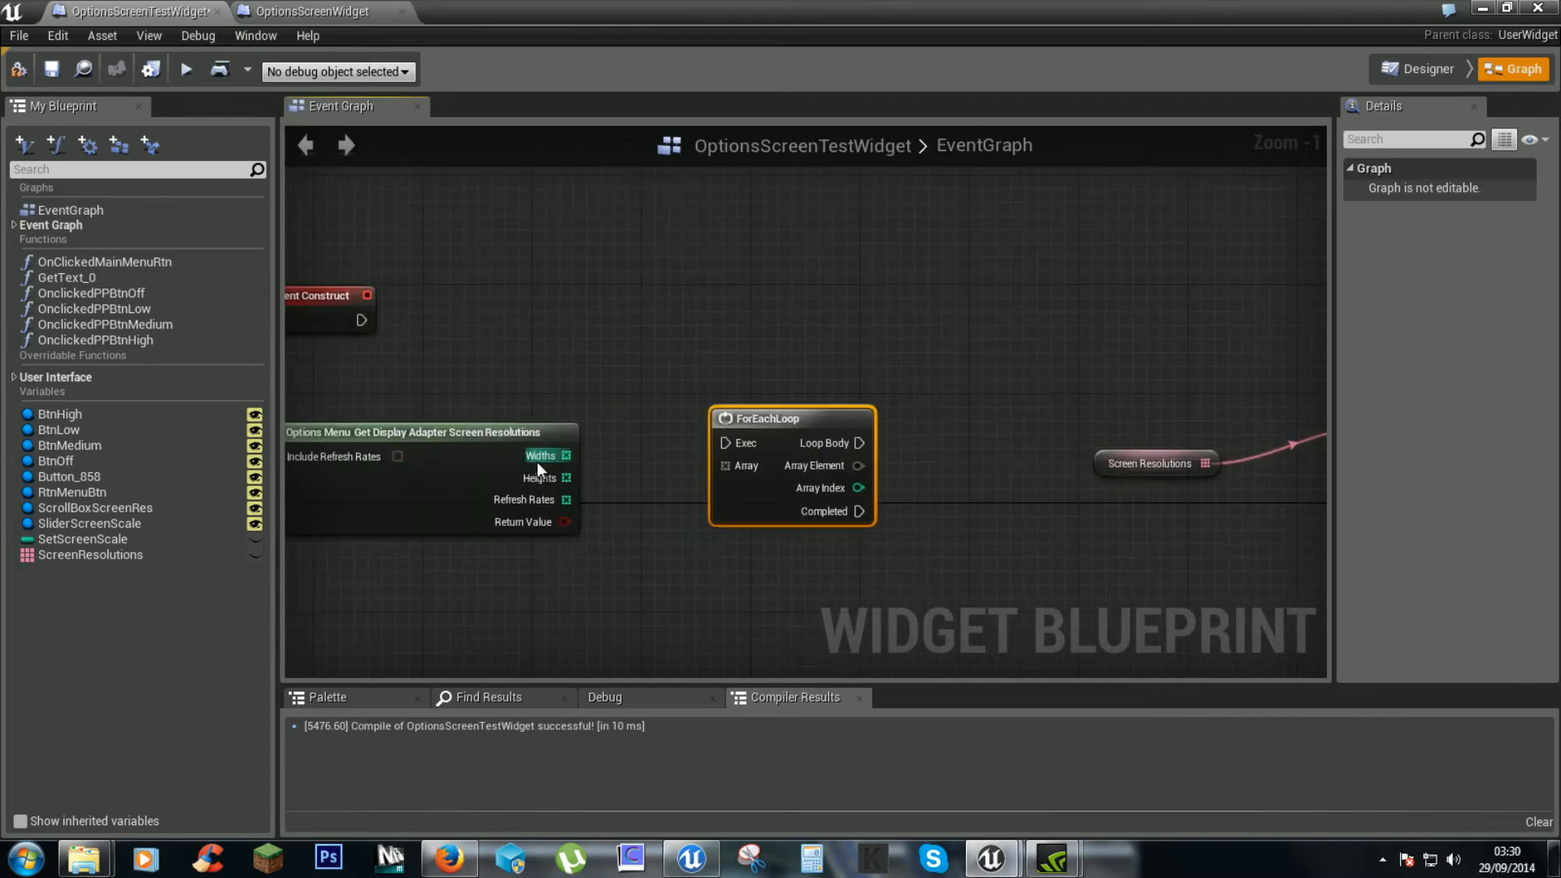
Step: Loop over Widths and add a Heights Get node indexed by the loop's Array Index
drag(566, 455, 726, 466)
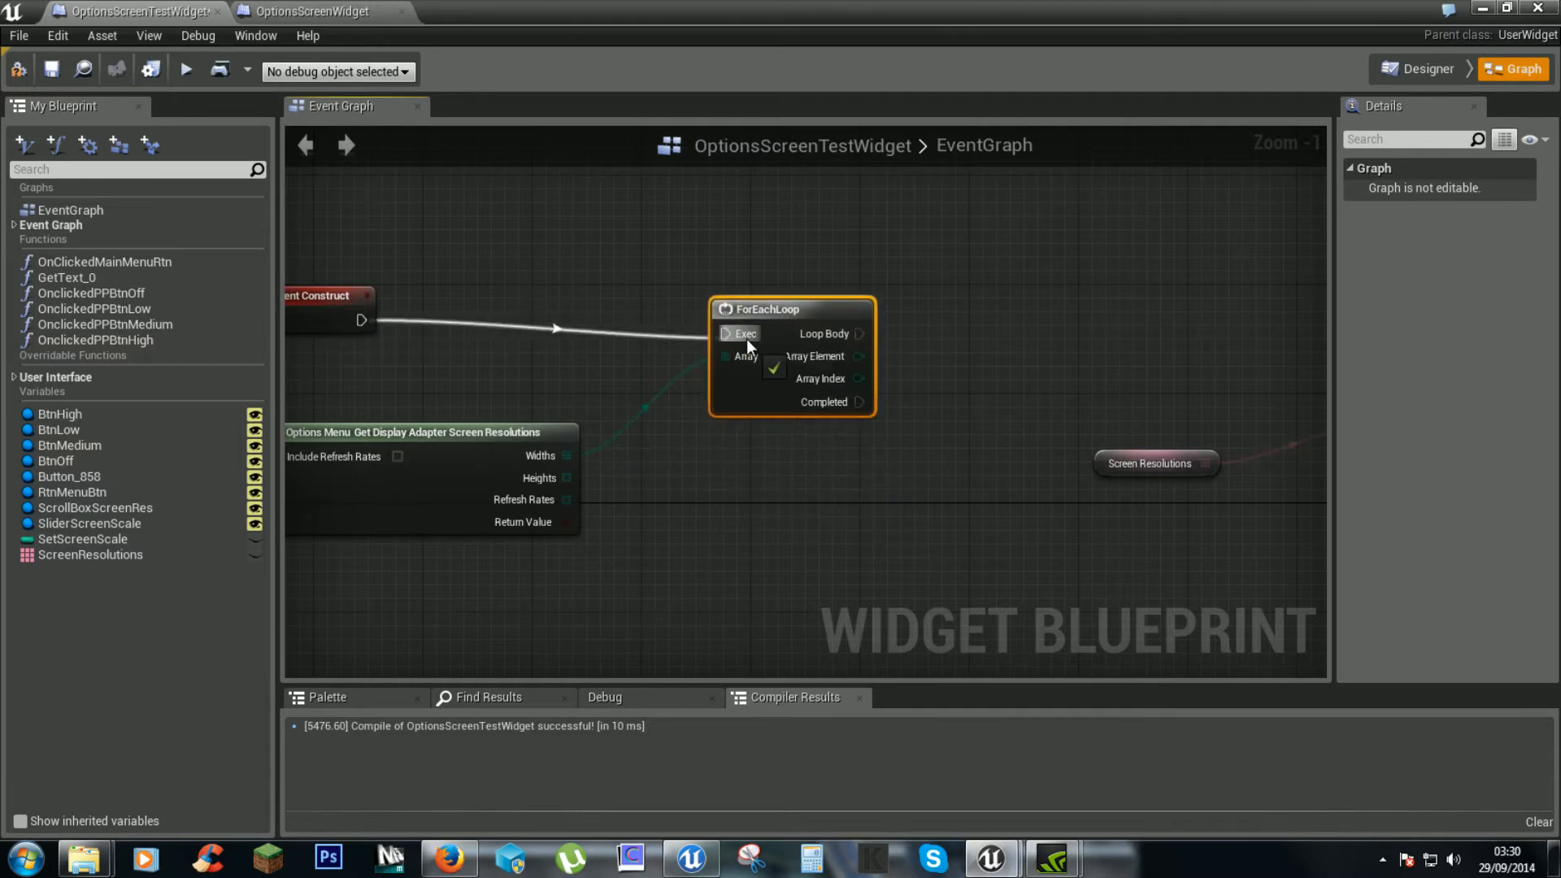
mouse_move(767, 395)
text(g)
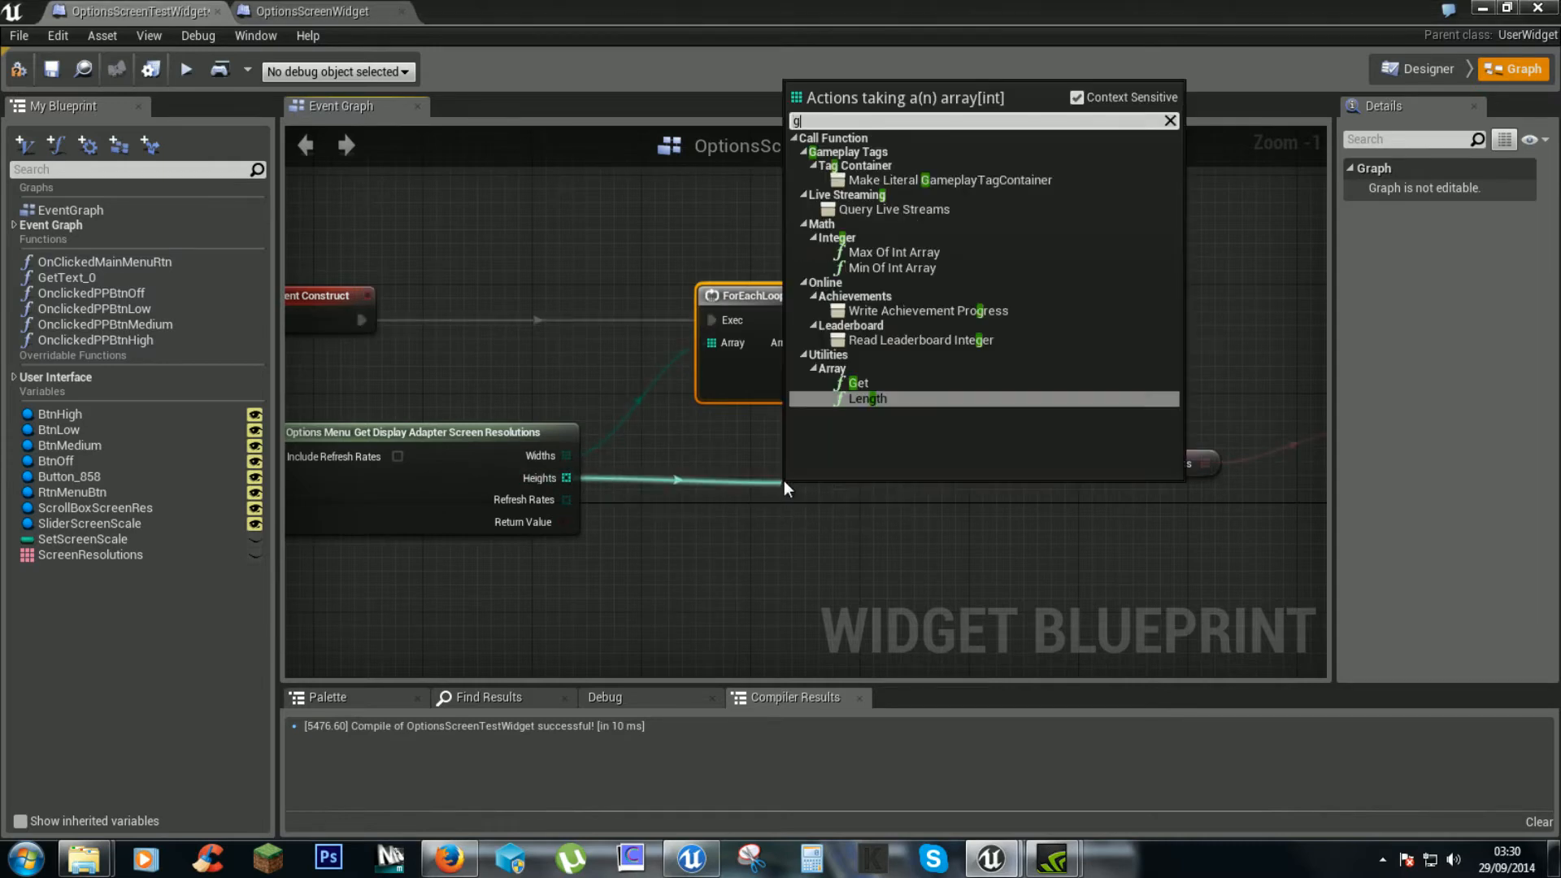
click(858, 382)
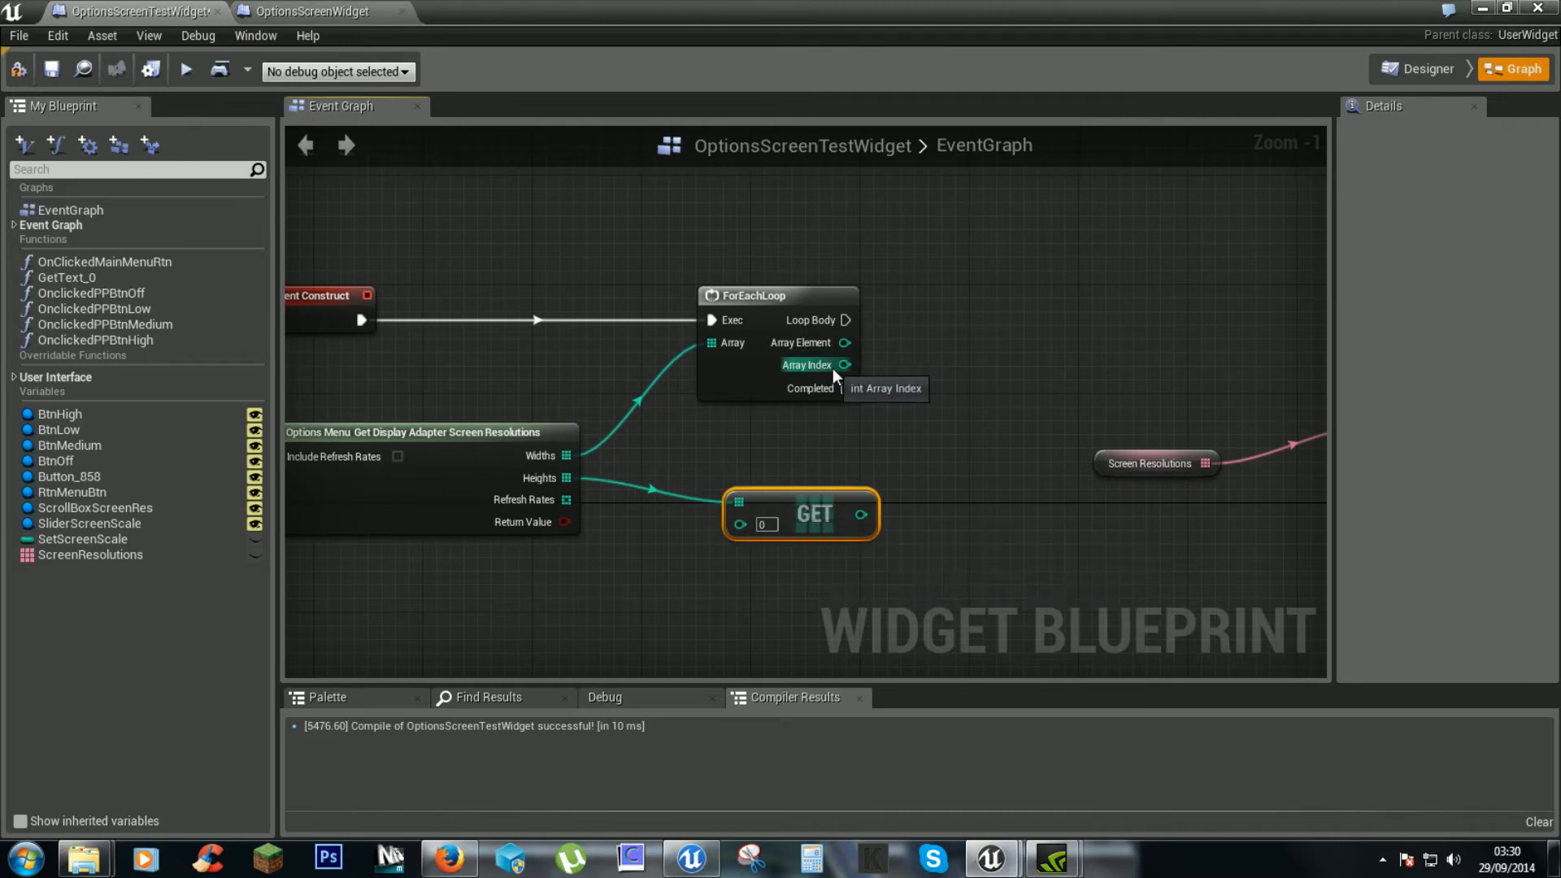
drag(856, 364, 741, 525)
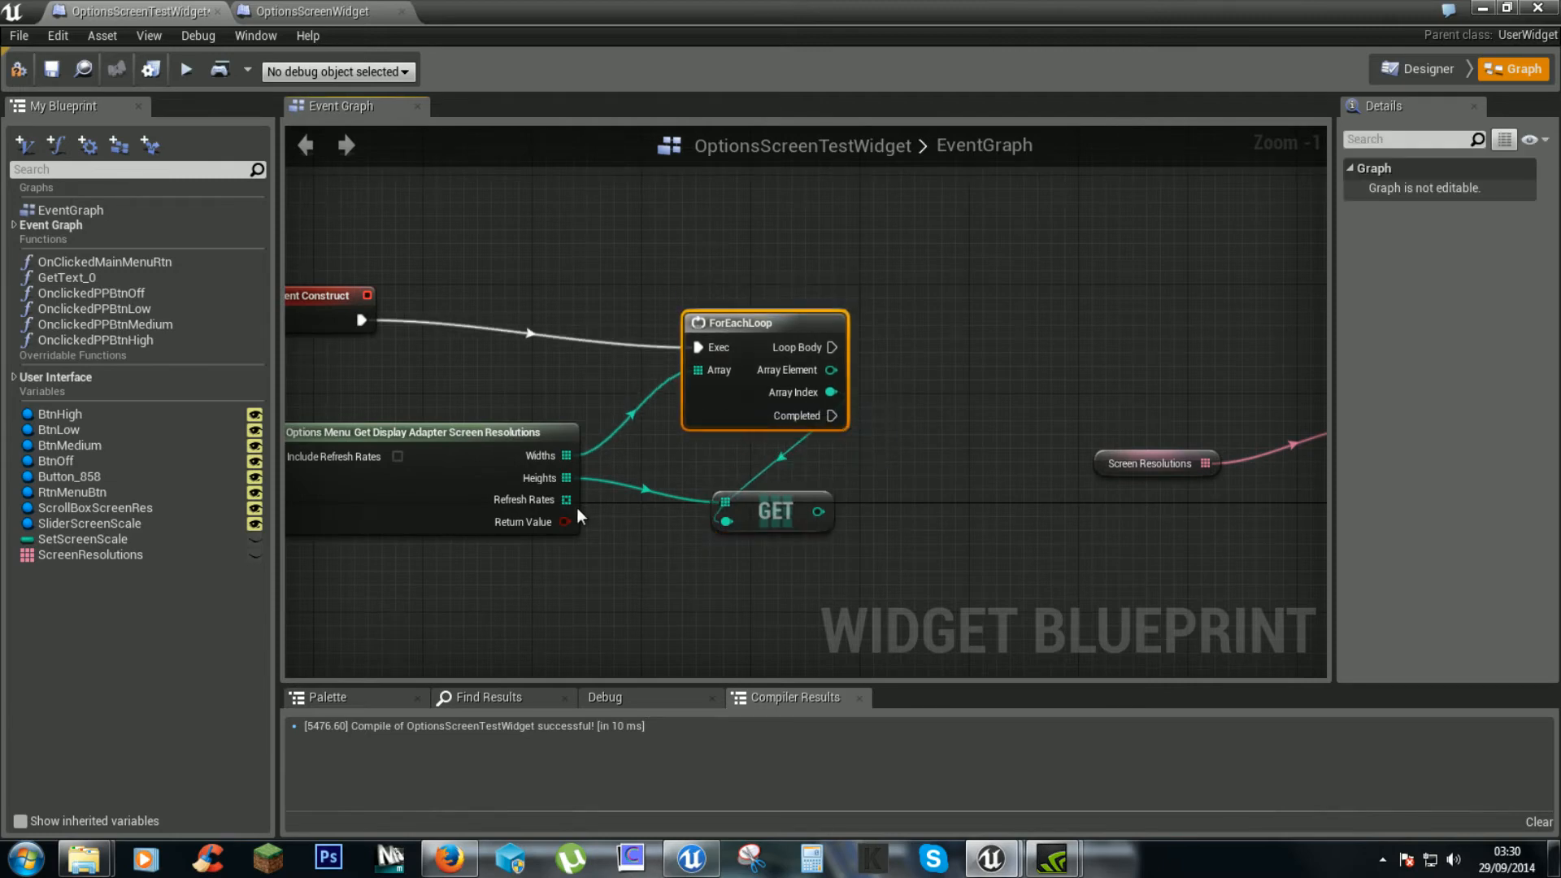
mouse_move(480, 409)
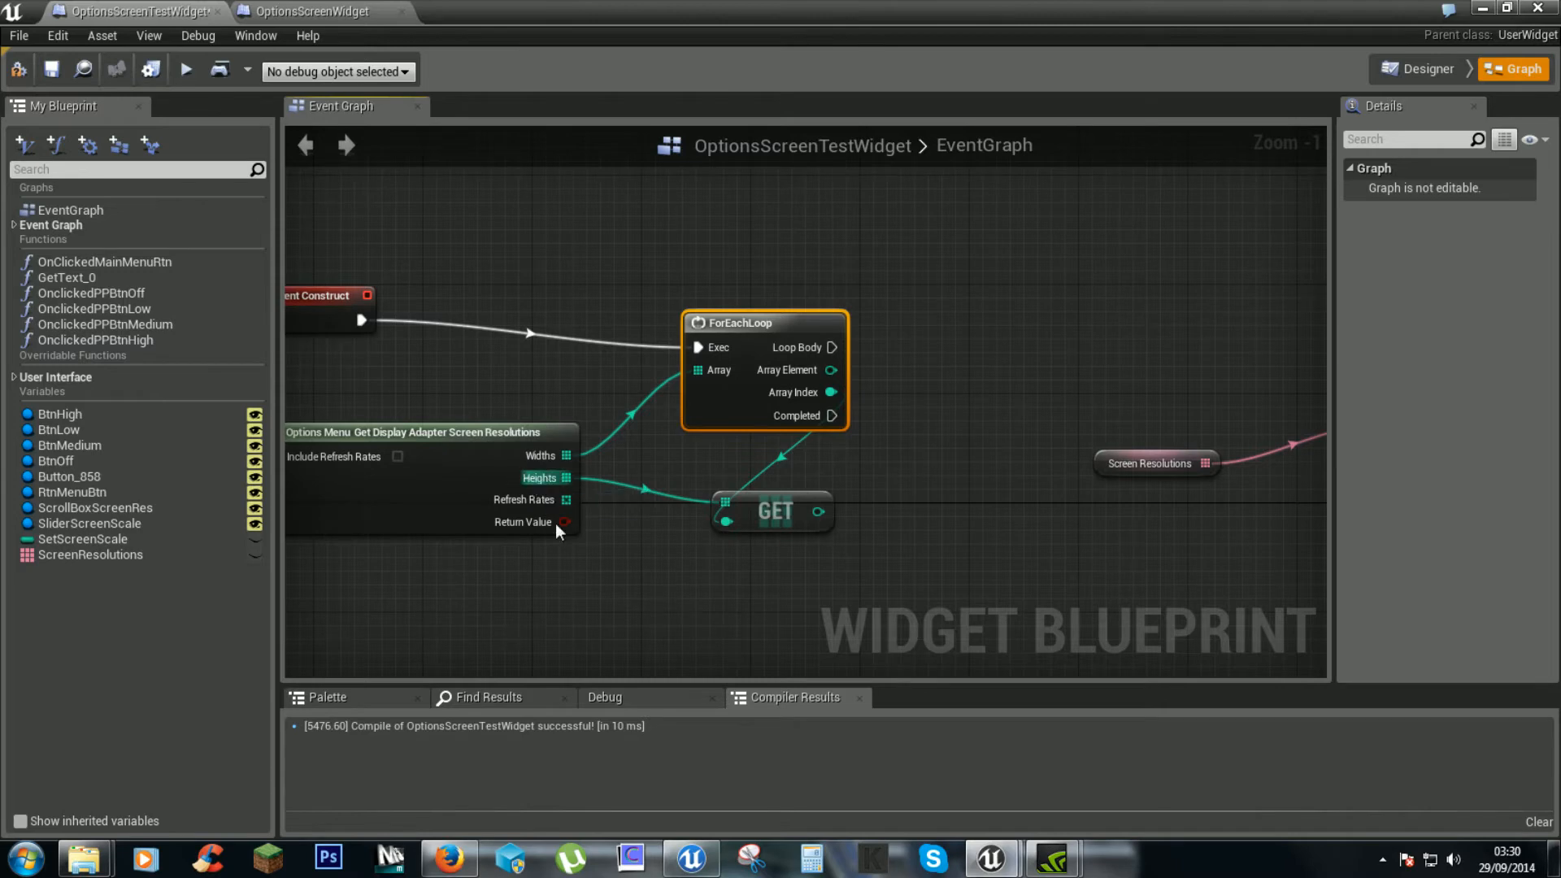
mouse_move(888, 469)
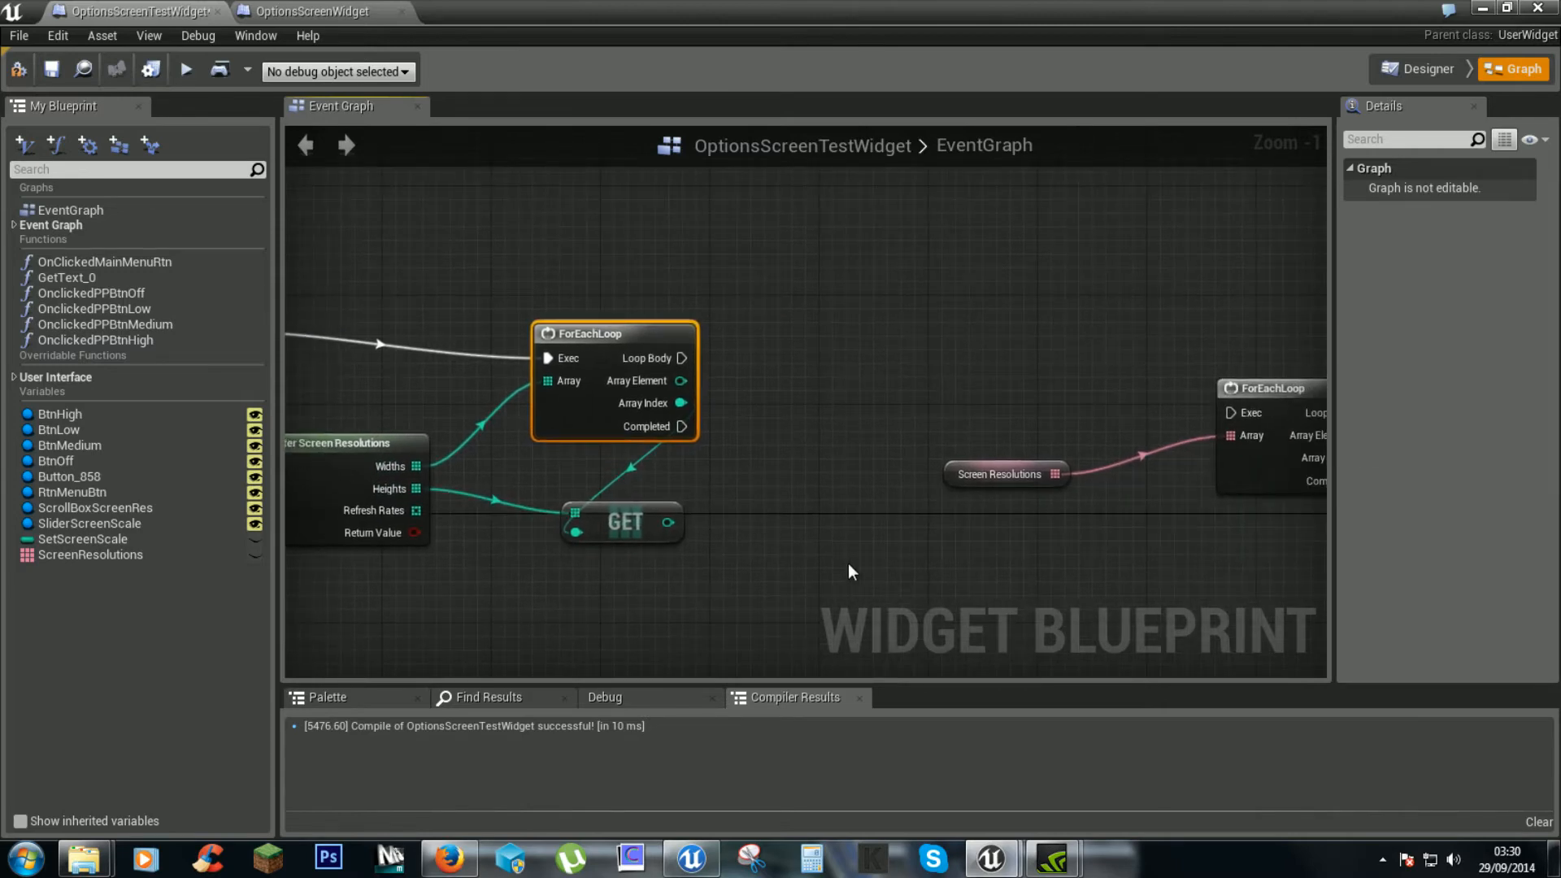
Step: Convert the loop's Array Element to a string and search 'comb' for Combine Strings
drag(682, 402, 831, 391)
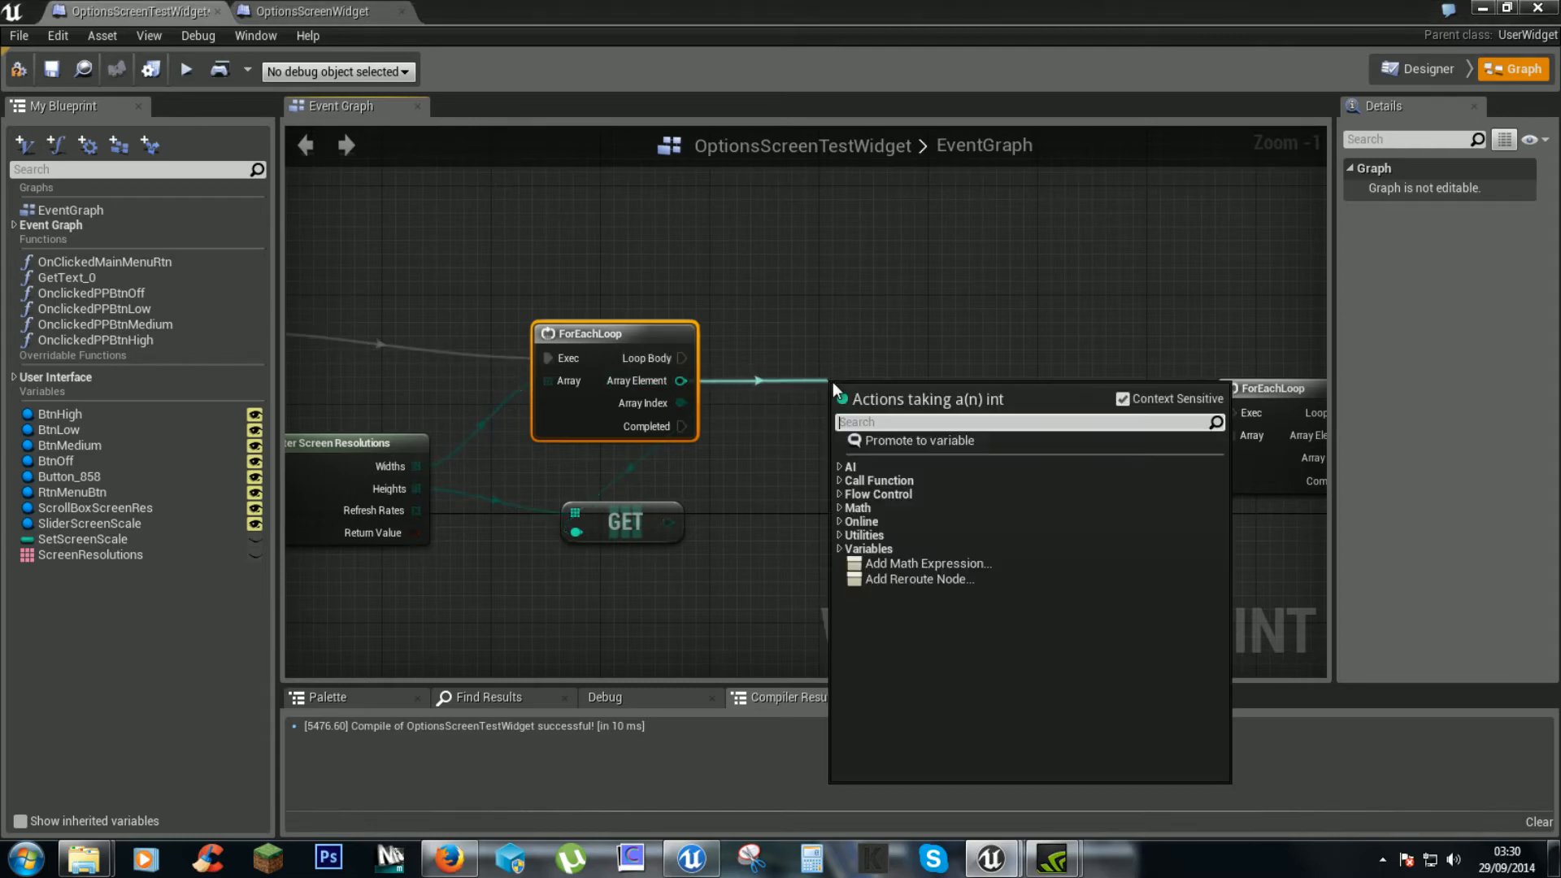
text(string)
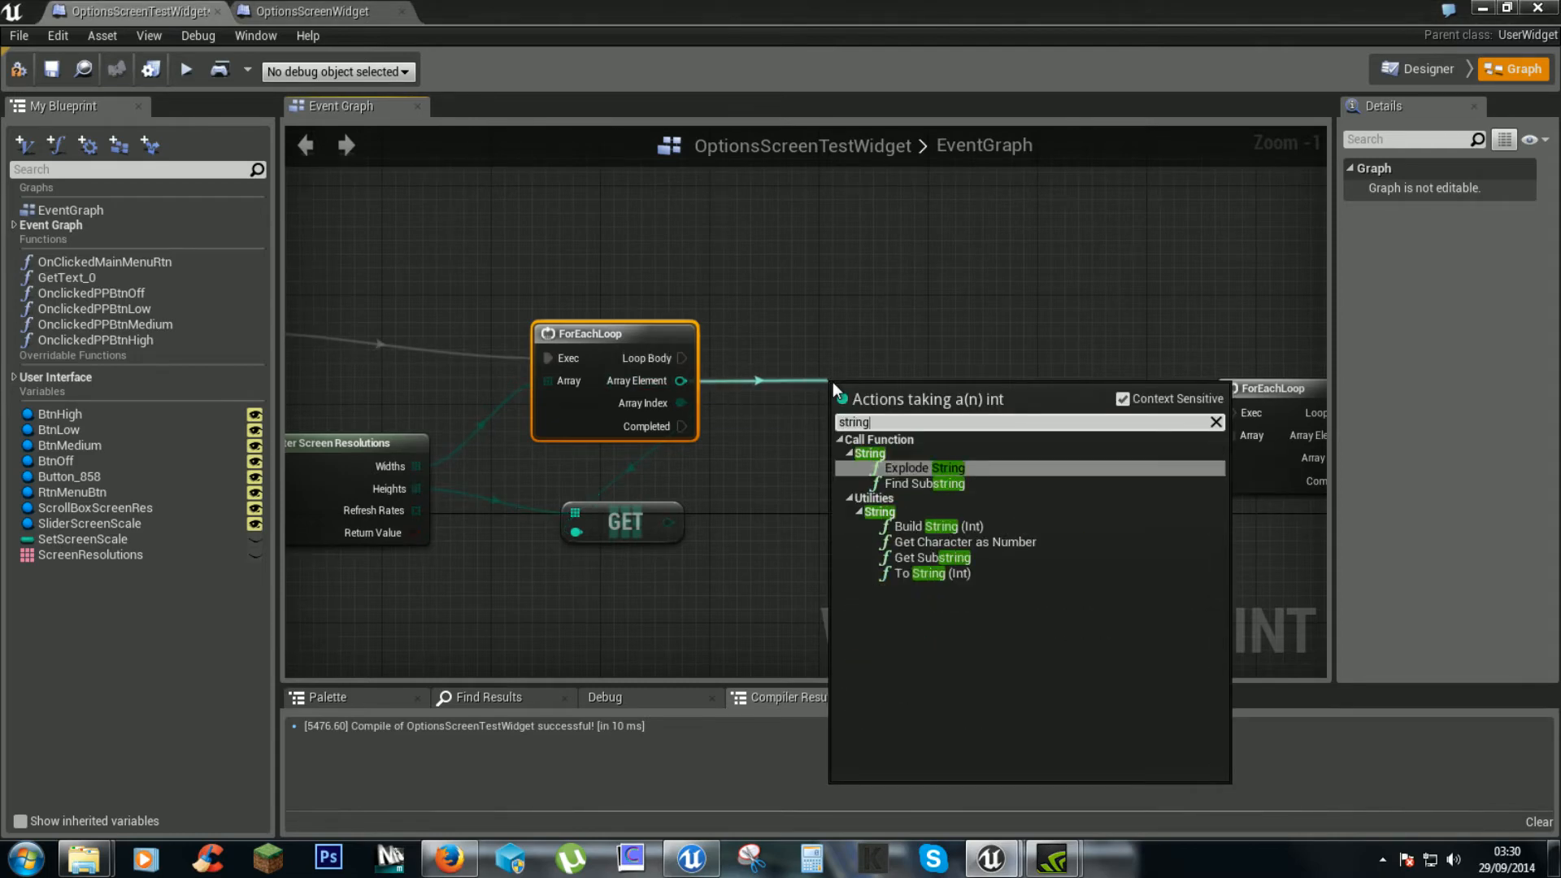
click(1122, 398)
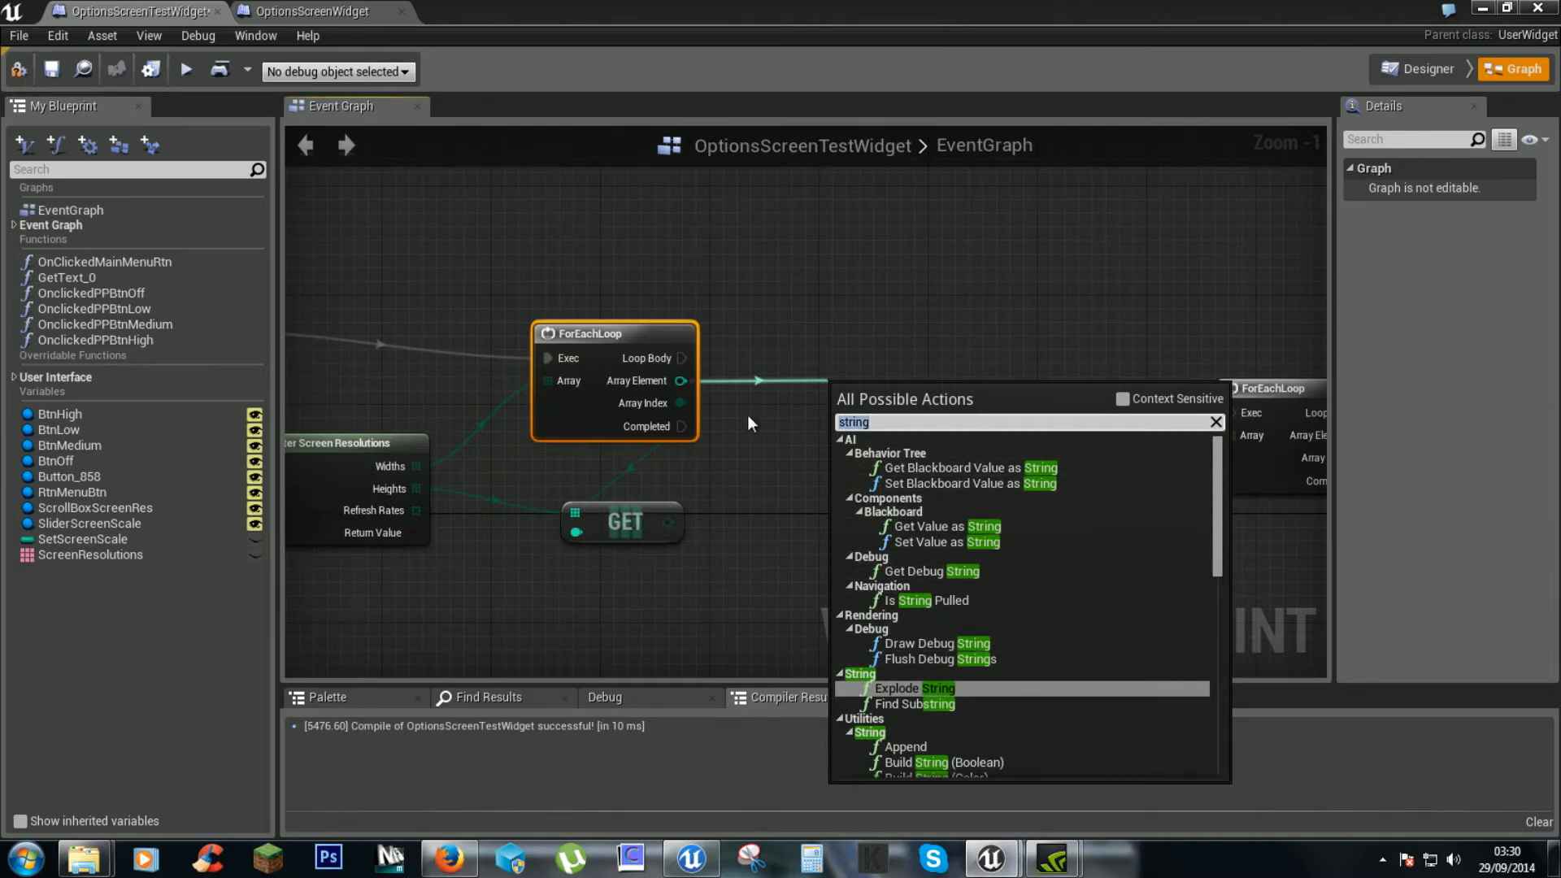
text(comb)
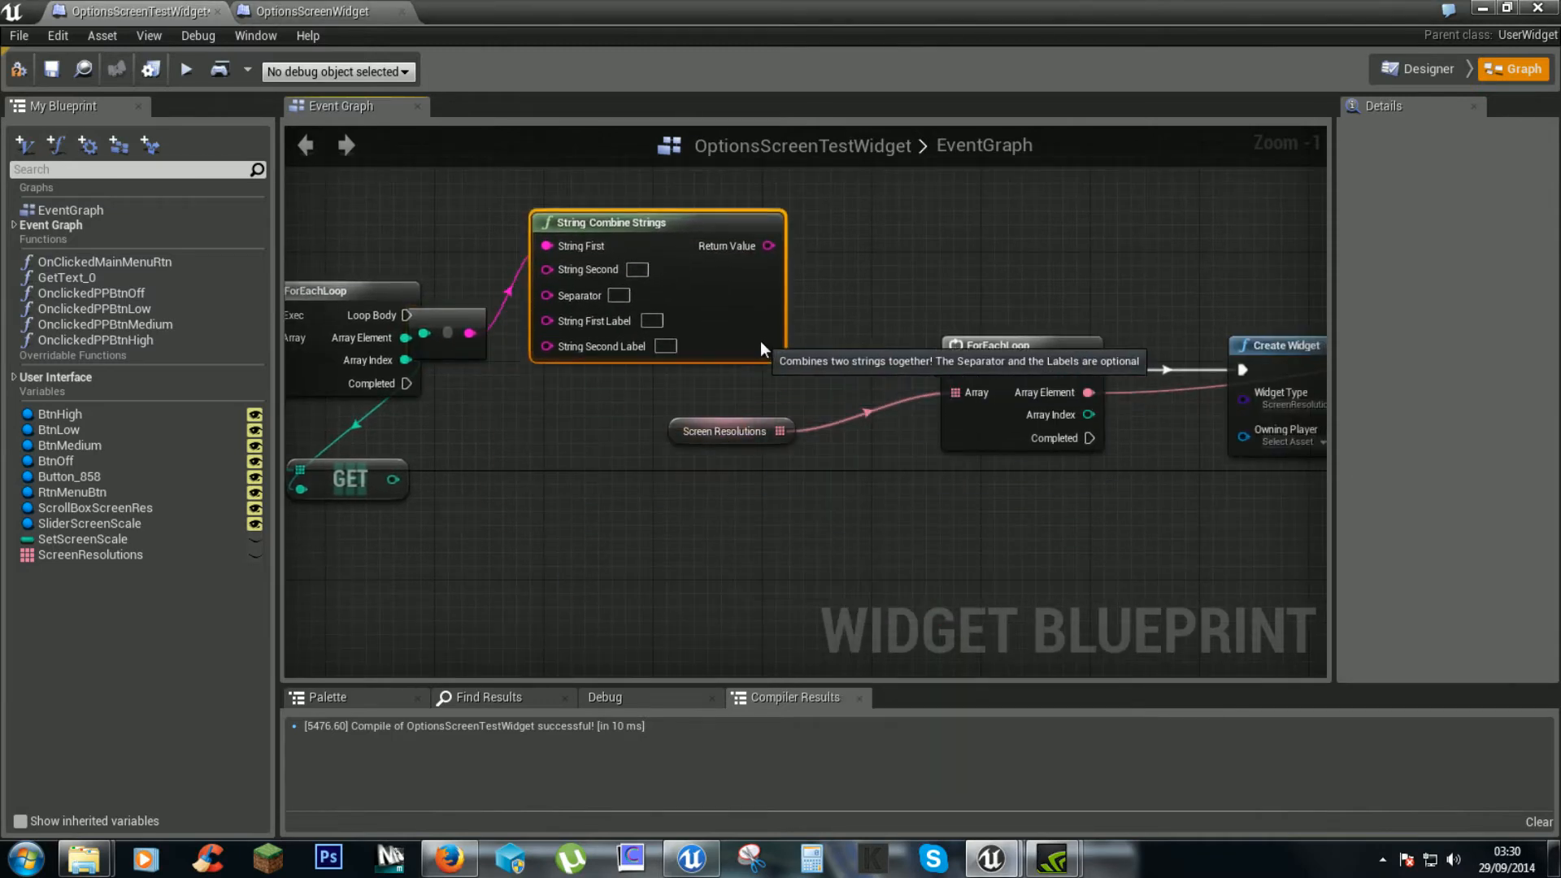
scroll(down, 3)
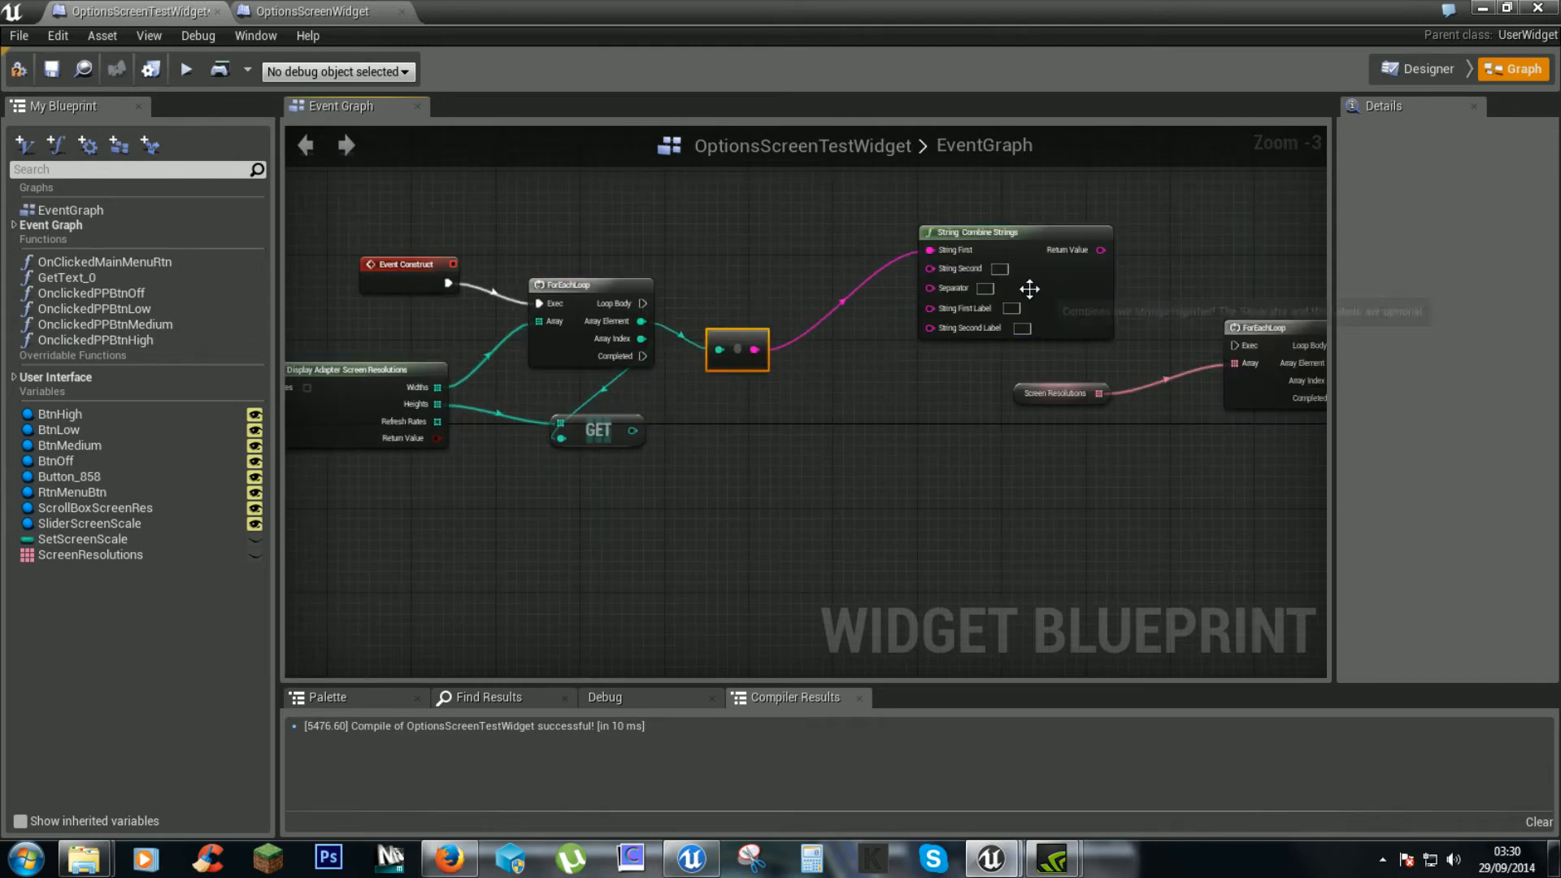
Step: Lower the Combine Strings node, feed the height into String Second, and set Separator to 'x'
drag(1016, 232, 896, 453)
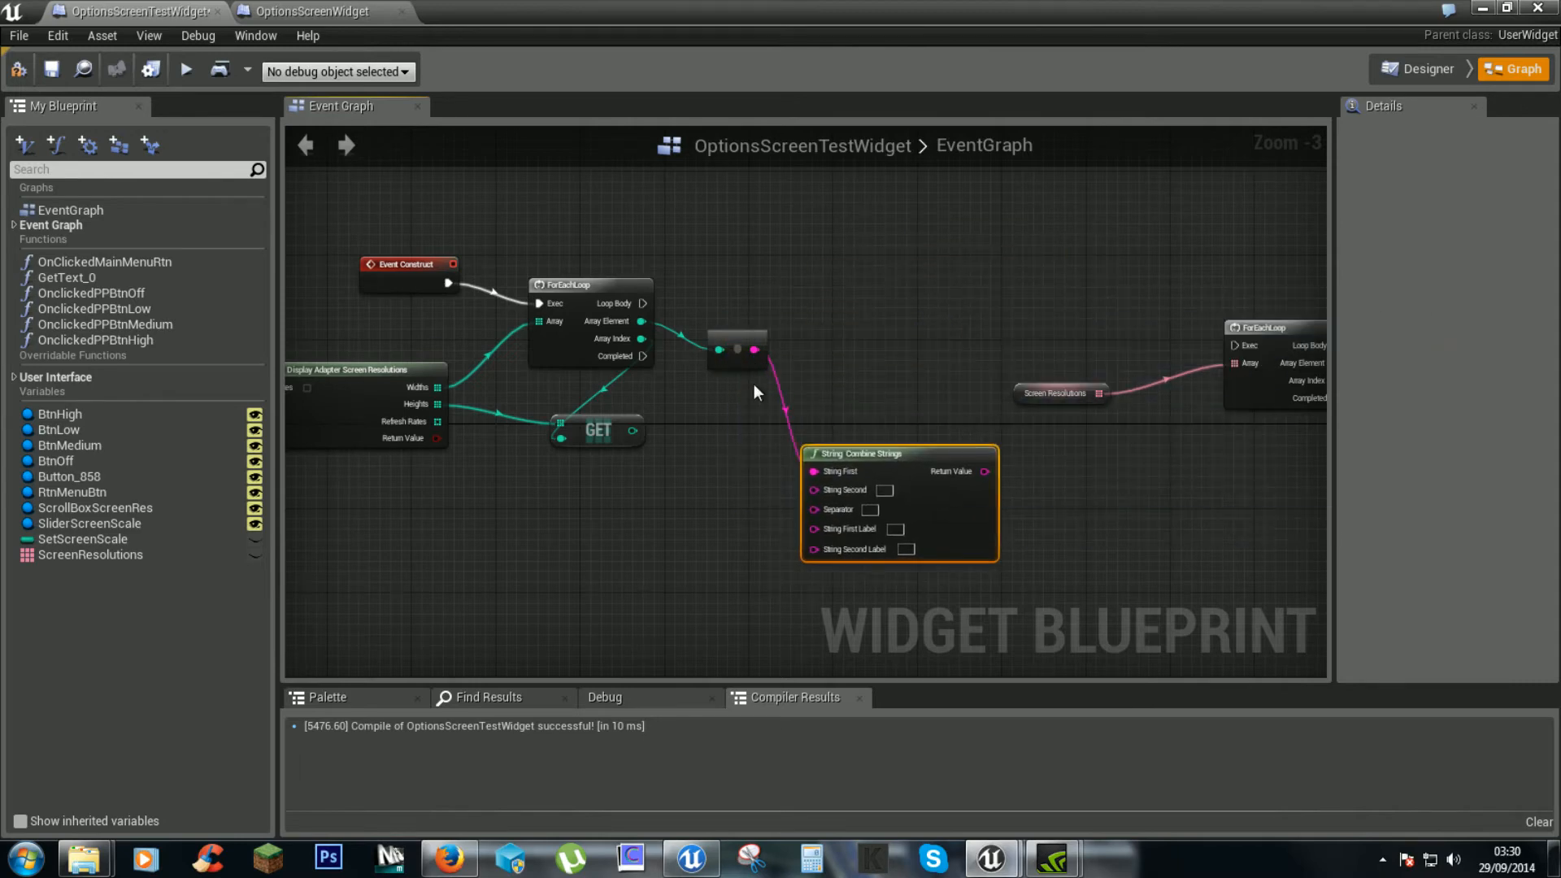
click(737, 350)
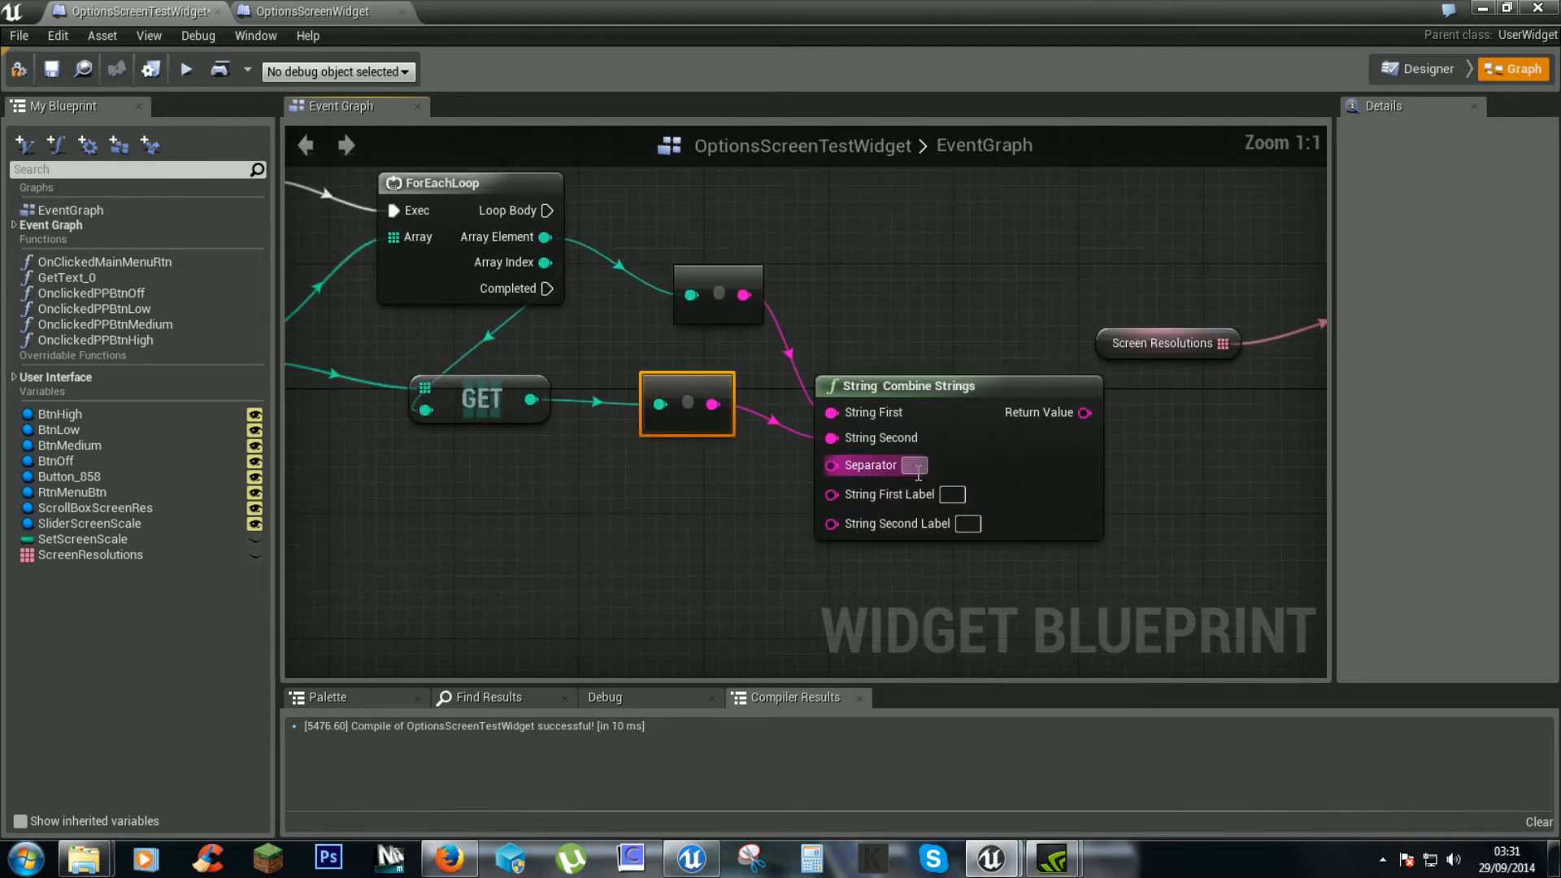
text(x)
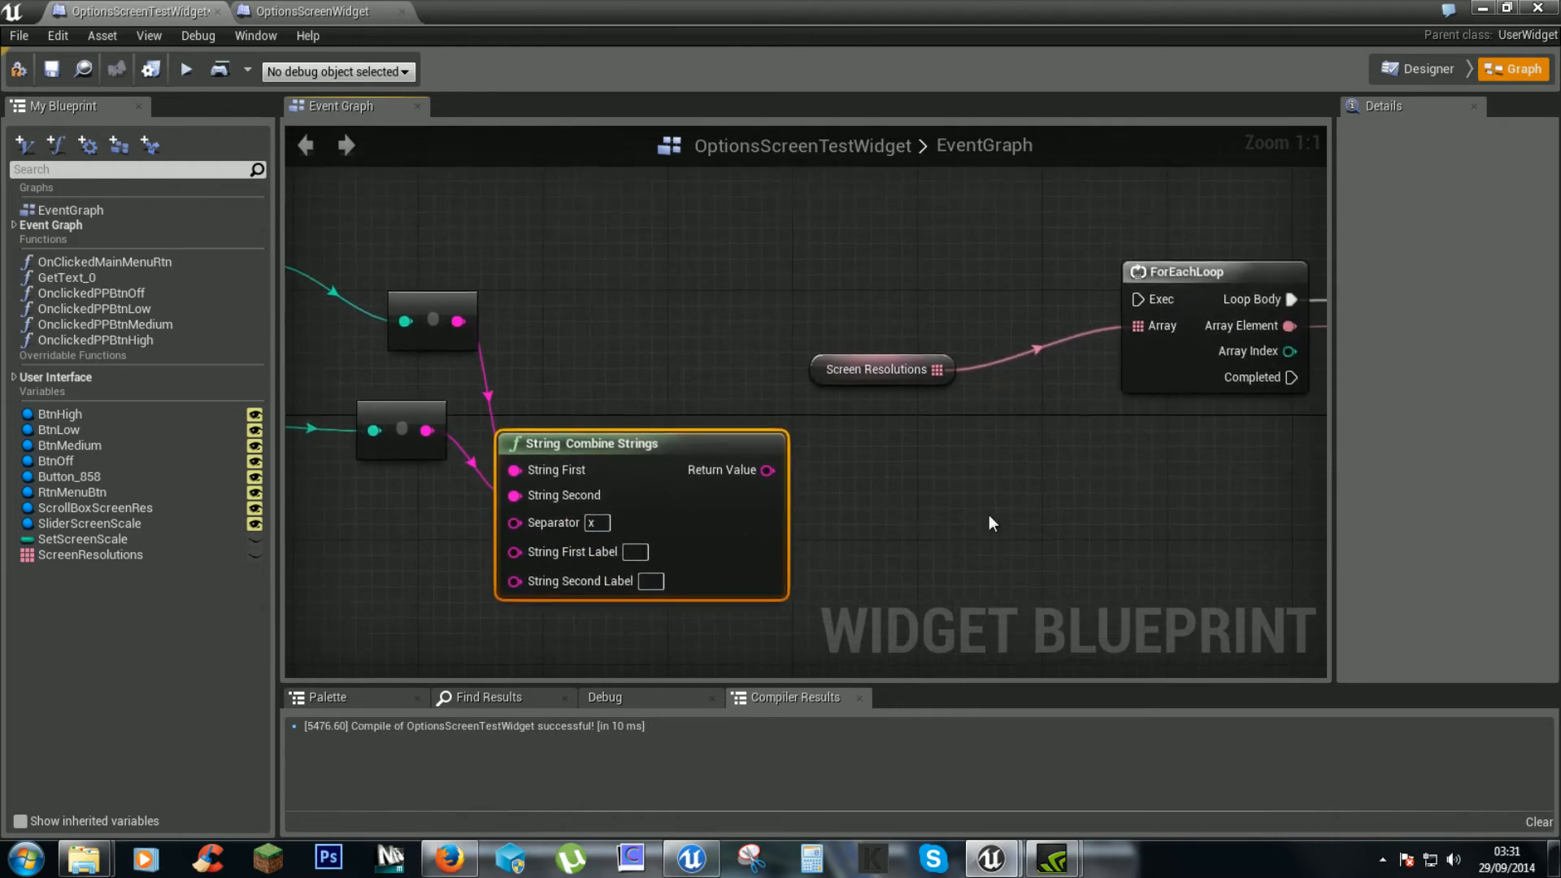
mouse_move(784, 457)
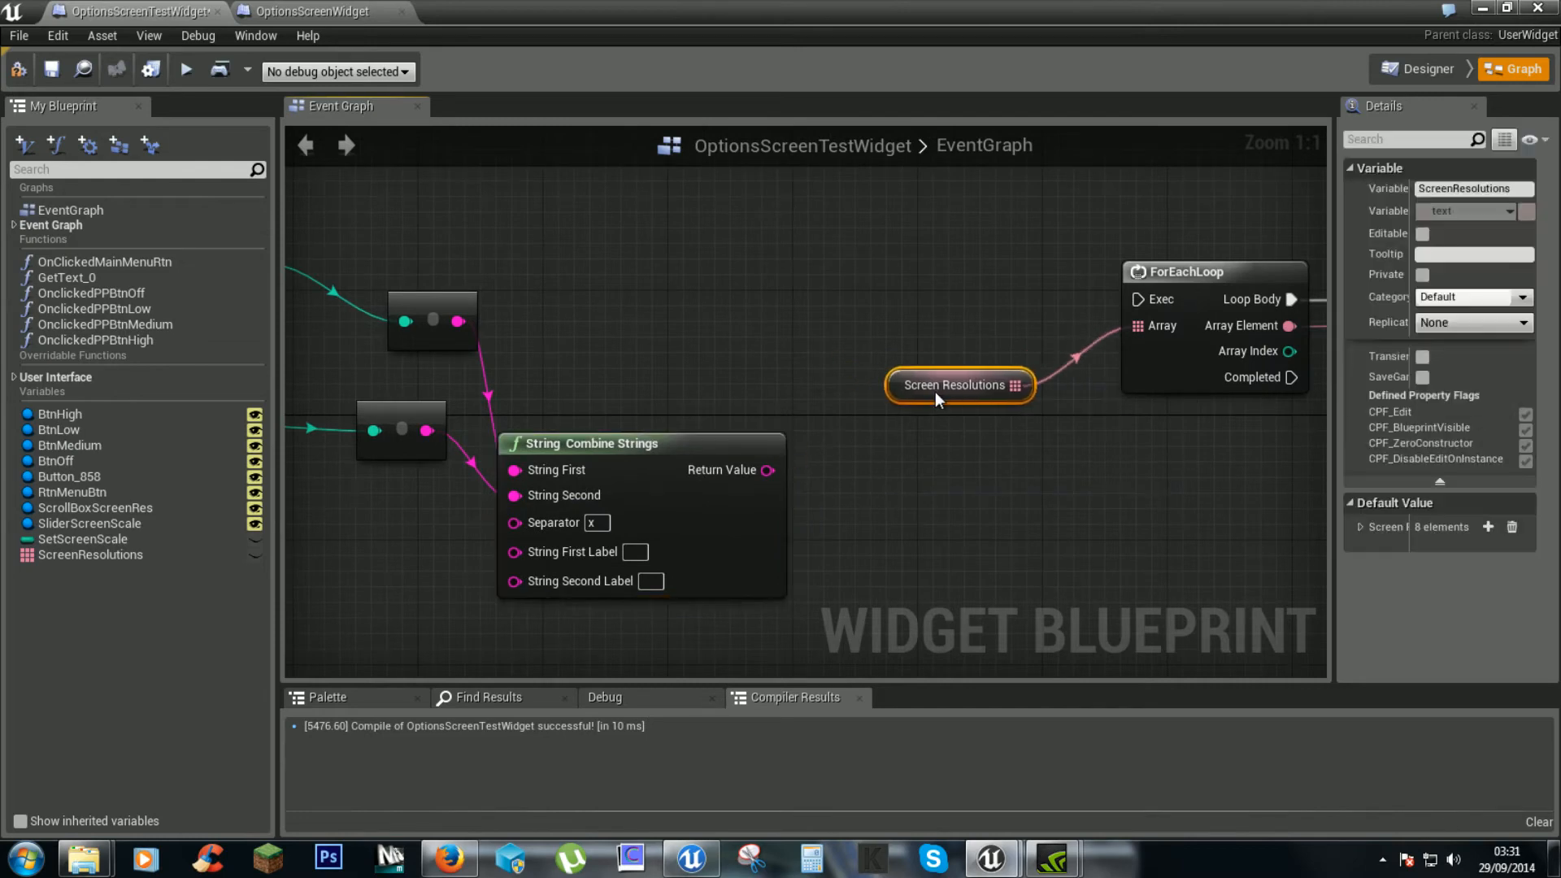
Step: Place a SET ScreenResolutions node and wire a new Make Array node into it
click(90, 555)
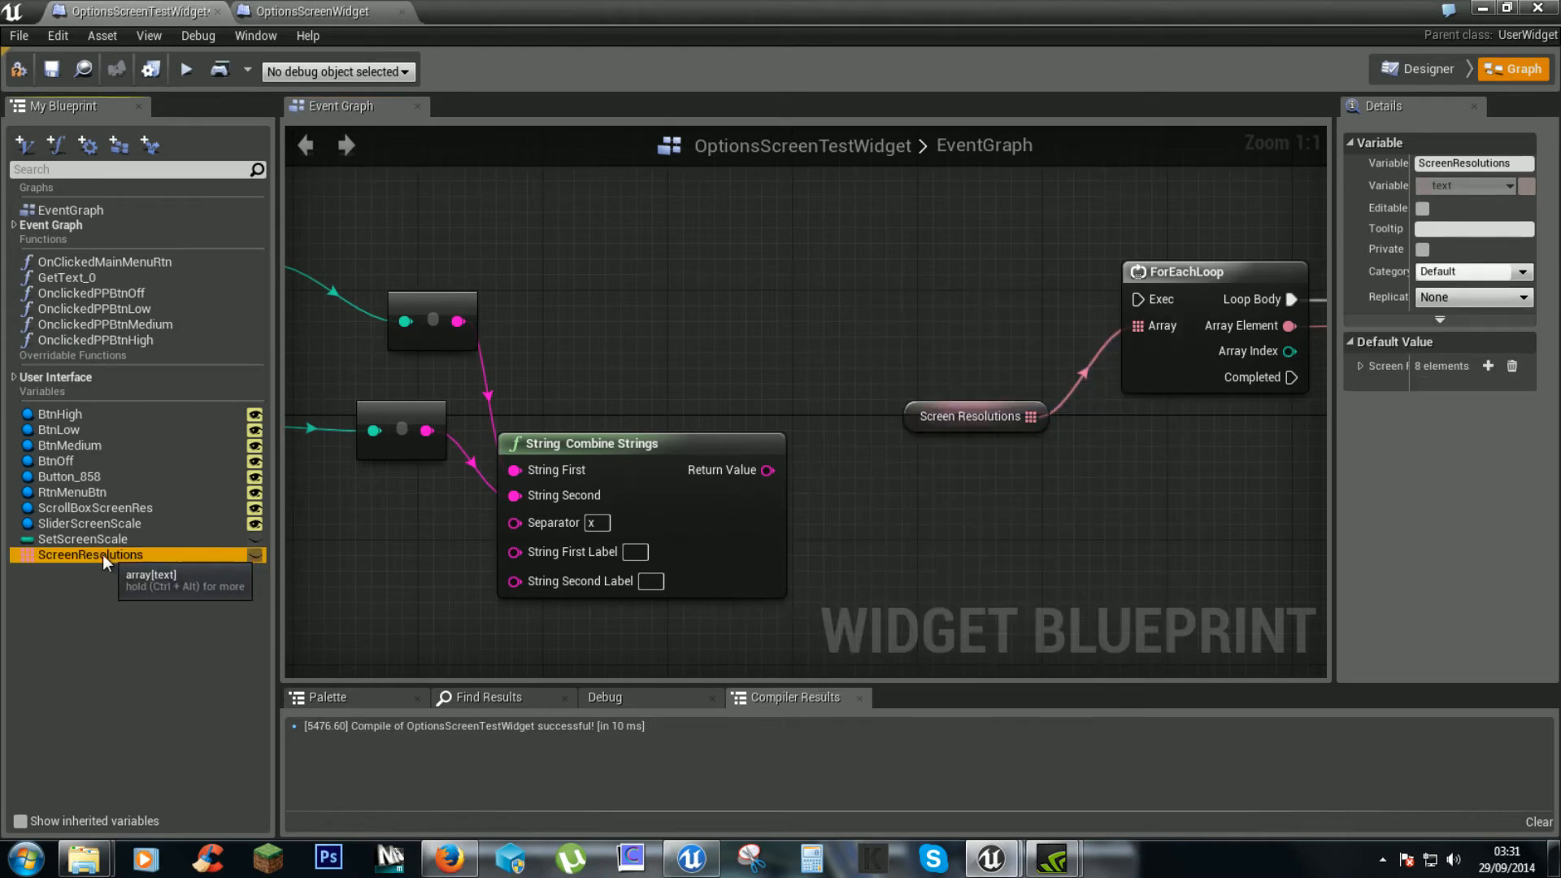
drag(90, 554, 903, 259)
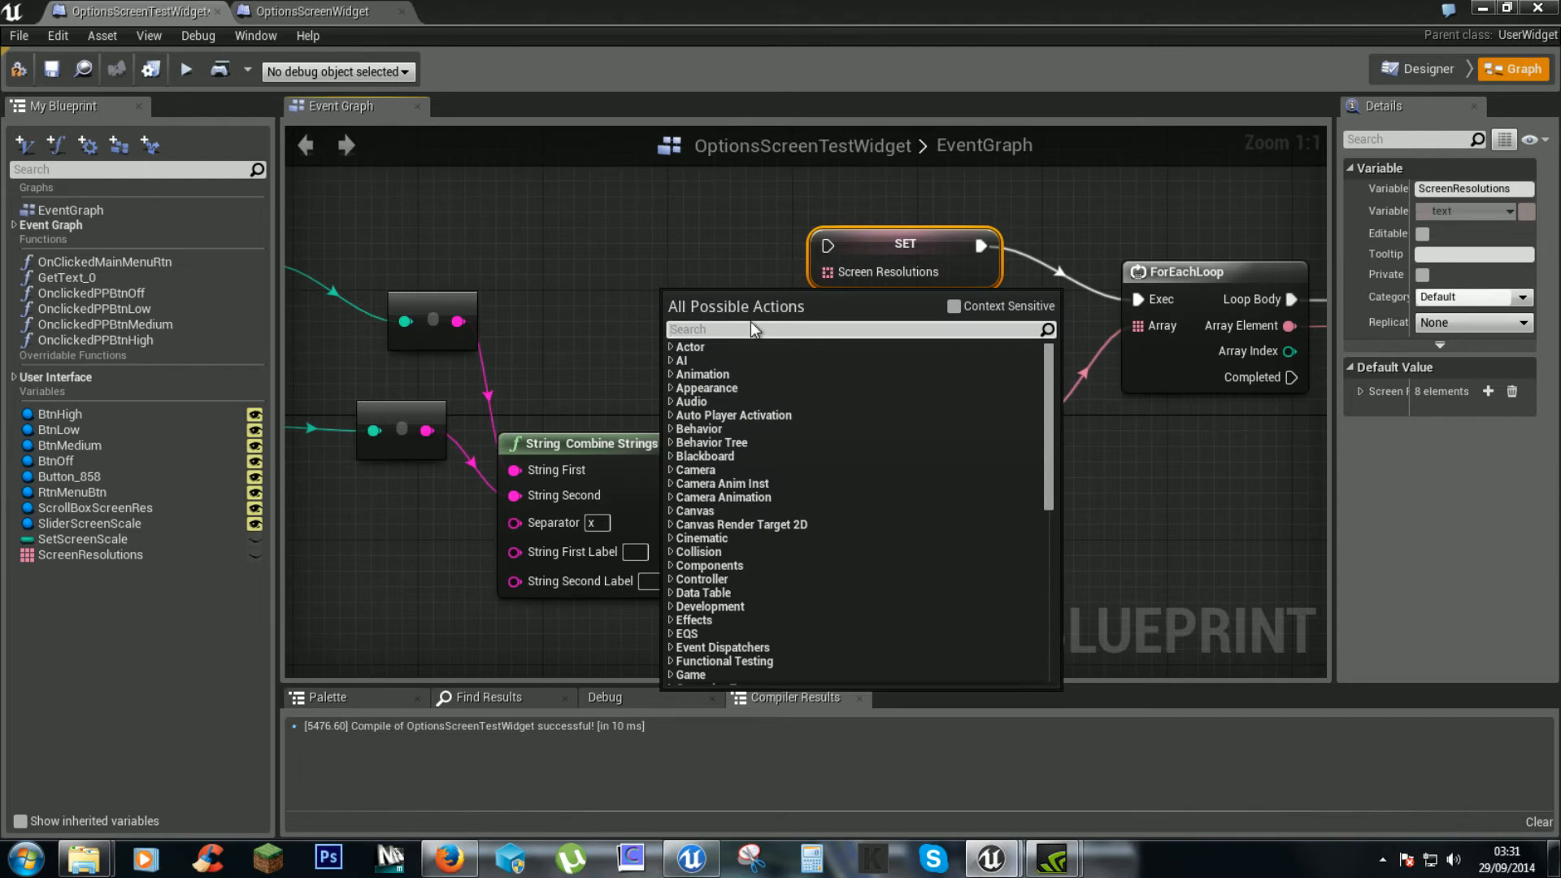
text(make array)
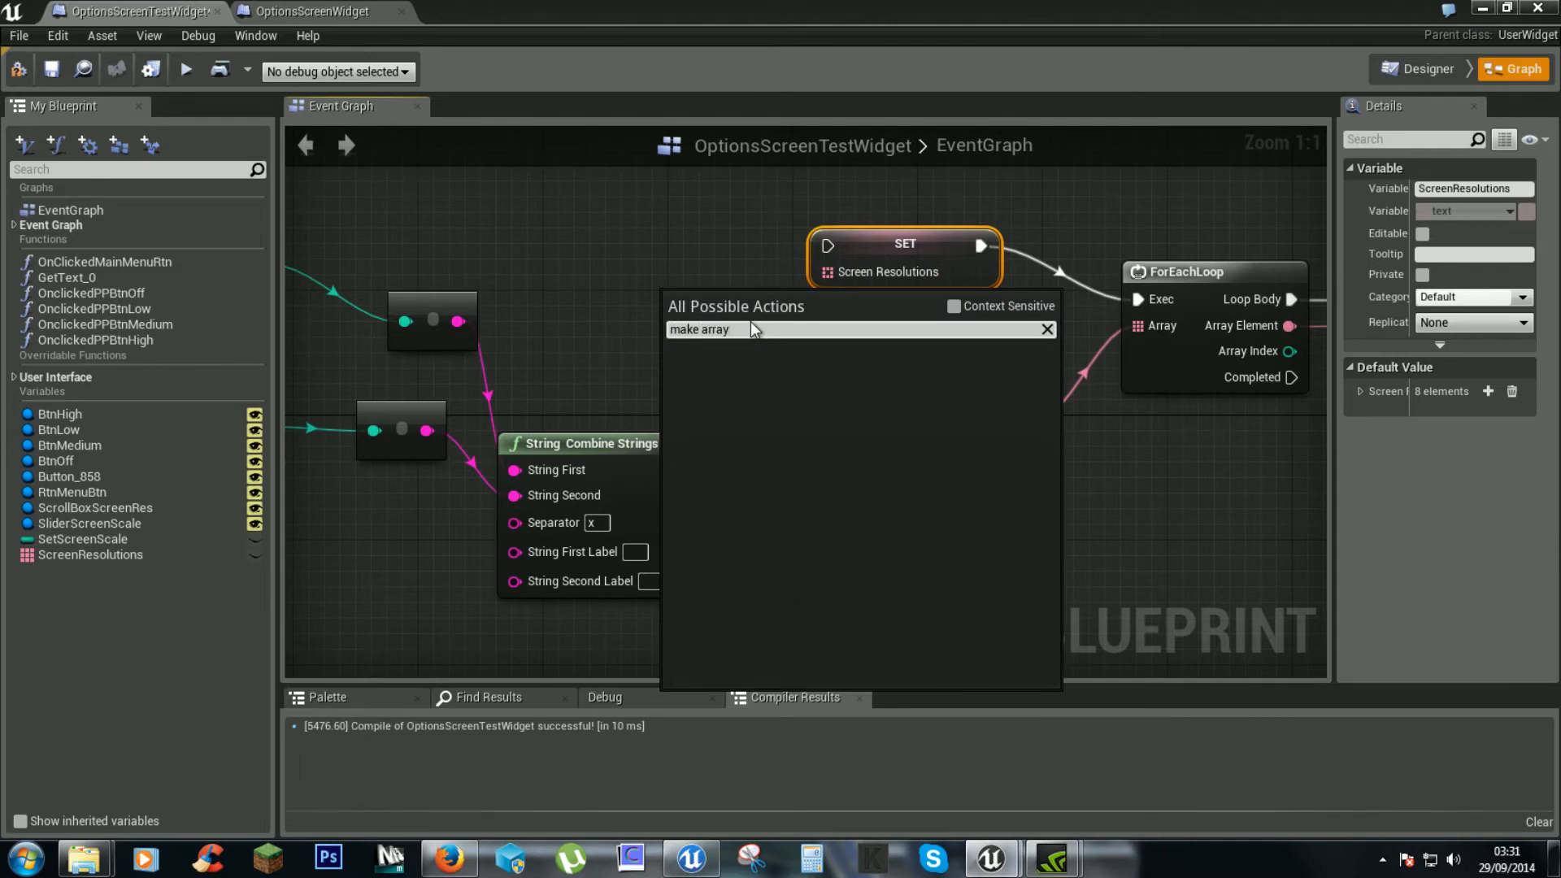
click(955, 305)
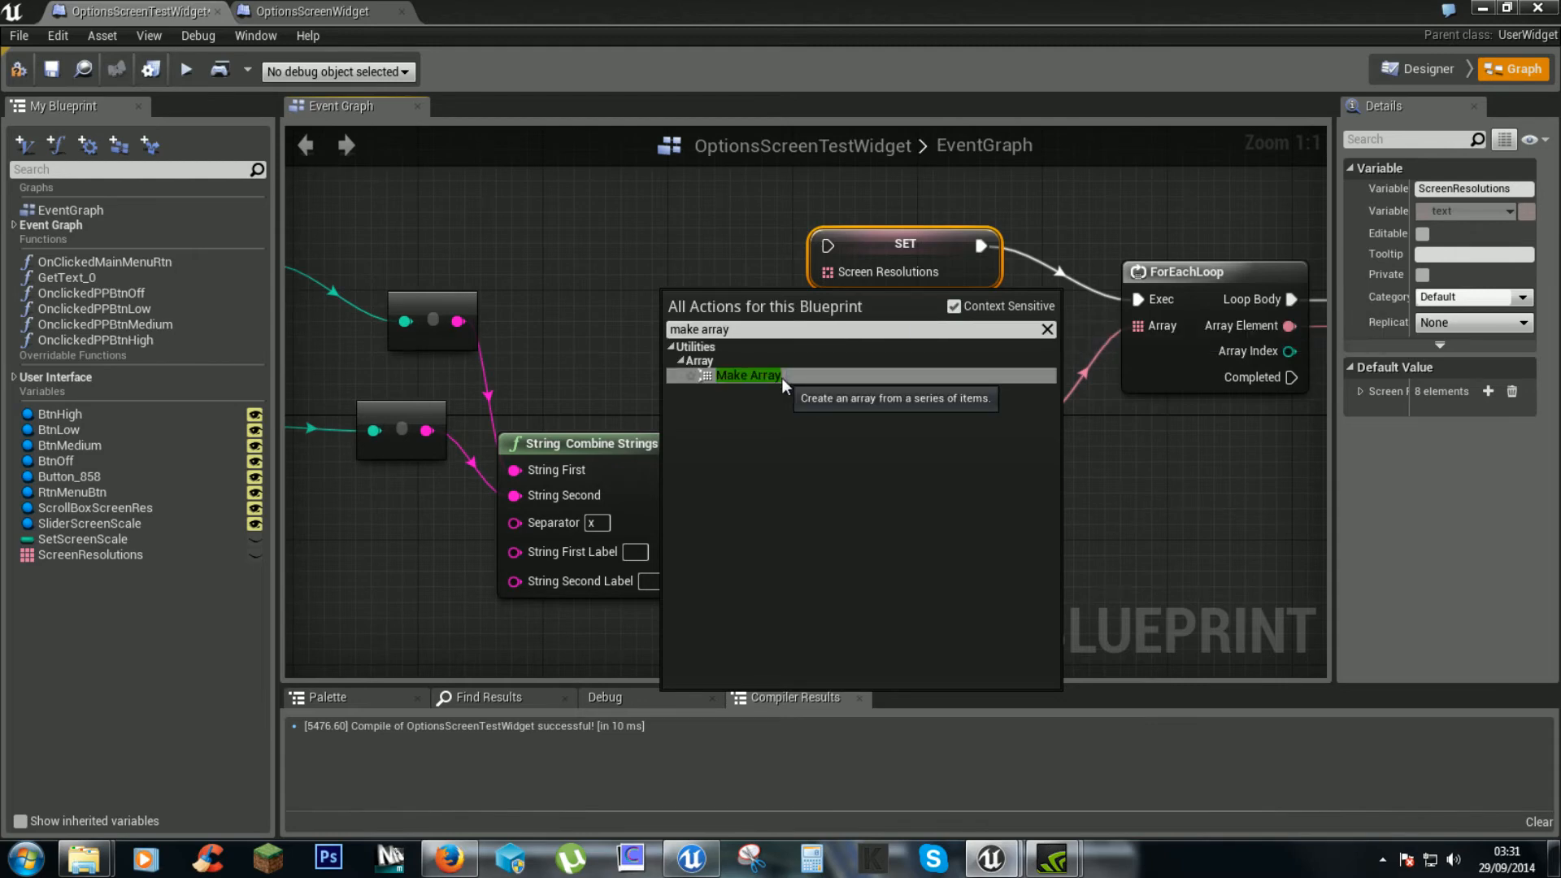
click(748, 376)
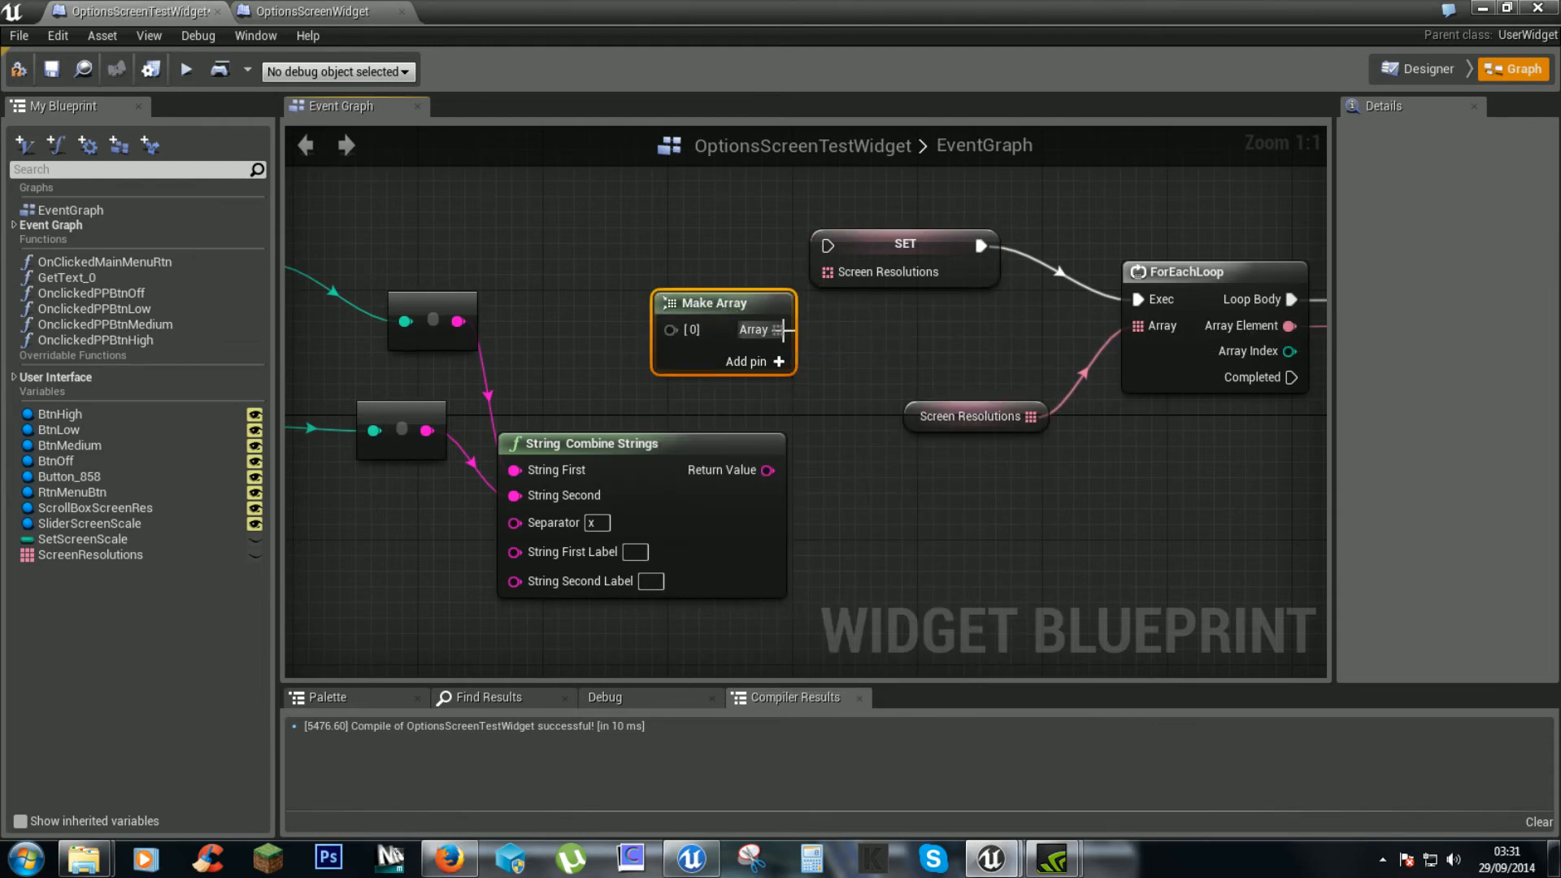
drag(722, 302, 876, 318)
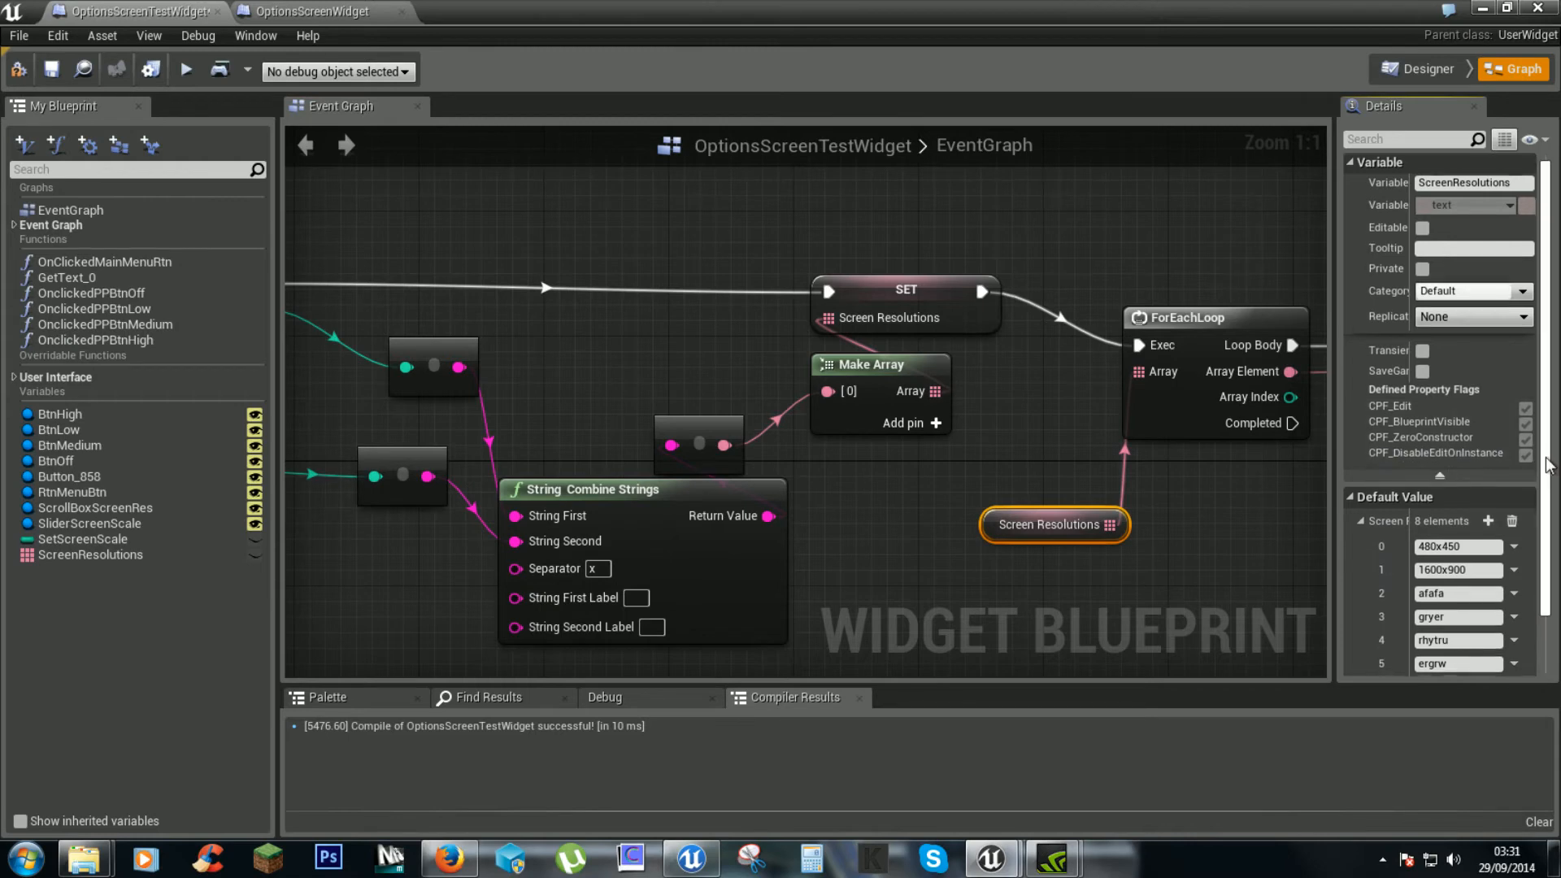
Step: Wire the Combine Strings Return Value into Make Array's [0] pin through a conversion
scroll(down, 3)
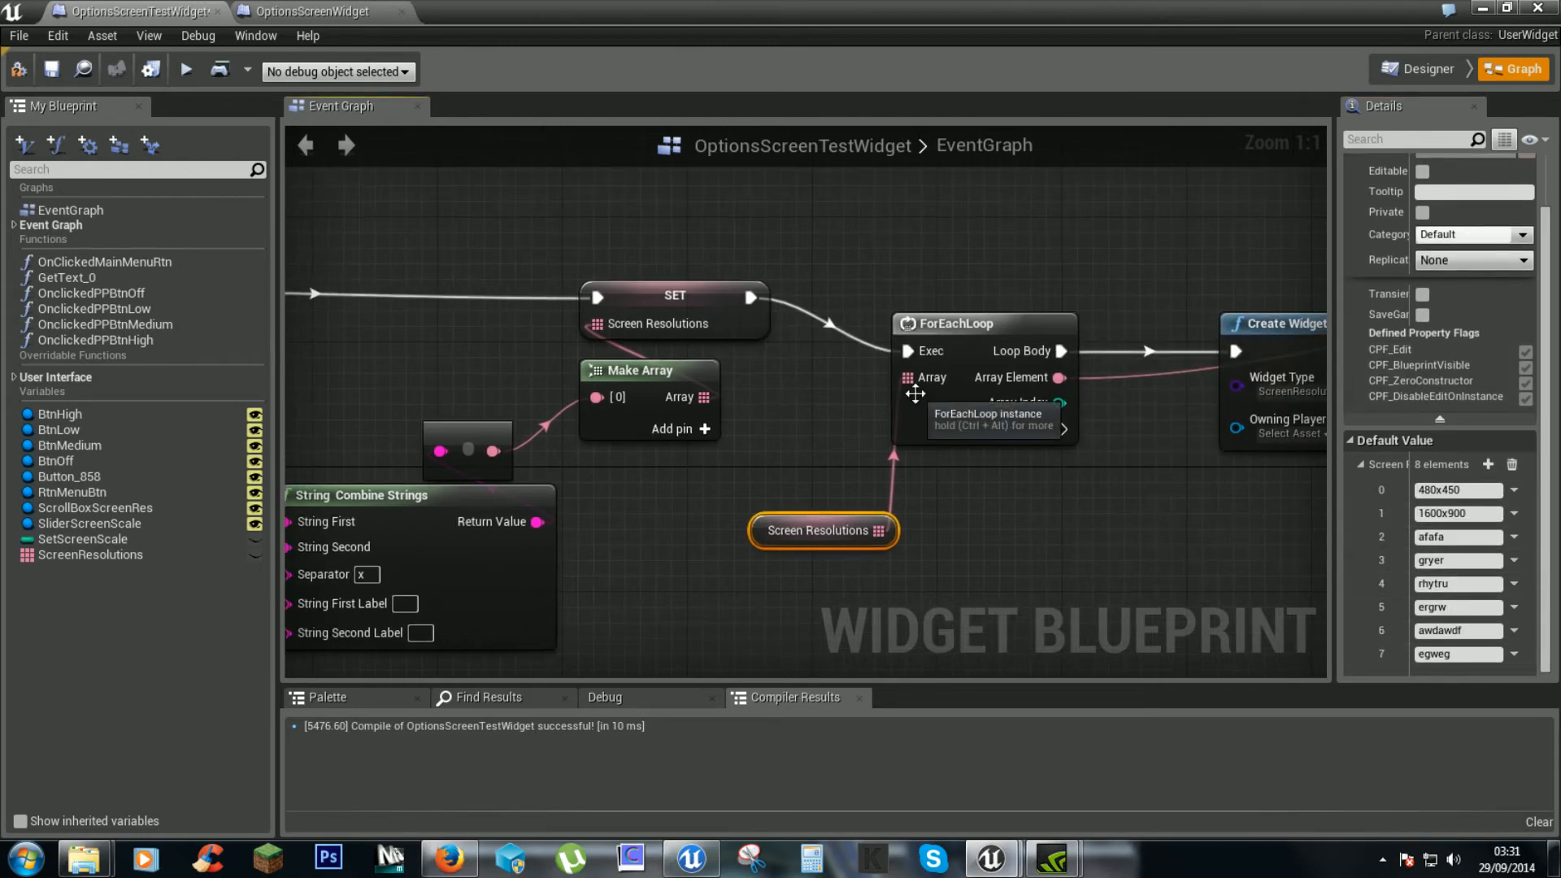
drag(824, 530, 963, 484)
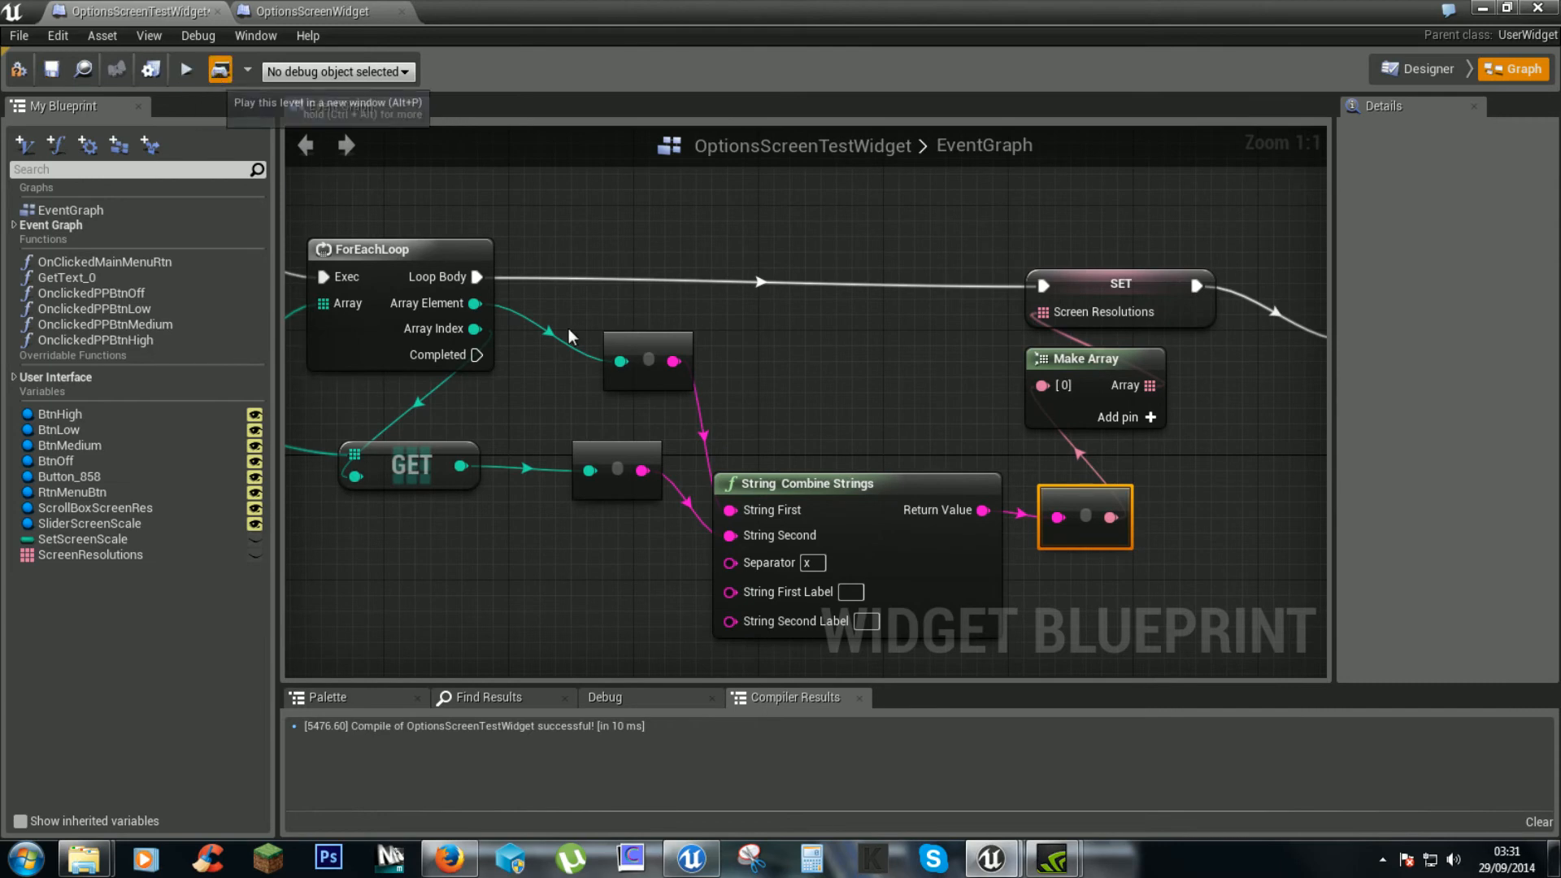
click(184, 68)
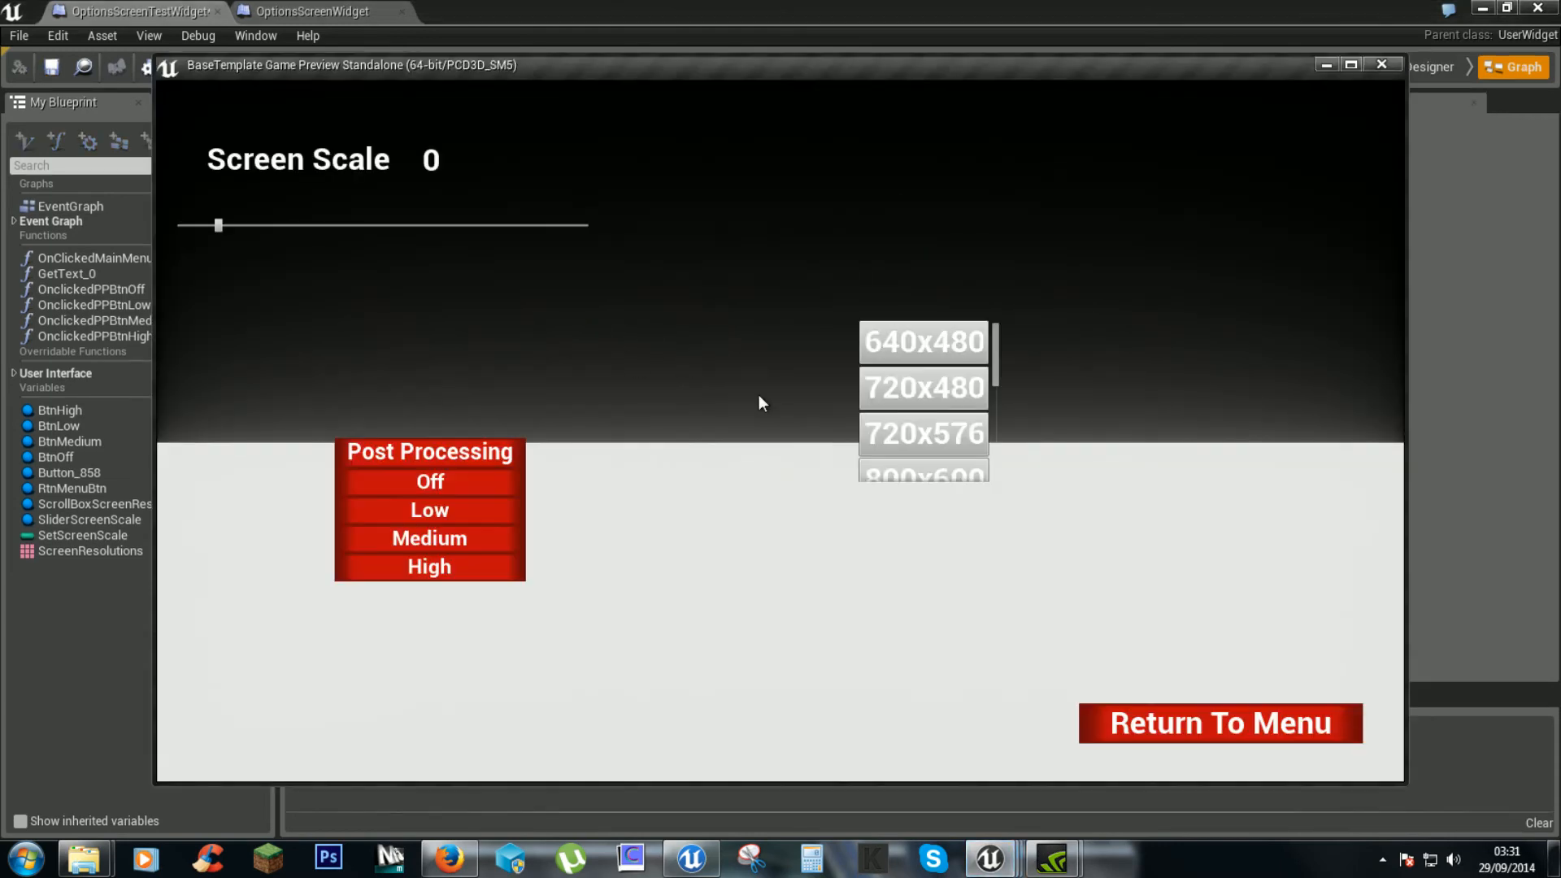
scroll(down, 3)
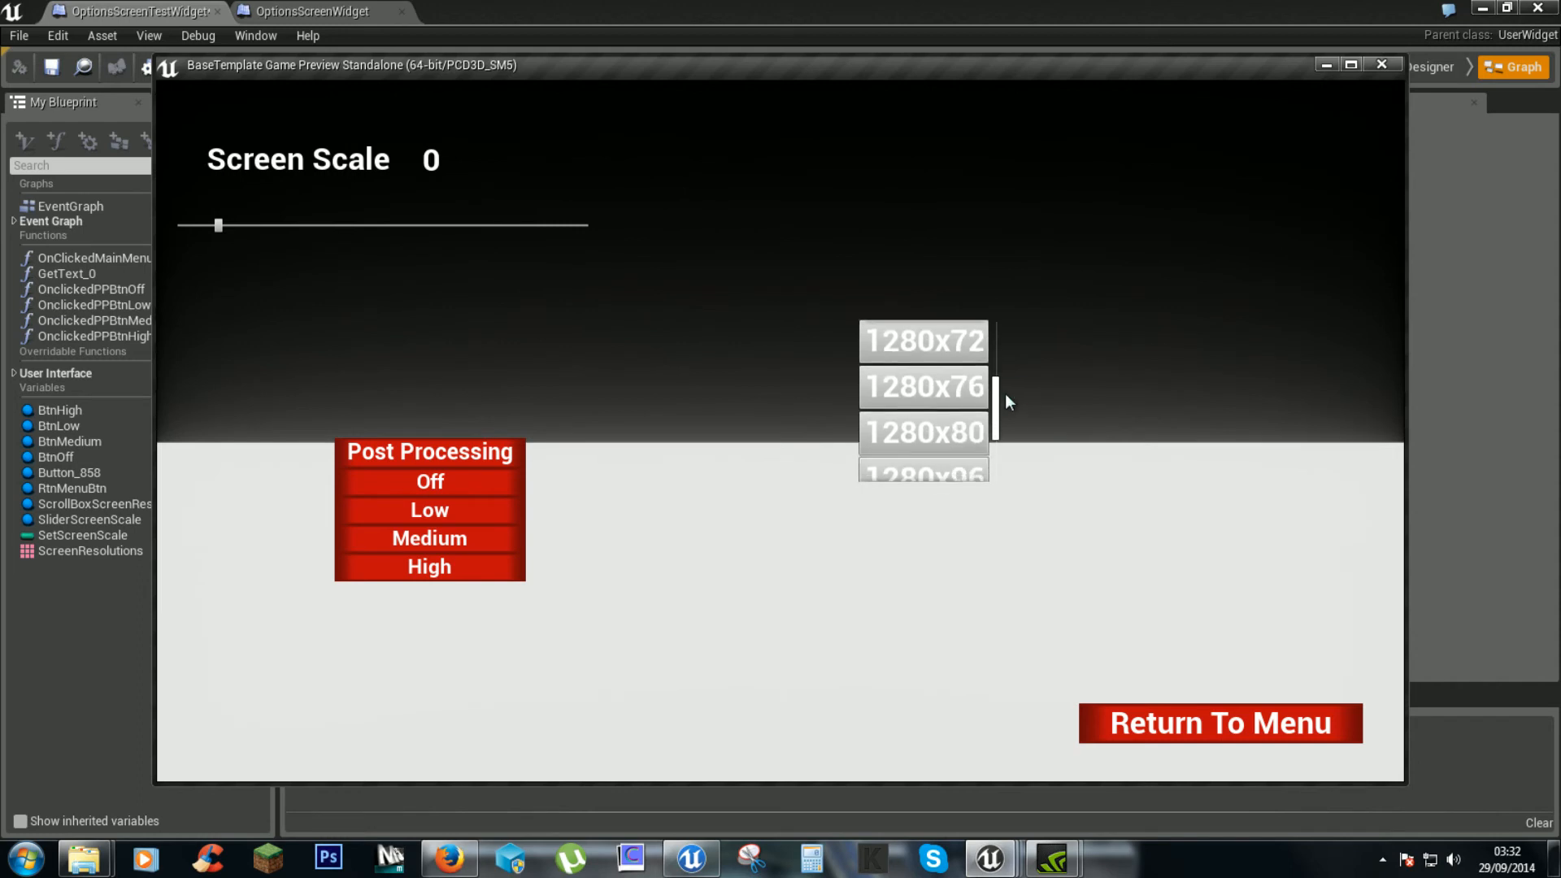
scroll(down, 3)
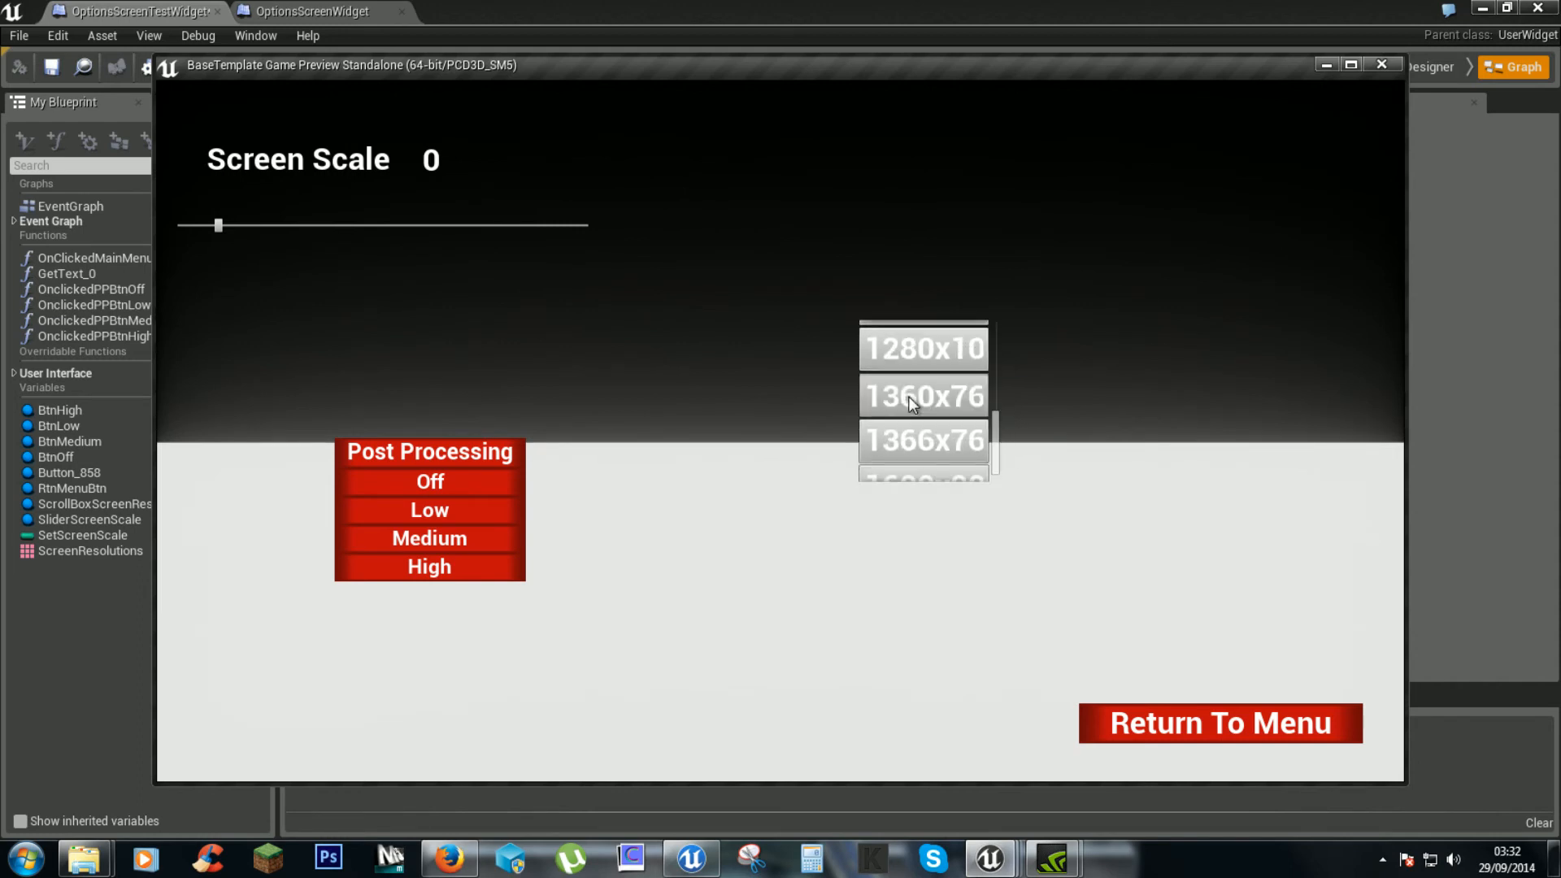
click(922, 439)
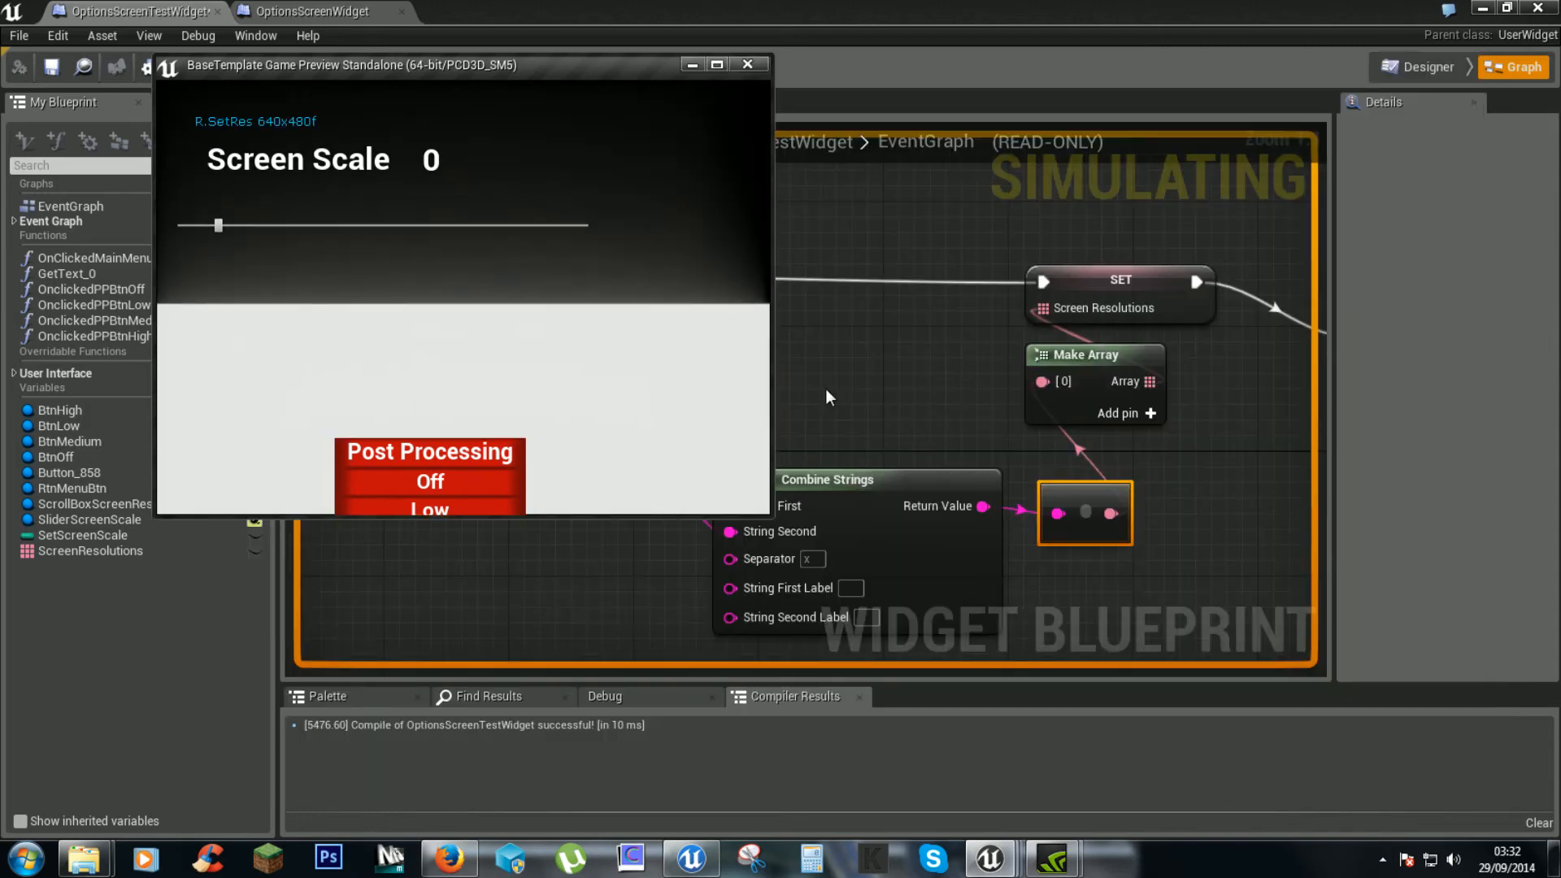
click(746, 64)
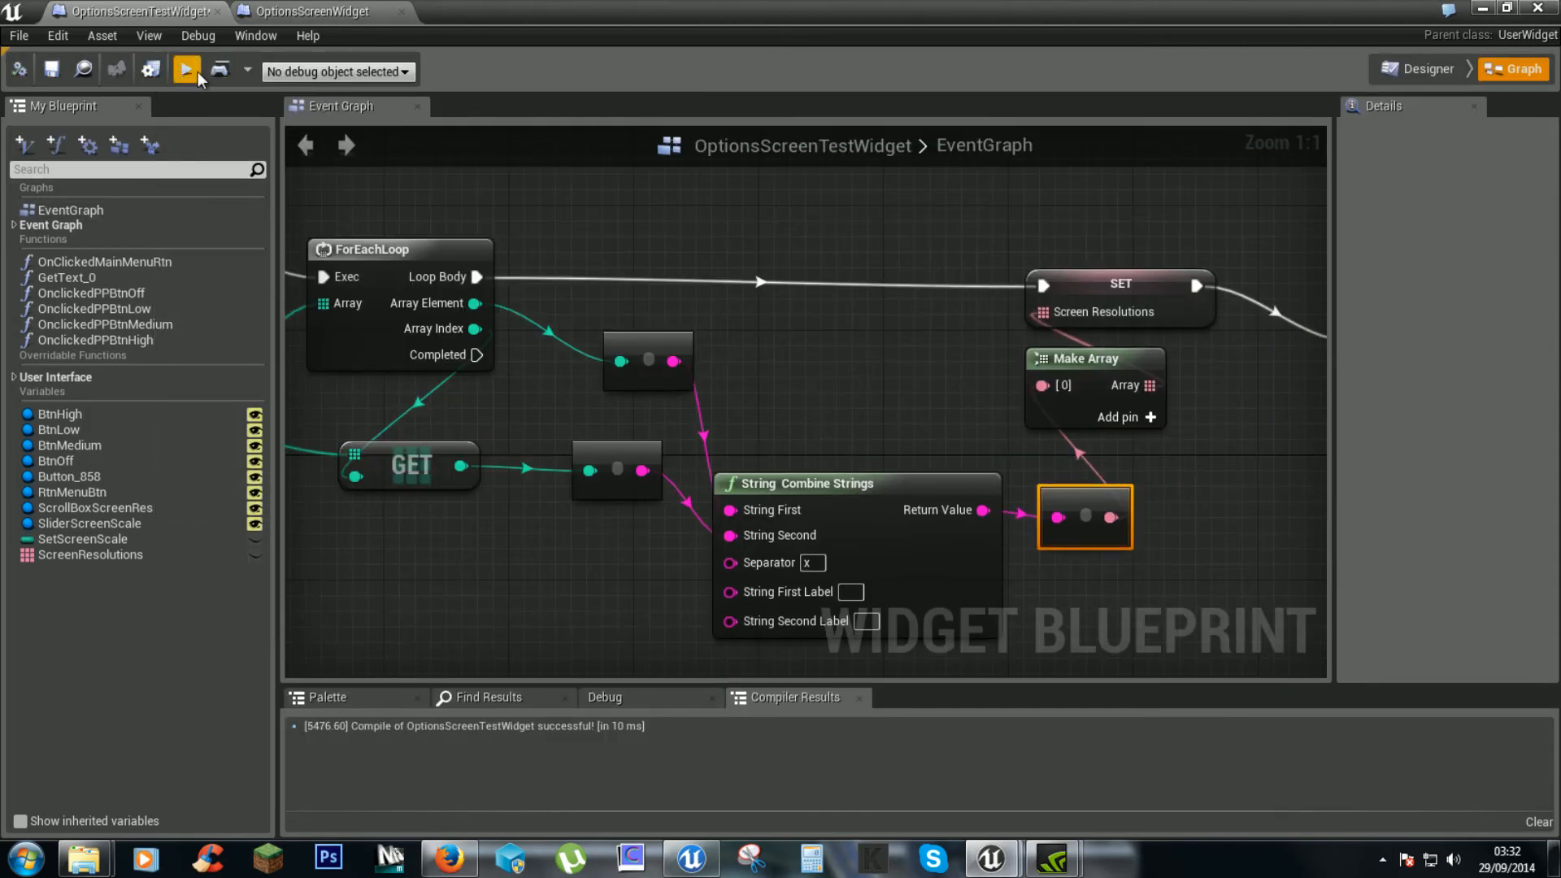
click(185, 68)
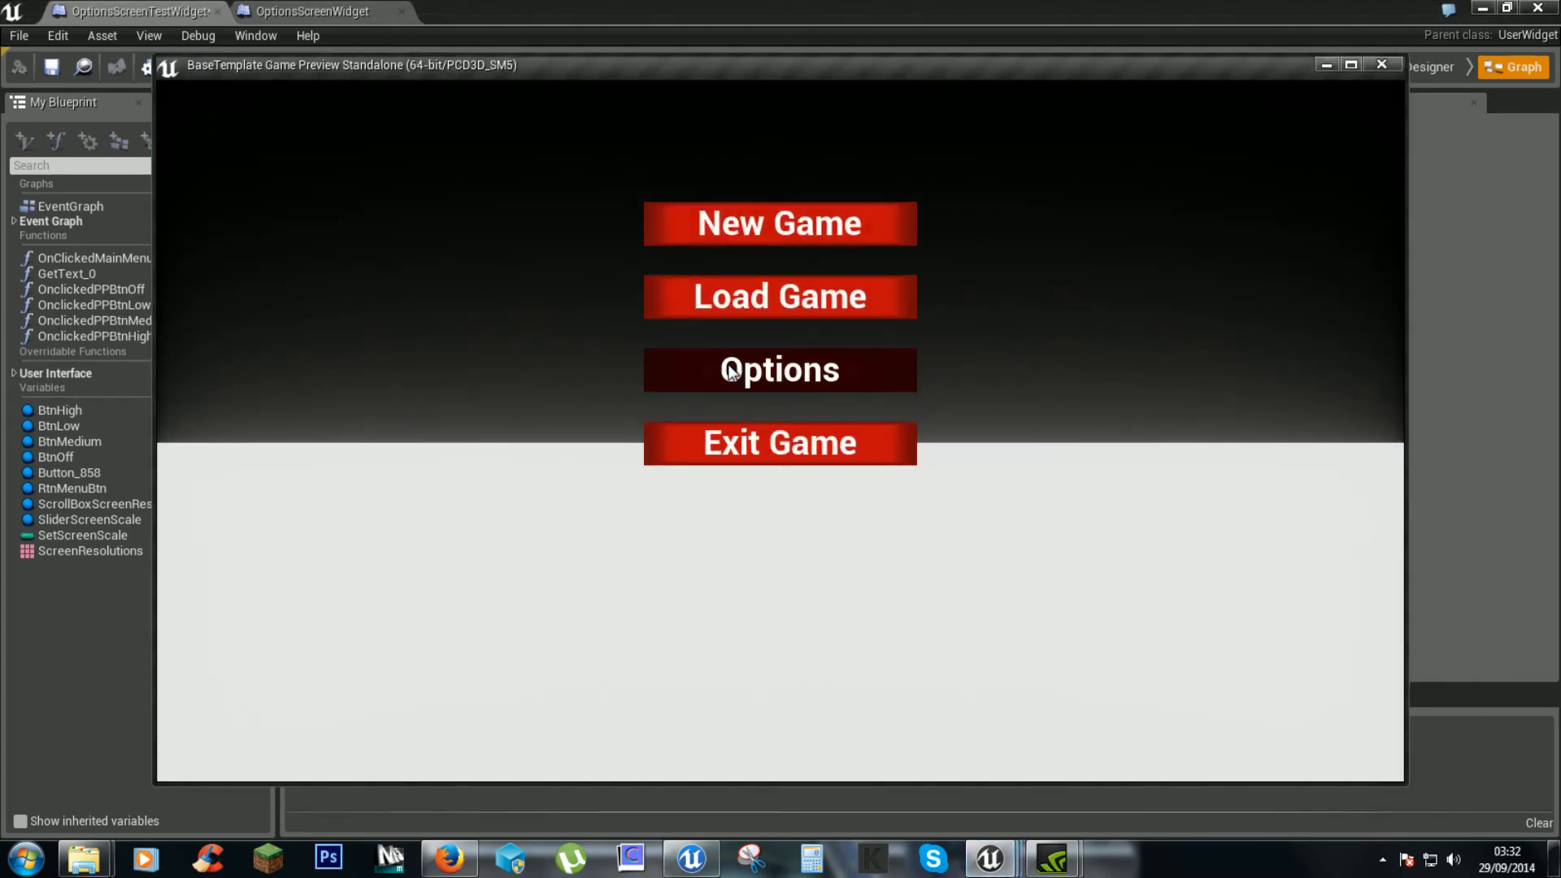
click(779, 369)
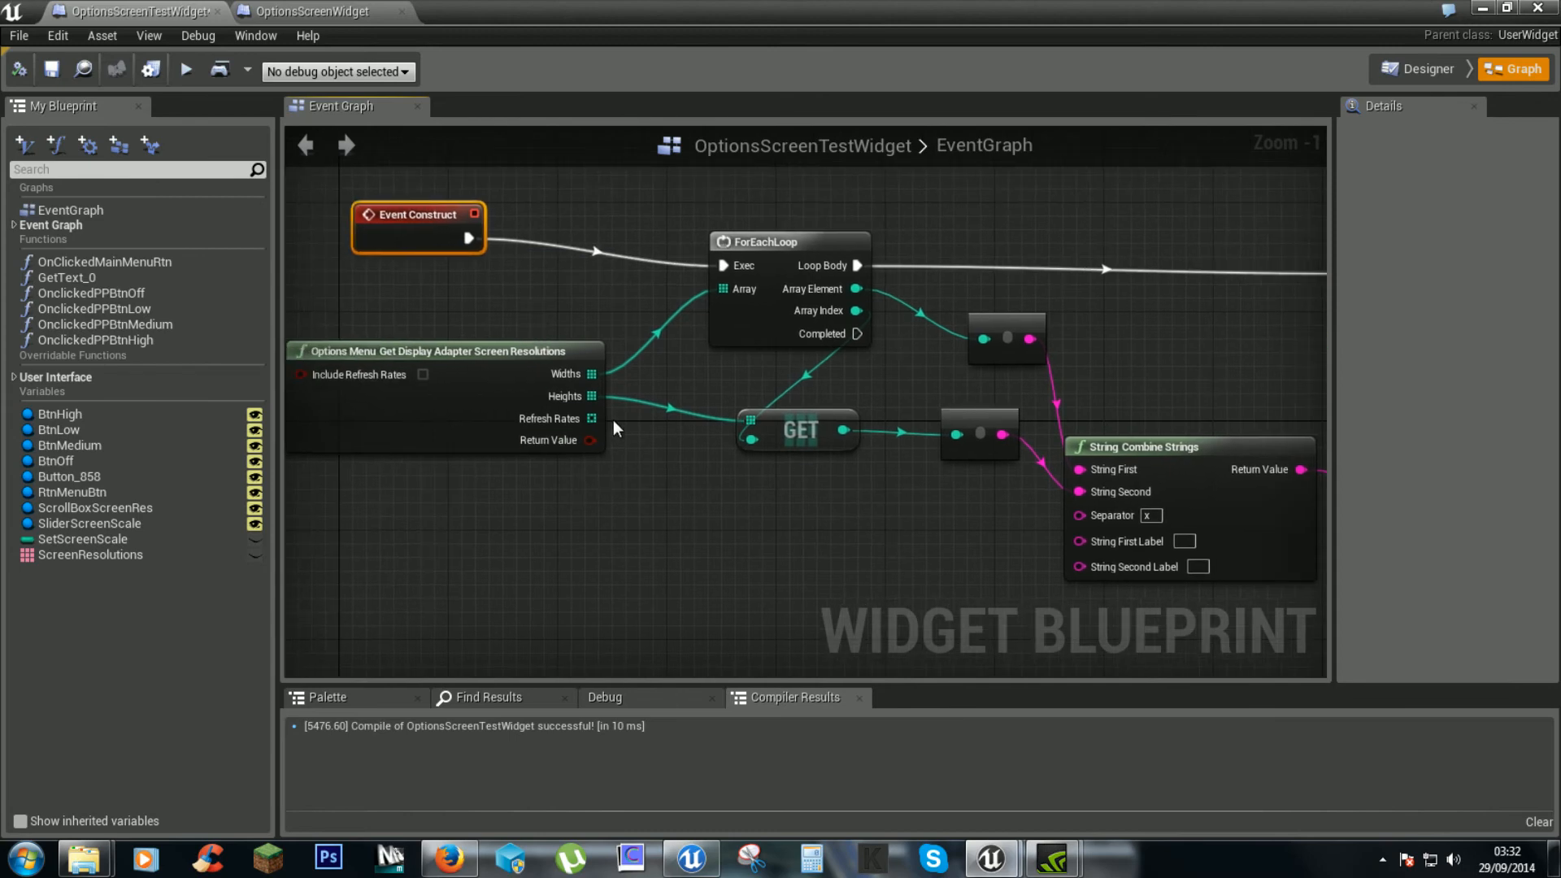
mouse_move(440, 429)
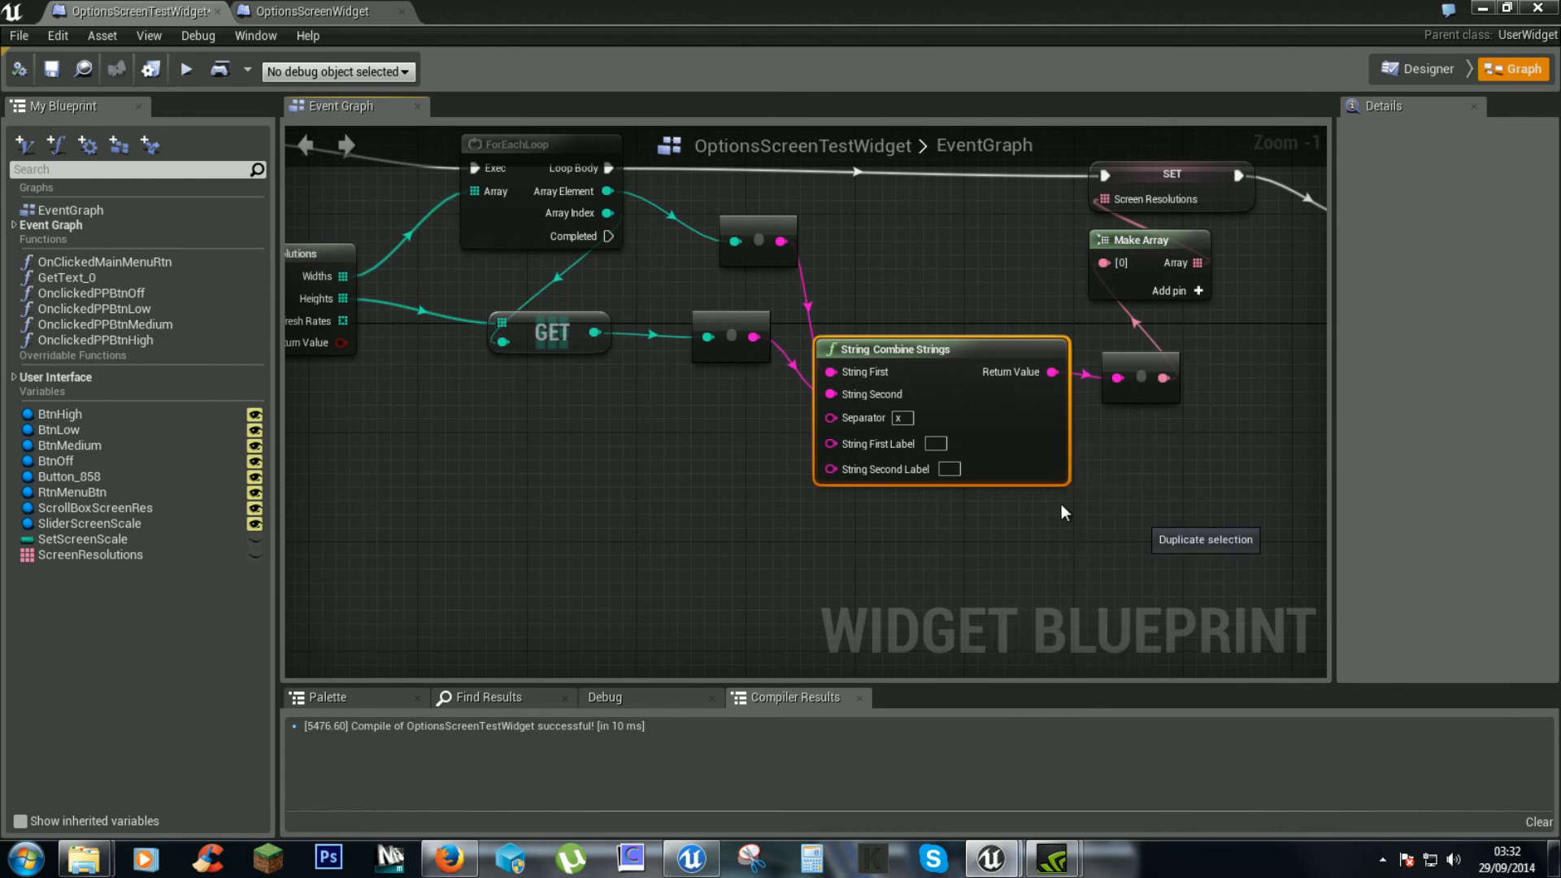
Step: Duplicate Combine Strings and wire Array Index into a new Refresh Rates GET node
click(1204, 540)
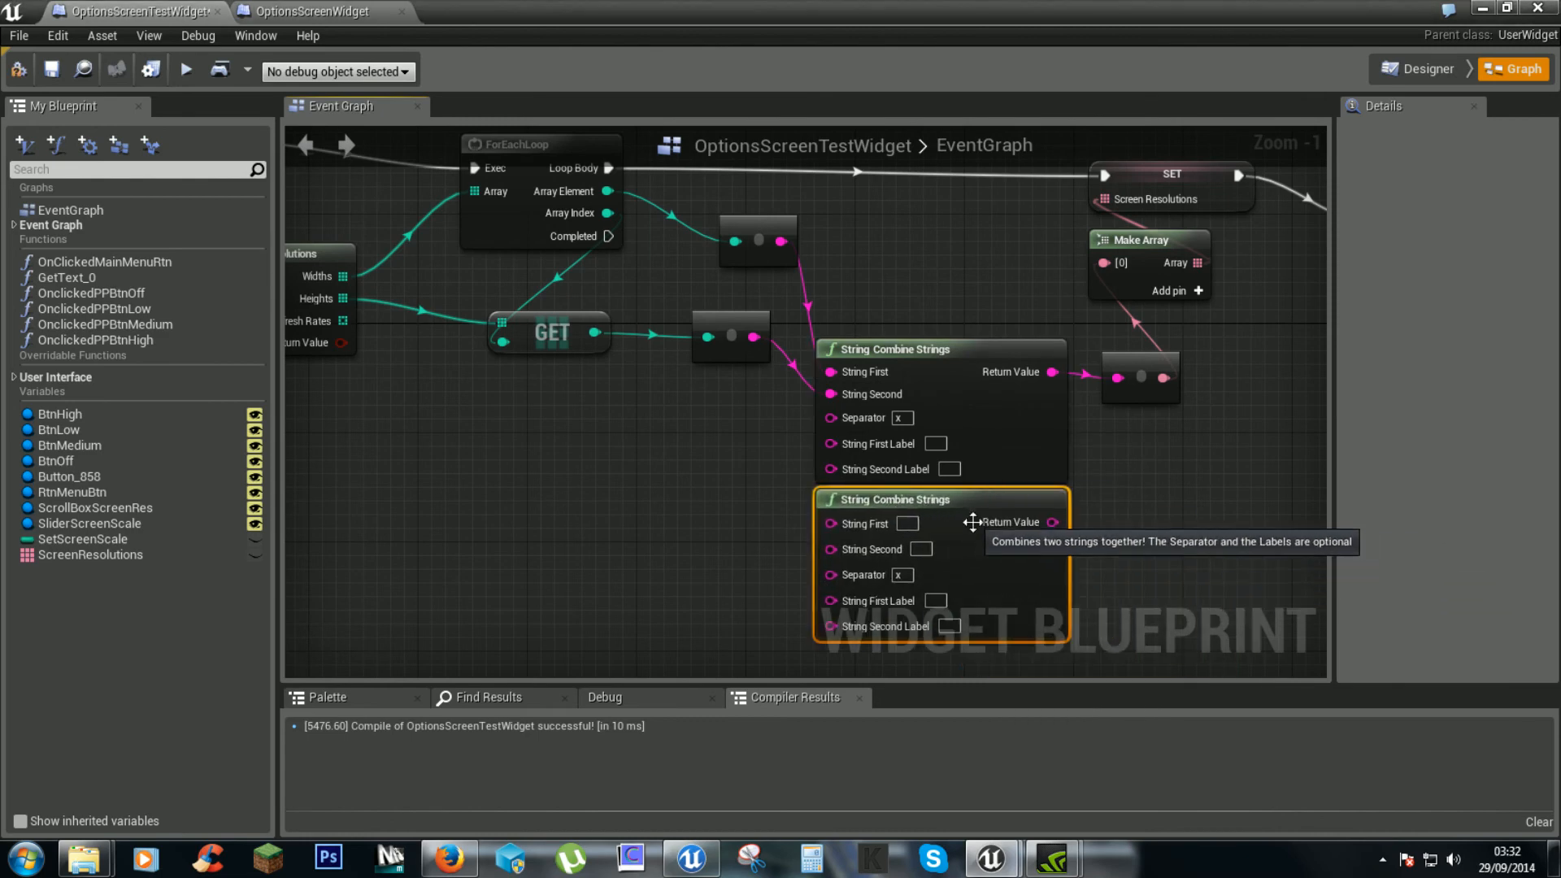
mouse_move(388, 370)
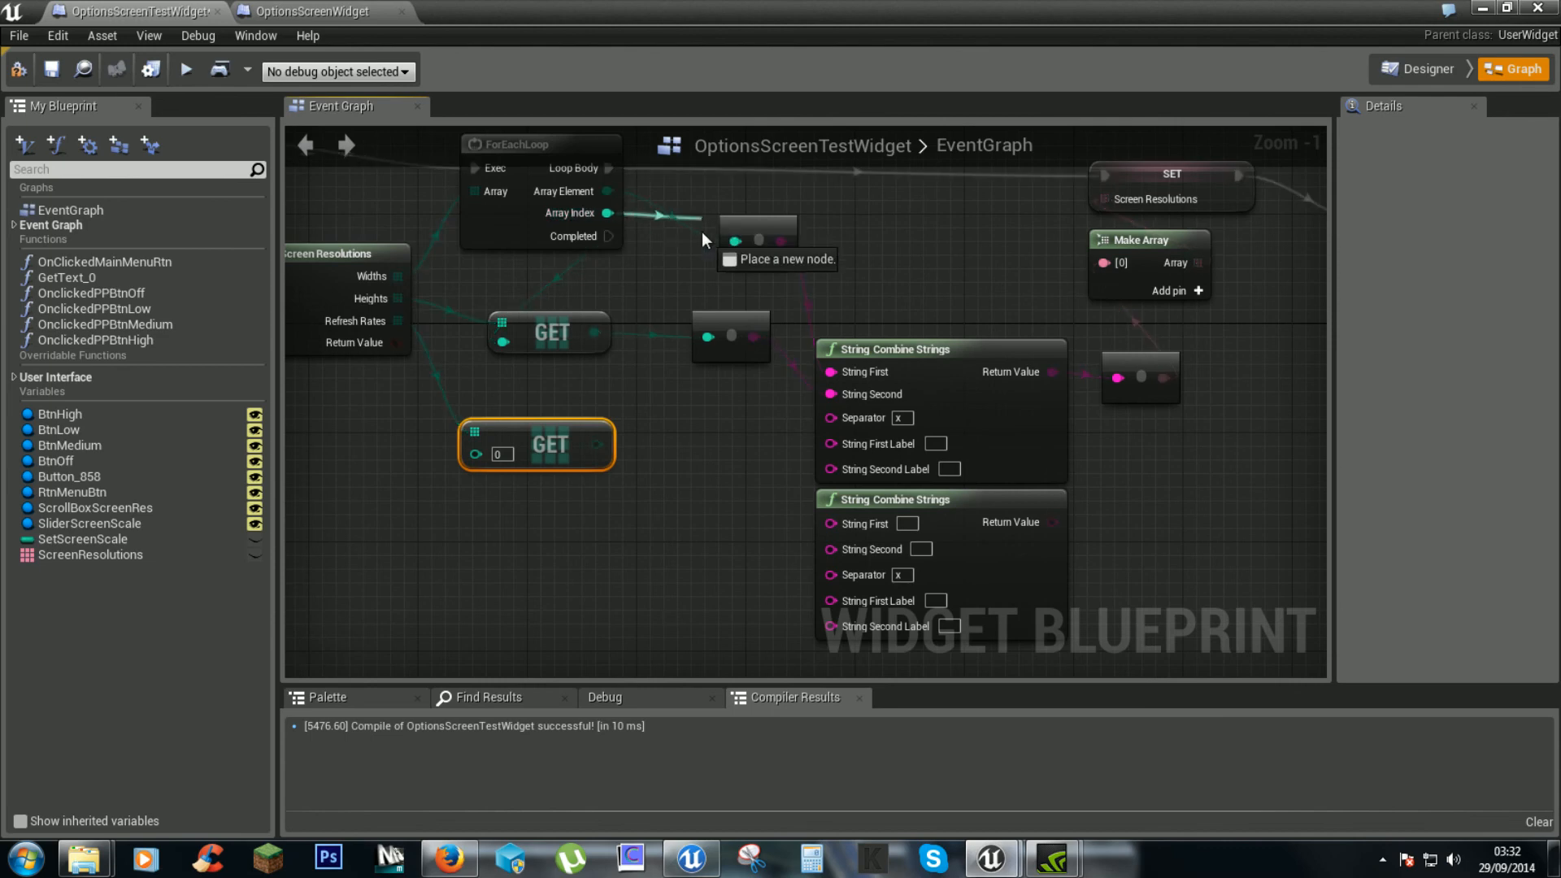
drag(577, 442, 786, 558)
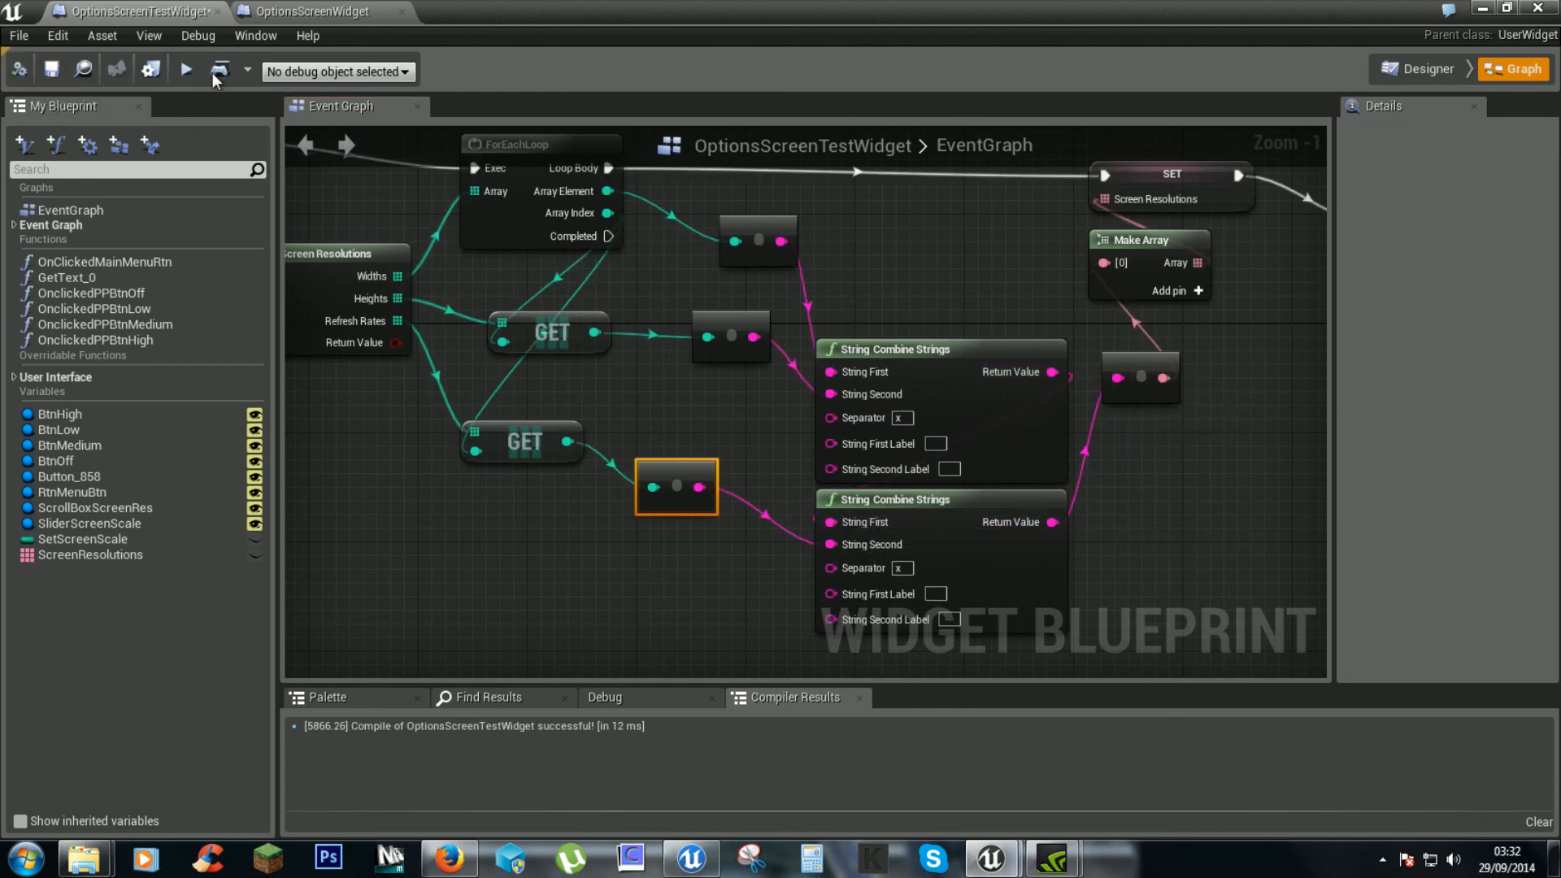
click(185, 70)
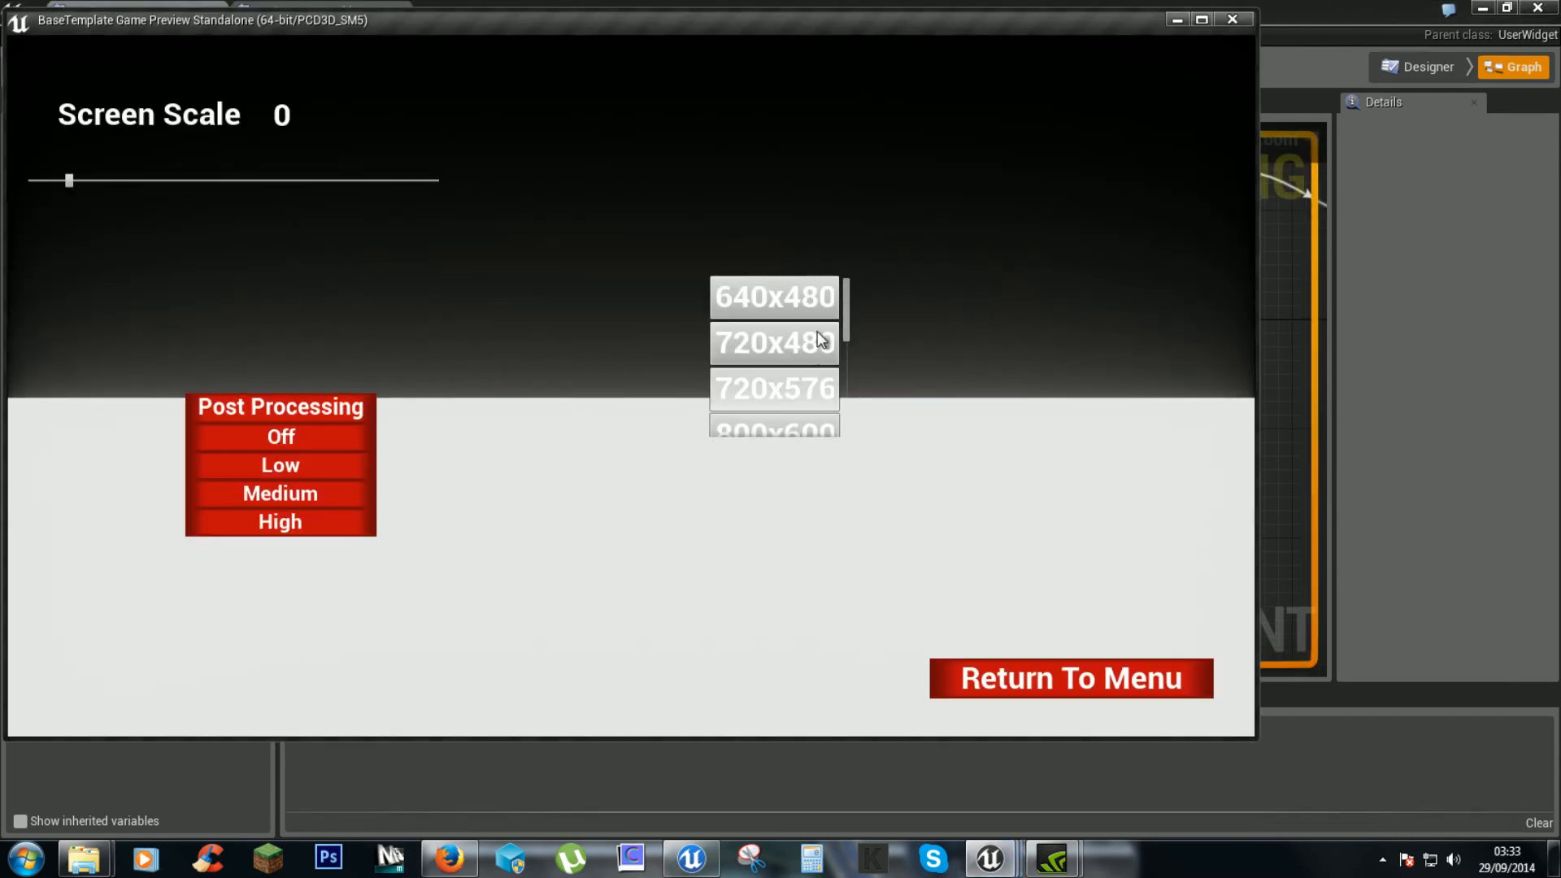
click(773, 343)
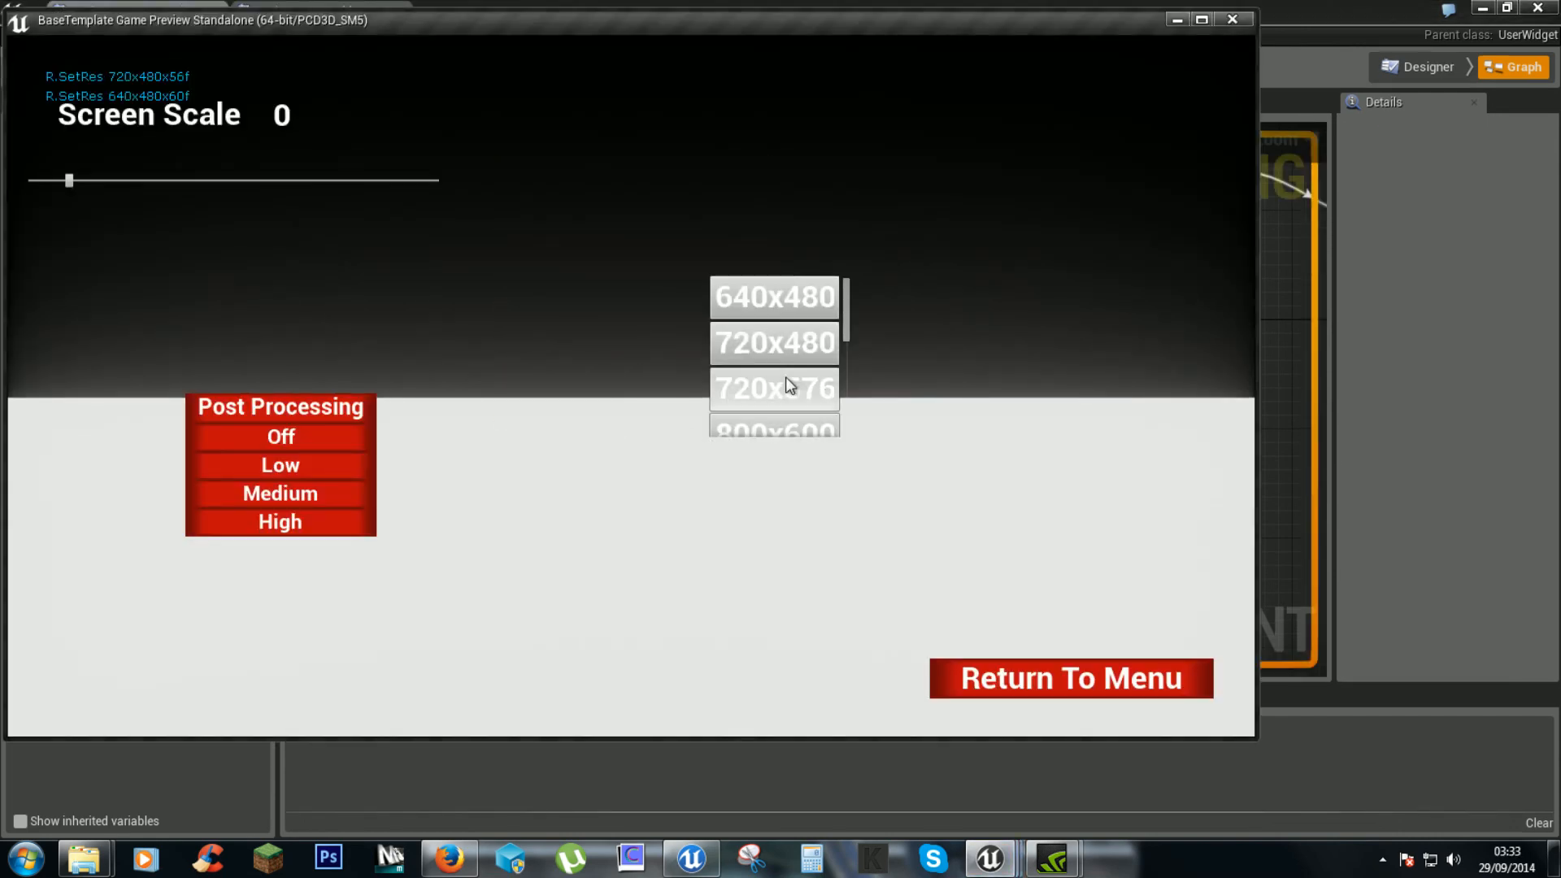
click(773, 387)
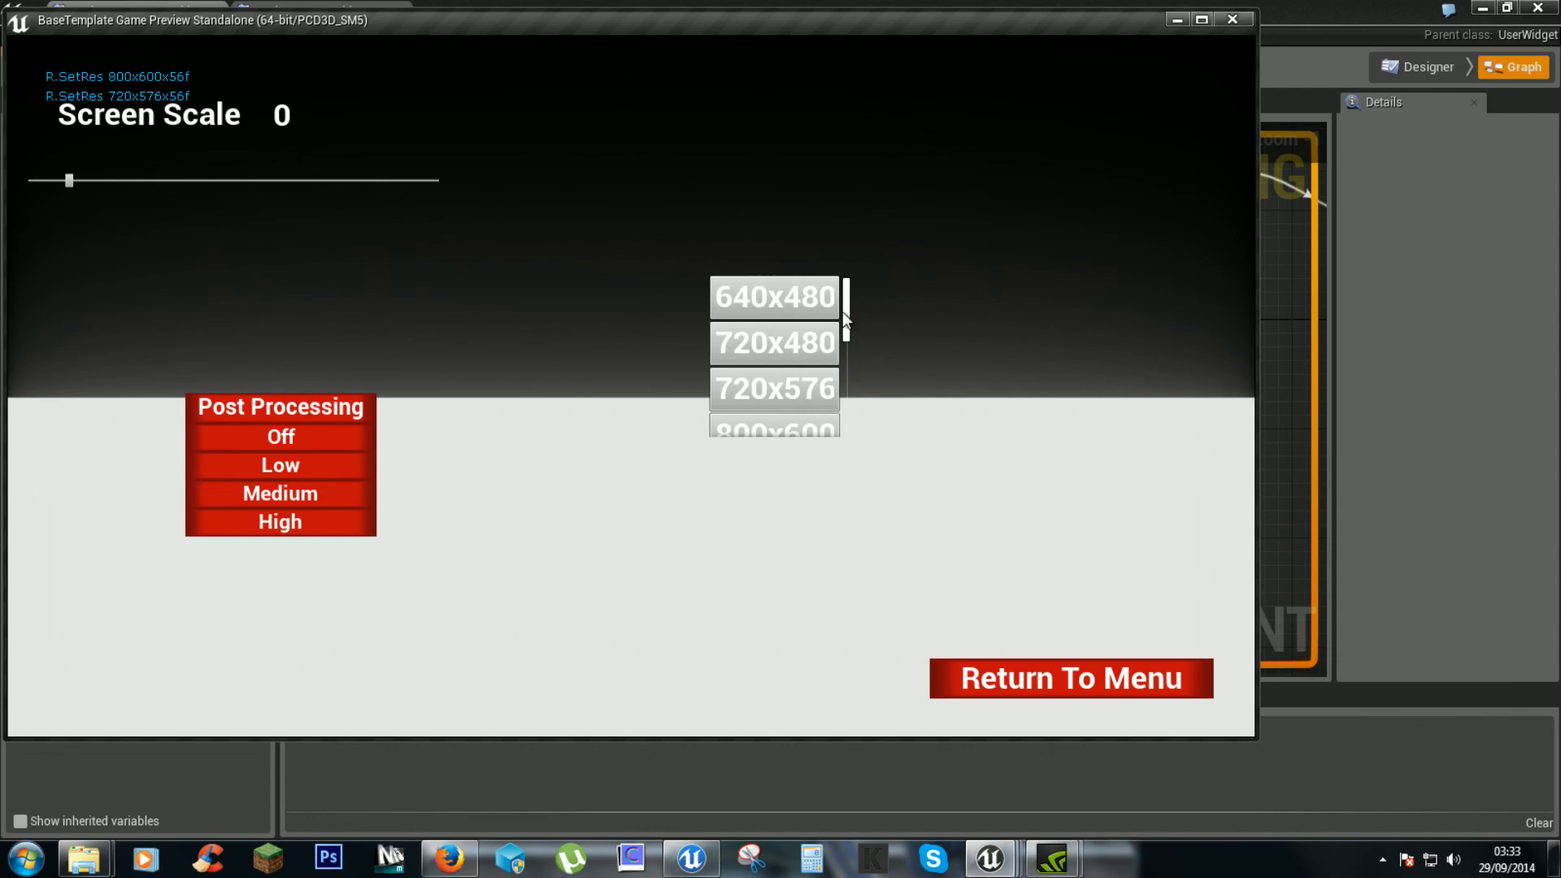
scroll(down, 3)
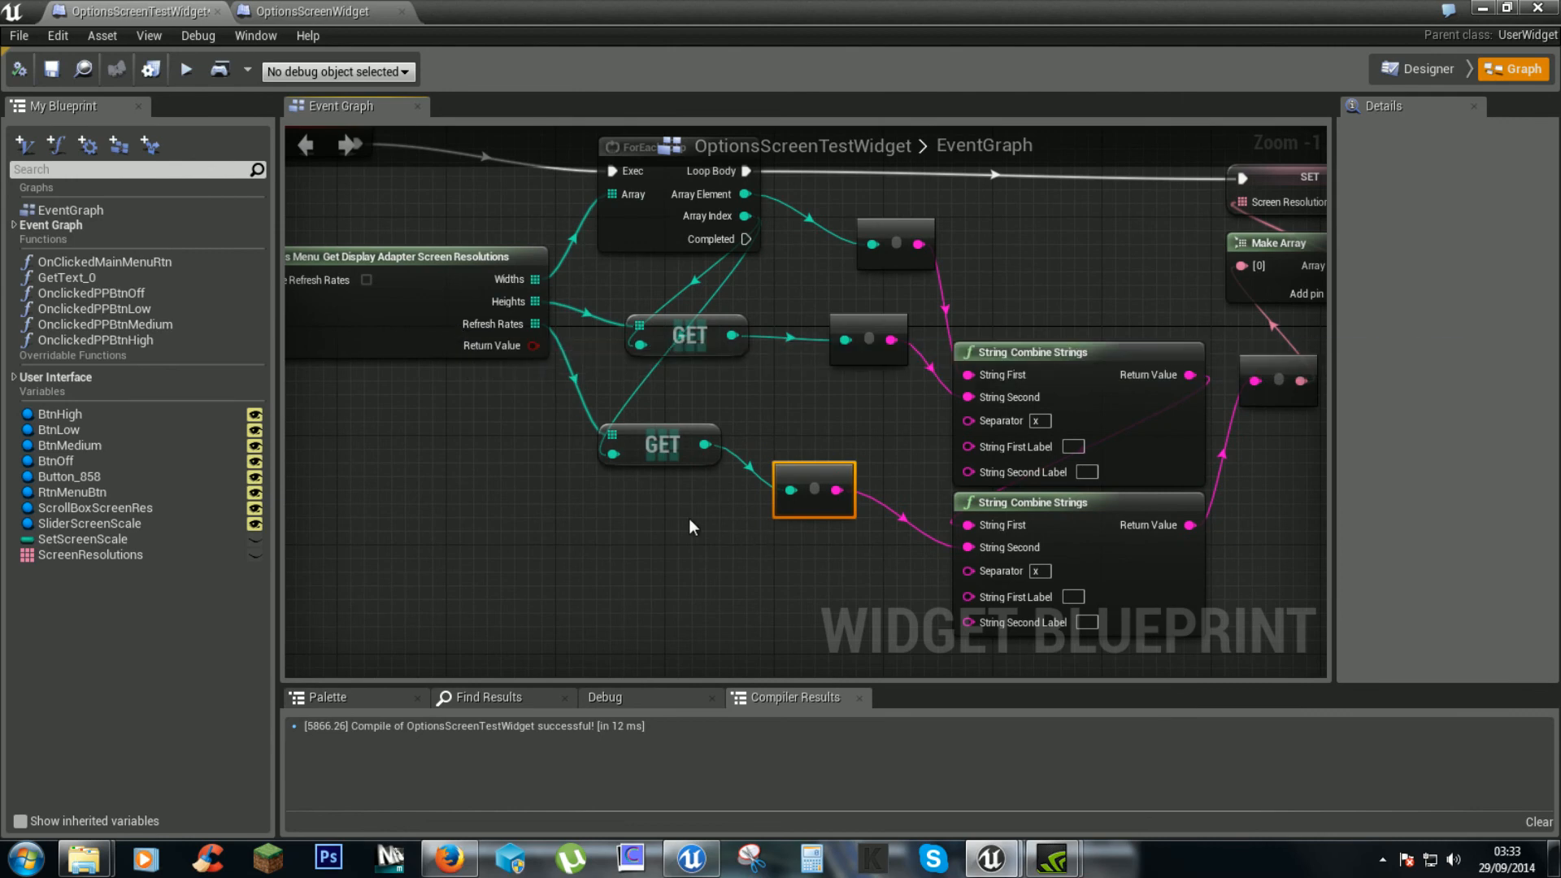
mouse_move(661, 443)
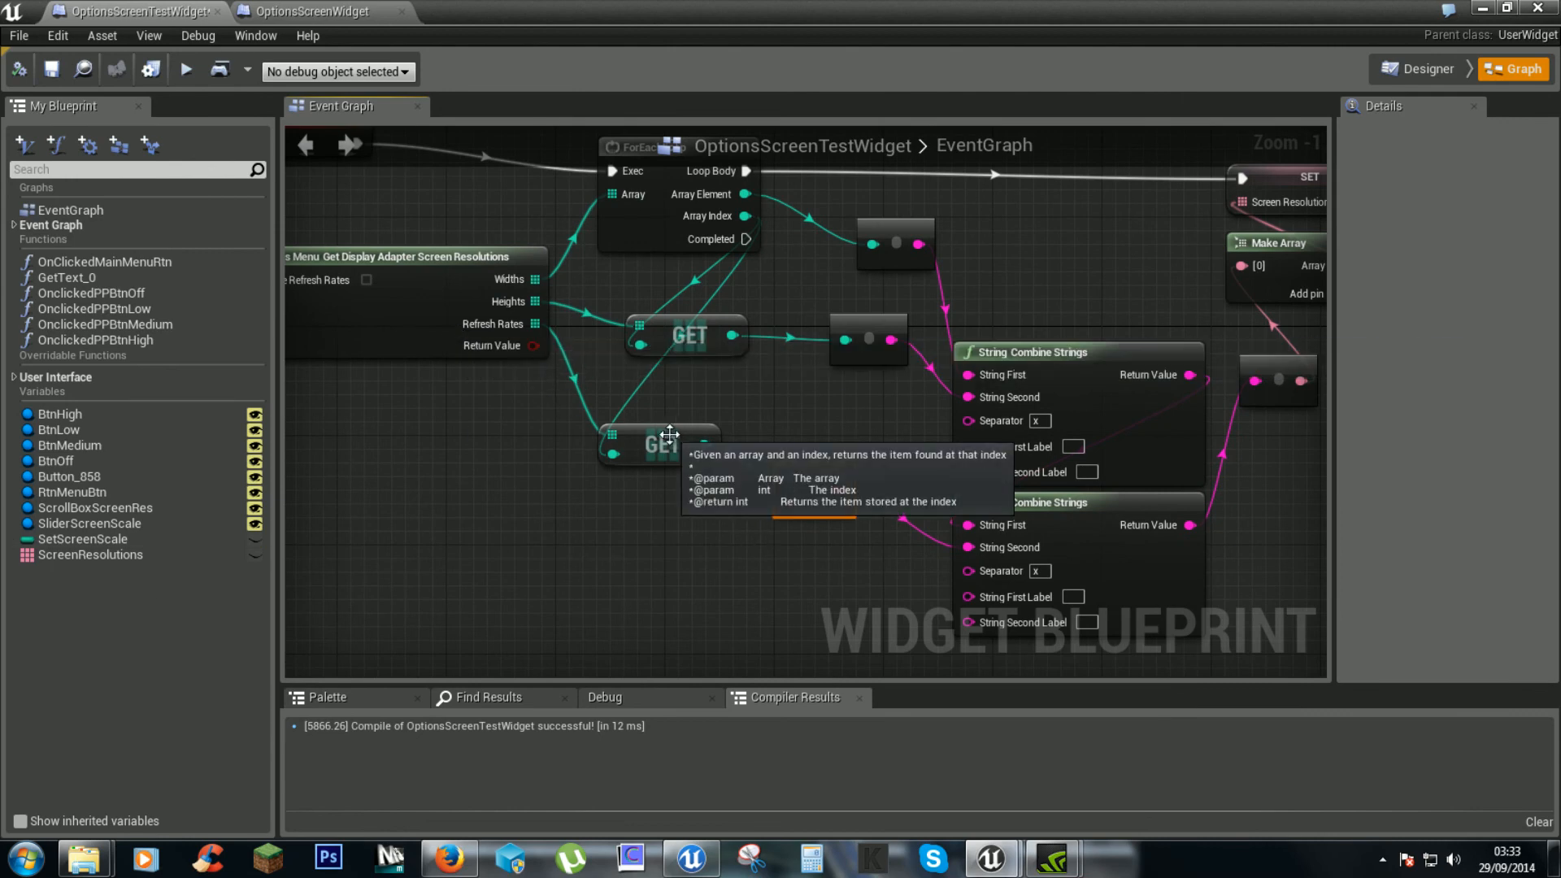